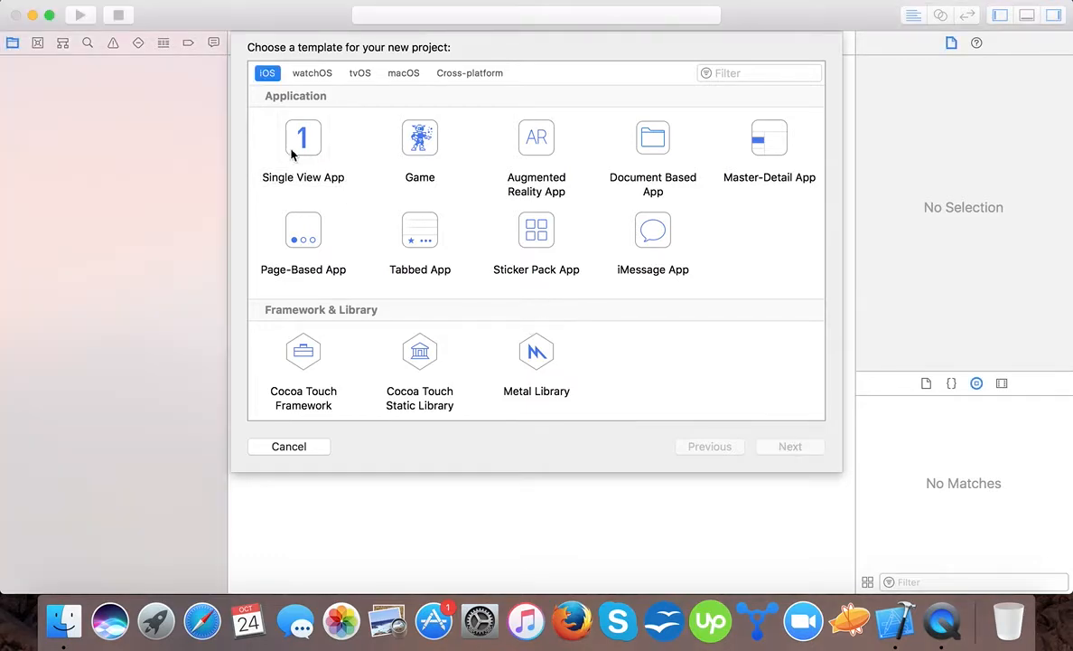
# Choose the iOS Single View App template and continue to project options
pyautogui.click(302, 144)
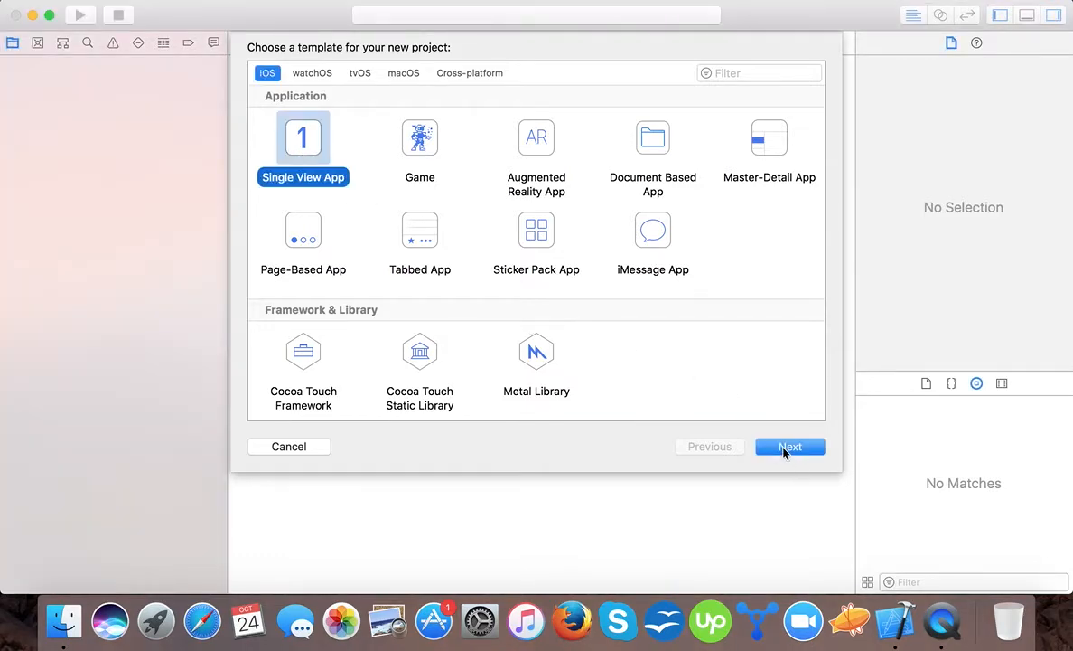
pyautogui.click(789, 446)
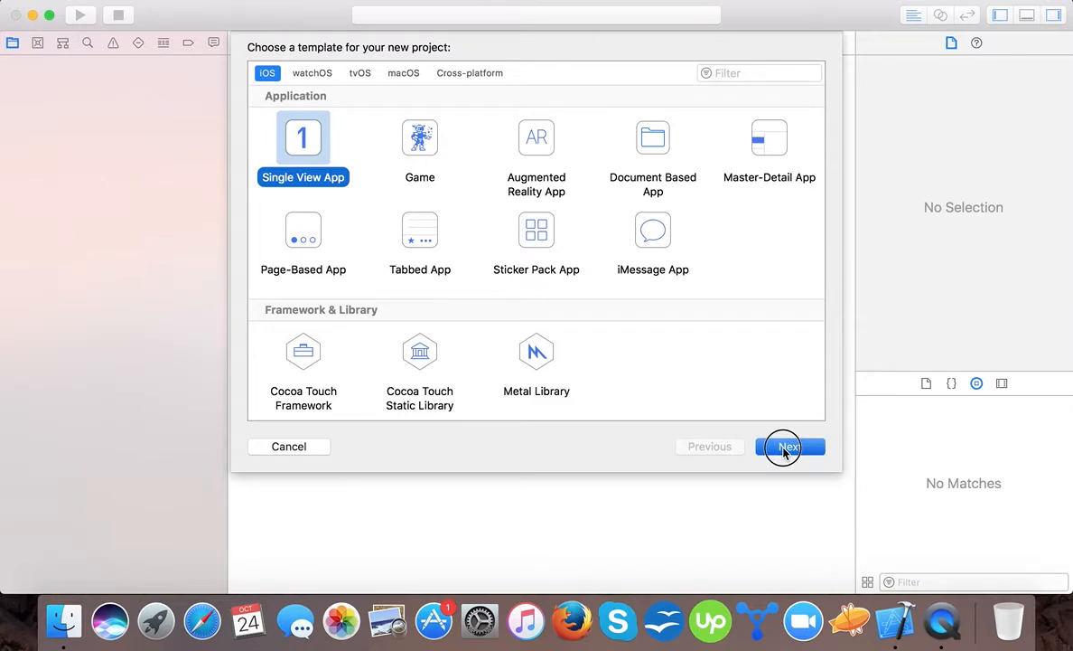
# Enter 'Localization-Tutorial' as the product name, keeping Swift as the language
pyautogui.click(790, 446)
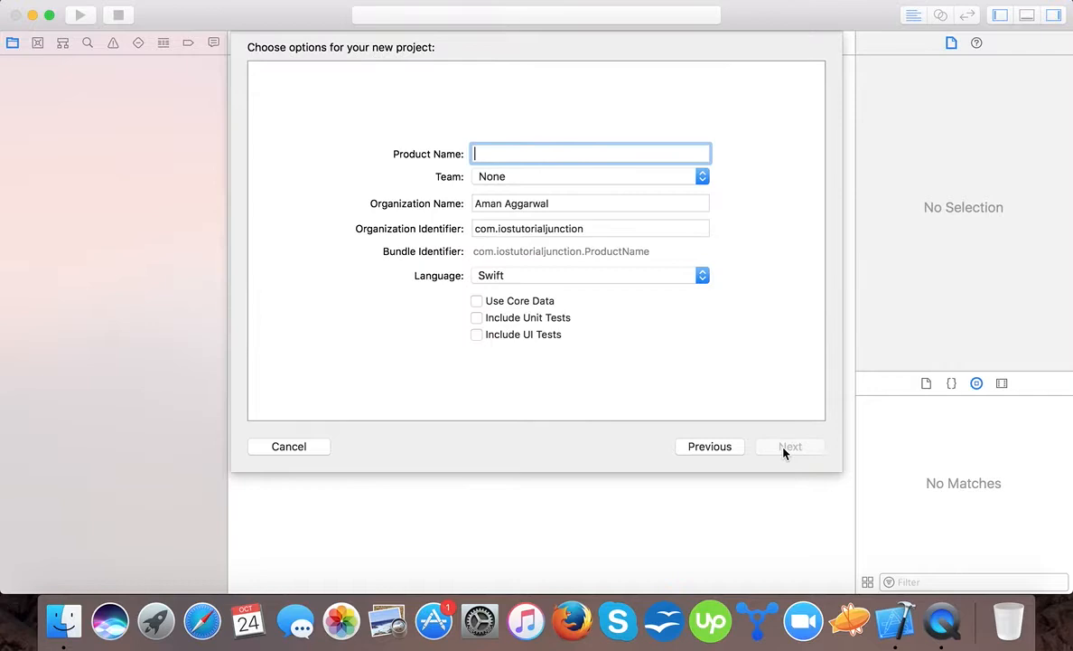
pyautogui.write('Localizatio')
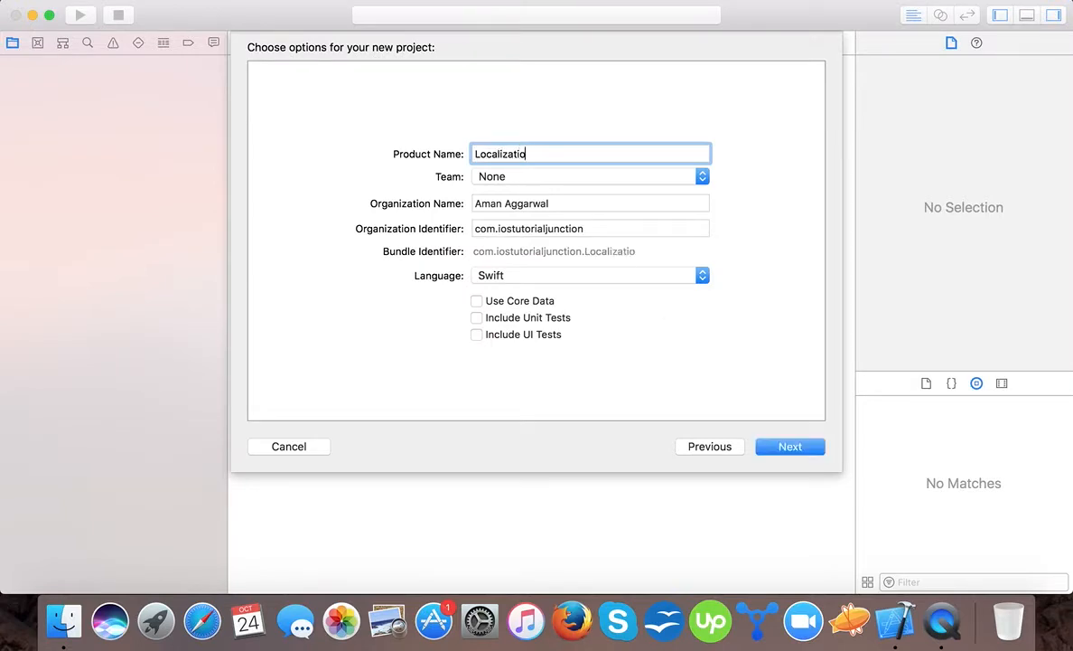
pyautogui.write('n-')
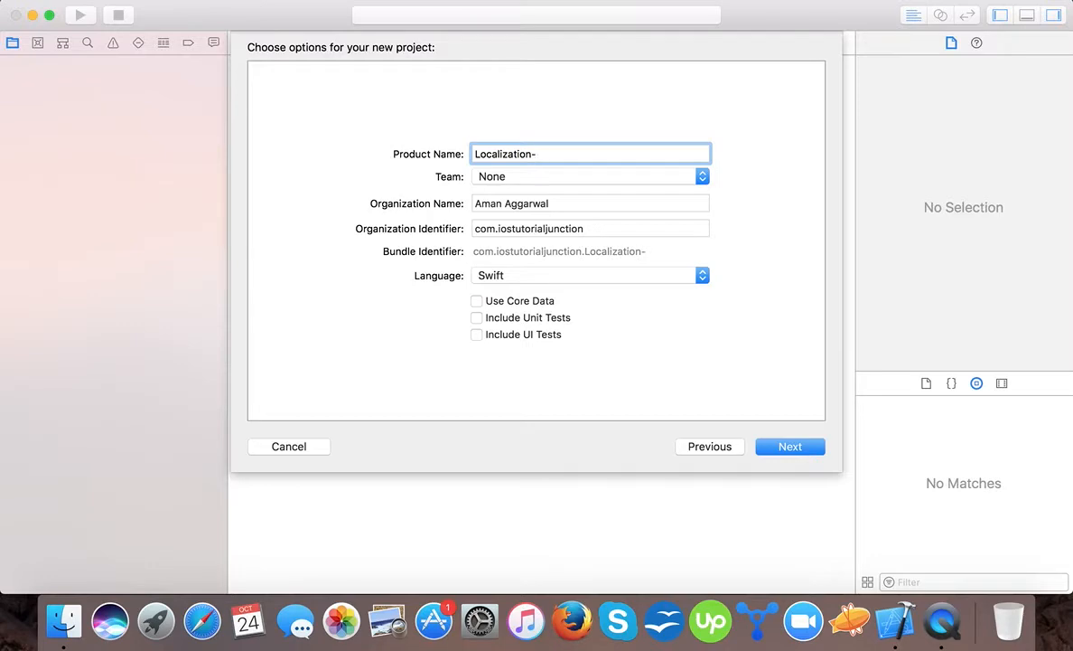
pyautogui.write('Tutorial')
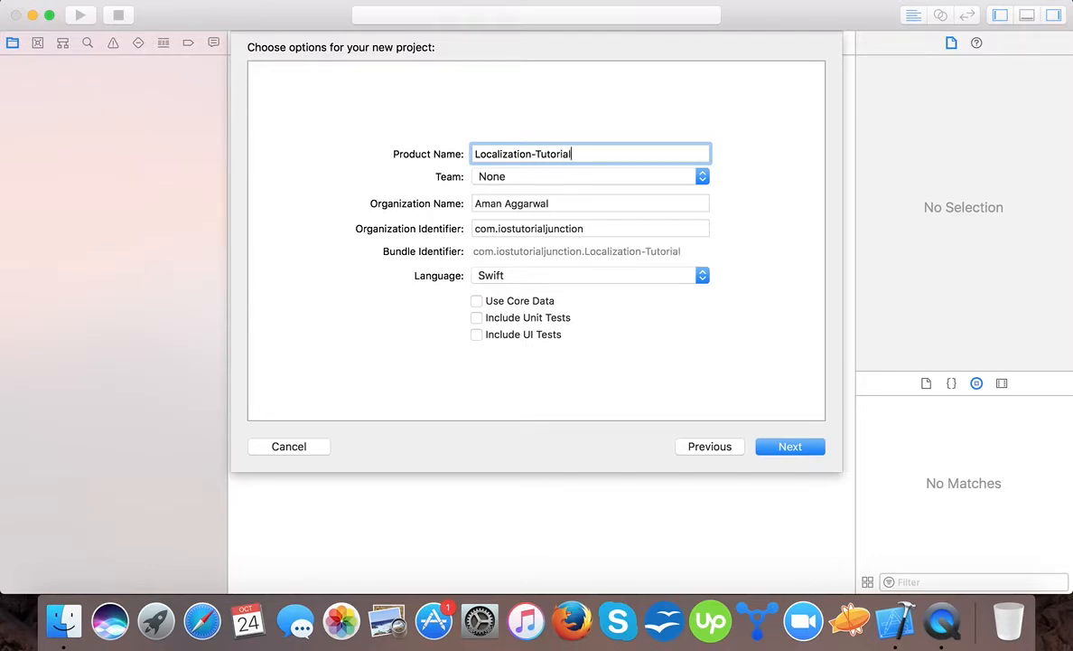
pyautogui.moveTo(662, 300)
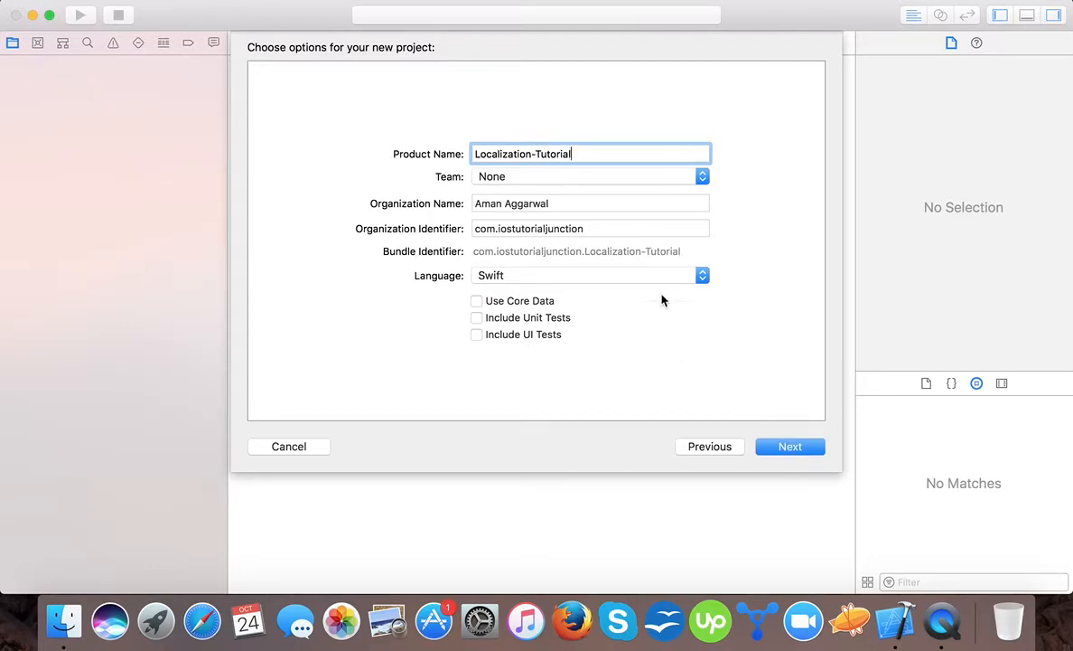
pyautogui.moveTo(790, 446)
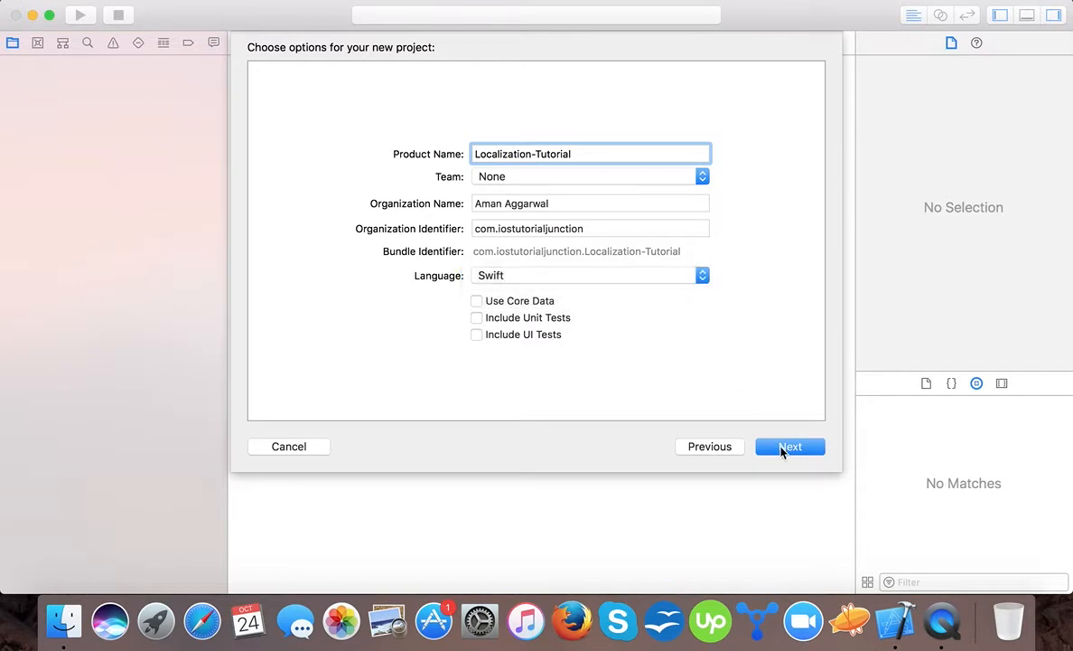
# Create a LocalizationTutorial folder in Blog_Tutorials and save the project there
pyautogui.click(790, 446)
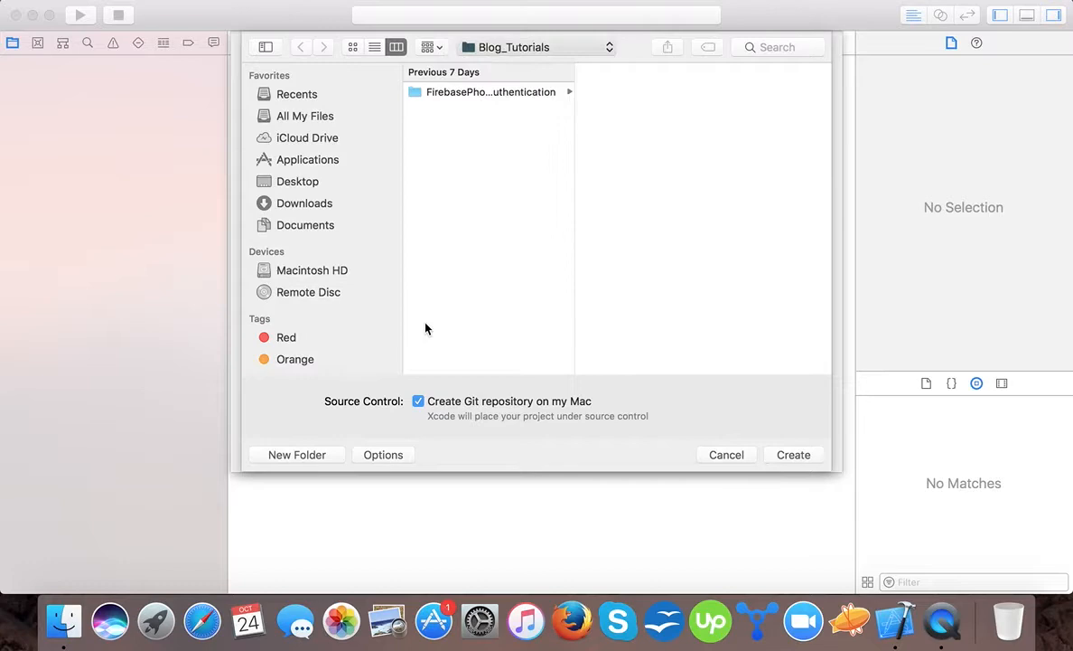
pyautogui.click(297, 454)
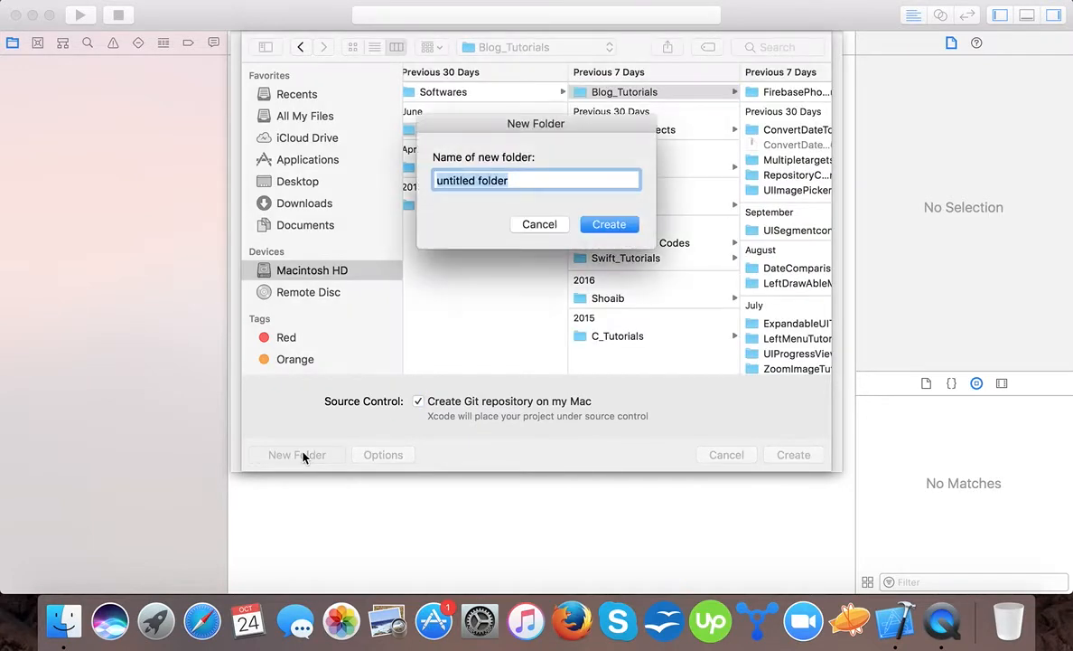
pyautogui.write('LocalizationTutoria')
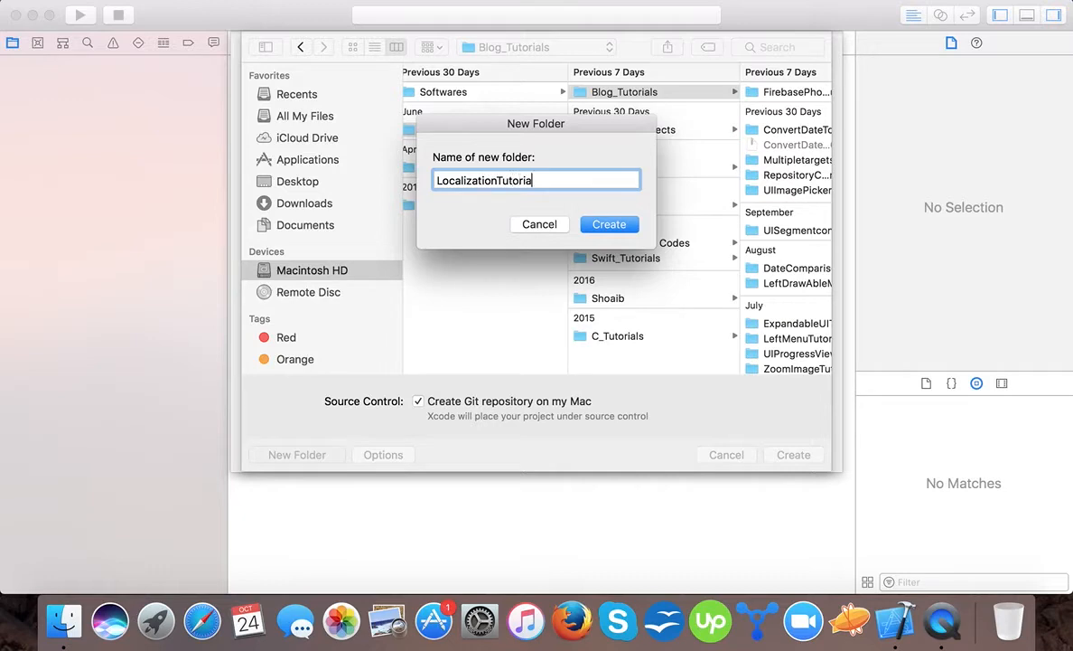
pyautogui.click(609, 224)
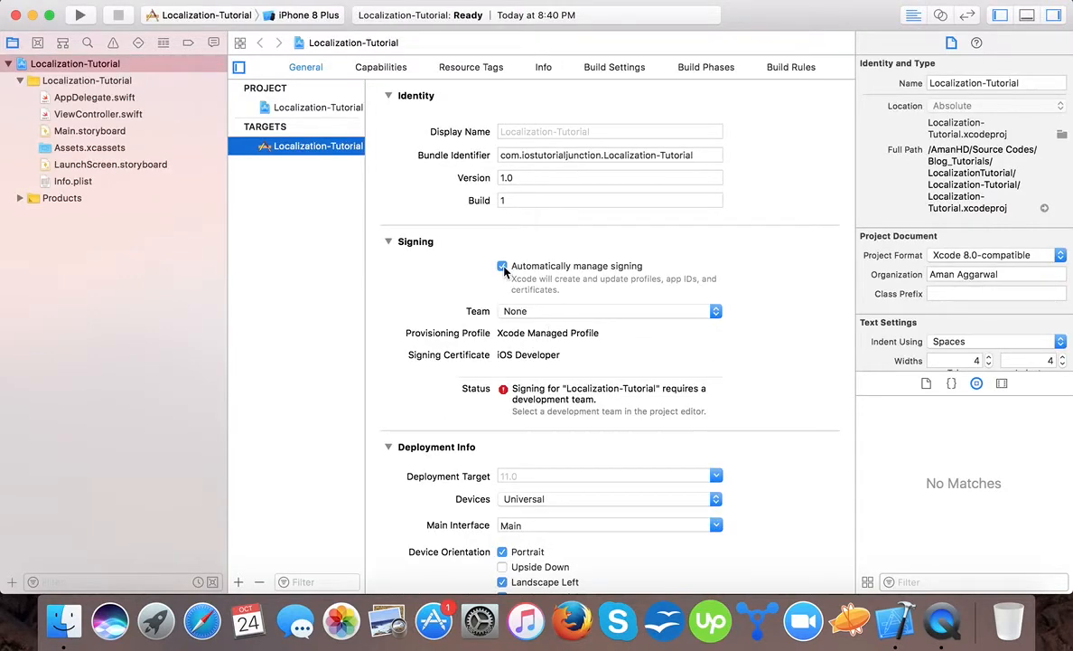
# Uncheck 'Automatically manage signing' and view the project's English-only Localizations list
pyautogui.click(503, 266)
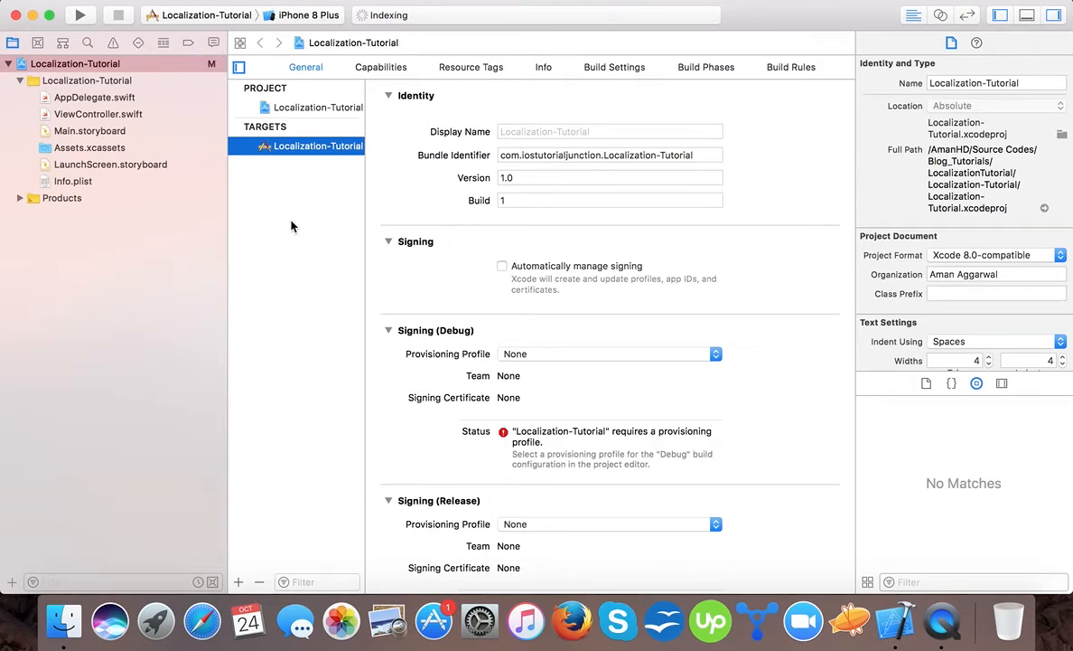
pyautogui.click(318, 106)
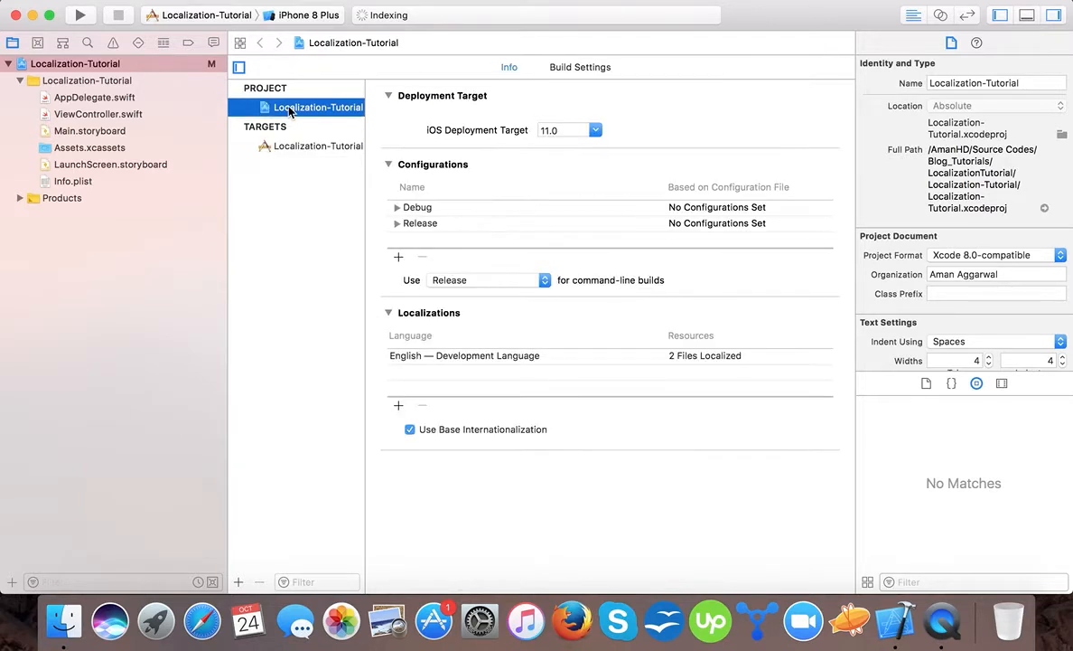
pyautogui.moveTo(541, 392)
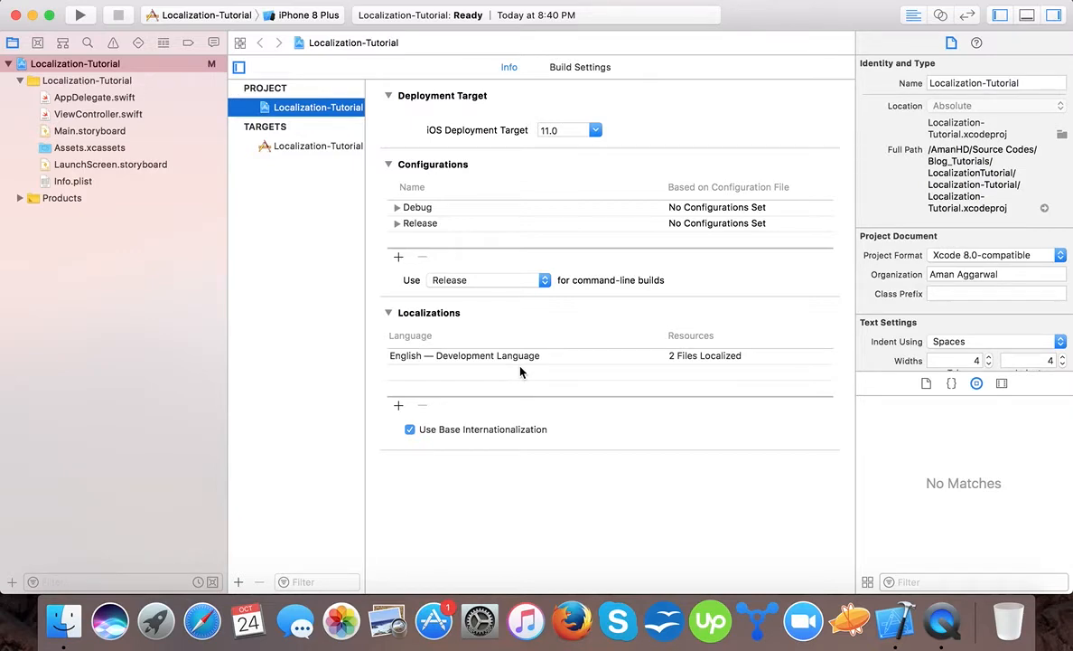
pyautogui.moveTo(399, 411)
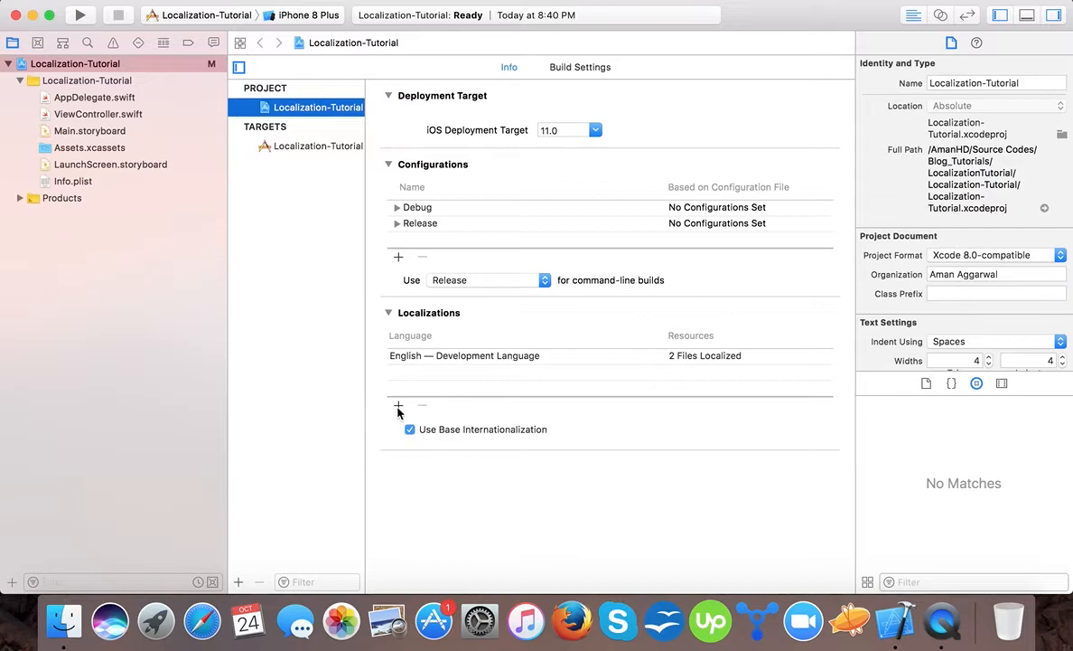
# Add German (de), localizing Main and LaunchScreen storyboards as Localizable Strings
pyautogui.click(398, 406)
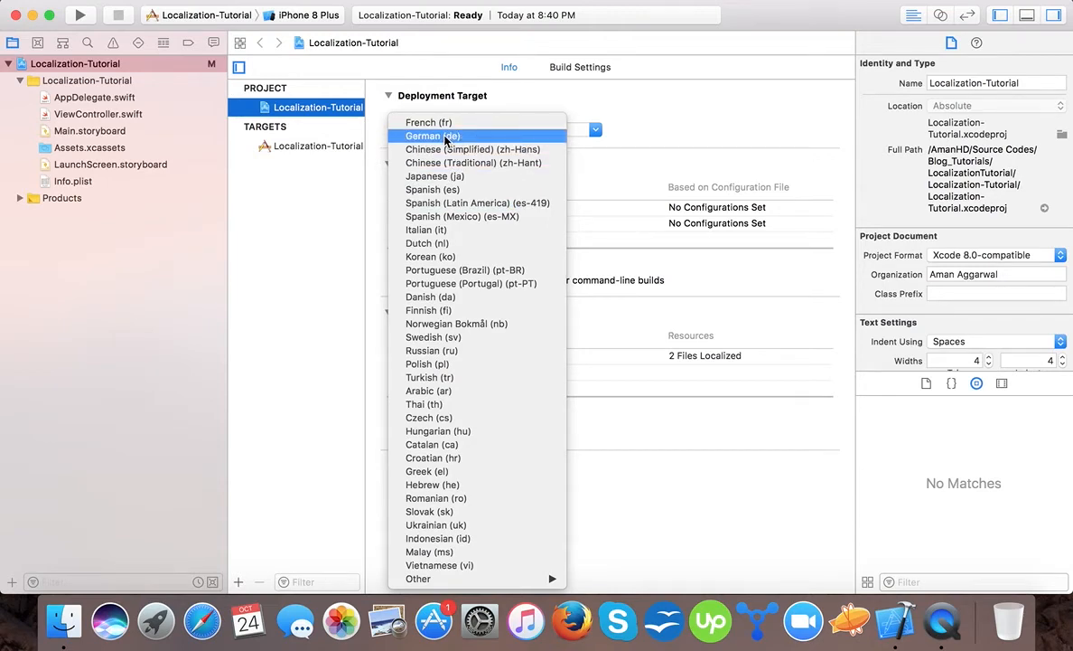
pyautogui.click(432, 135)
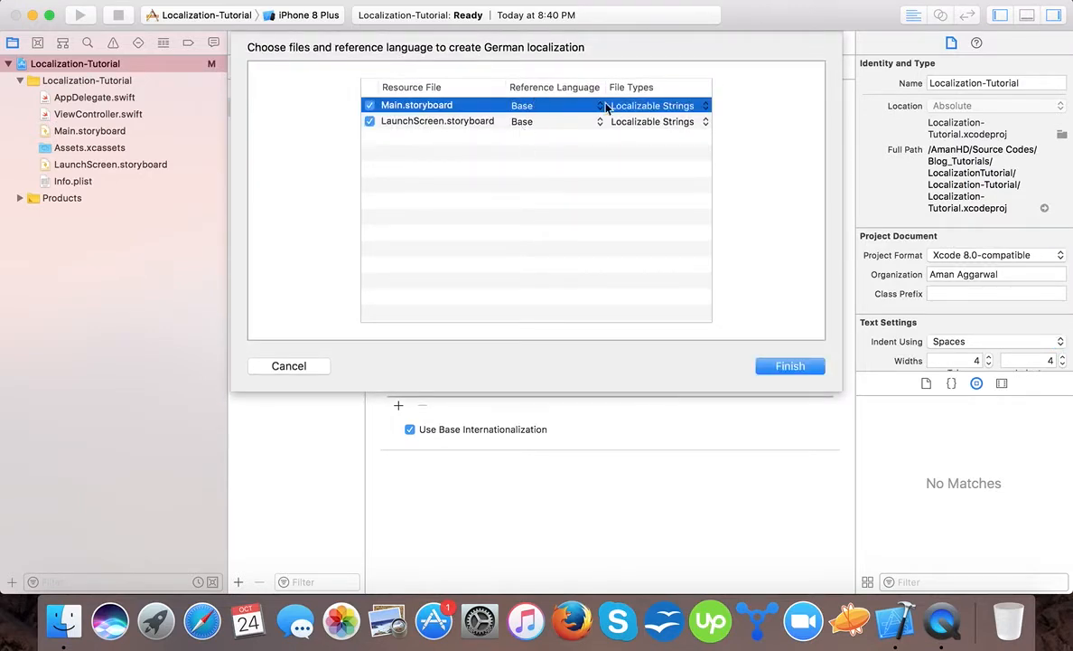
pyautogui.moveTo(583, 126)
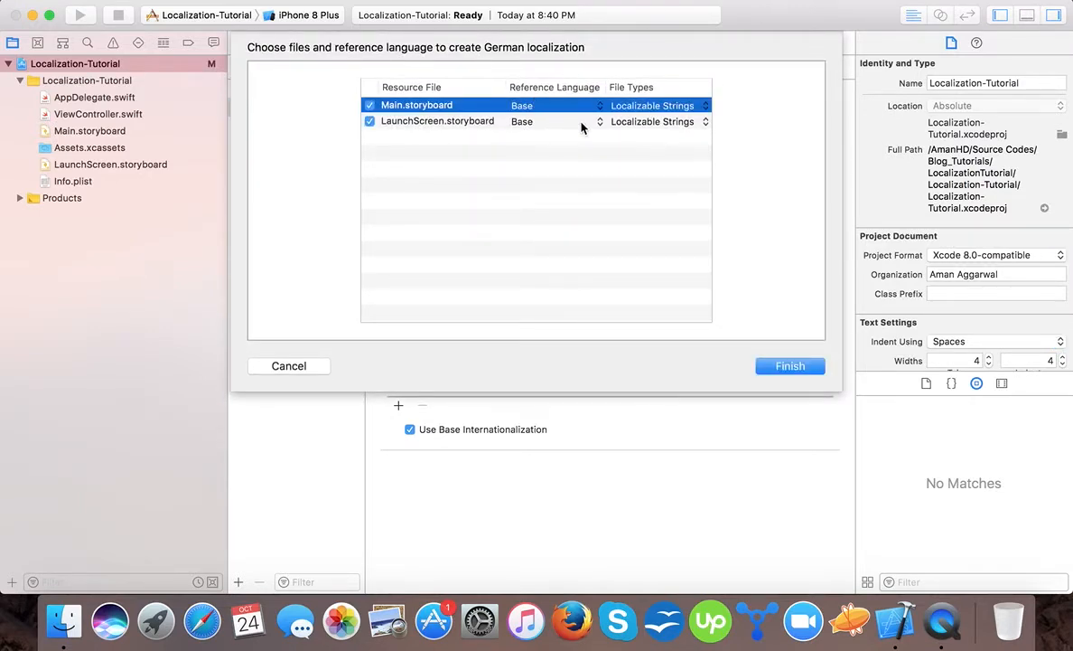
pyautogui.moveTo(415, 265)
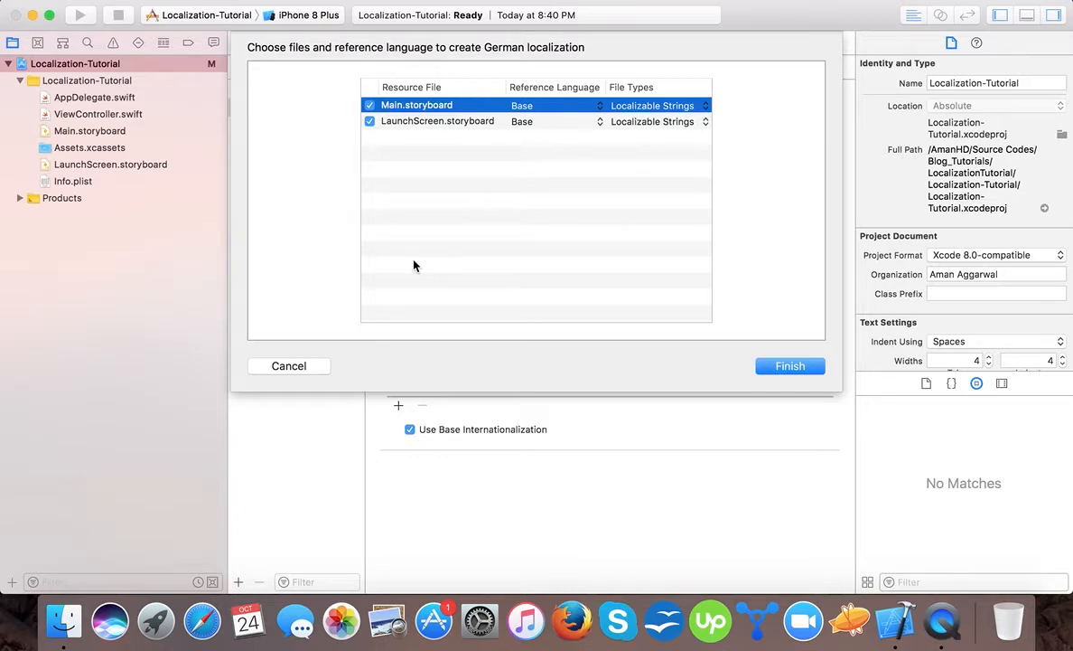
pyautogui.moveTo(407, 171)
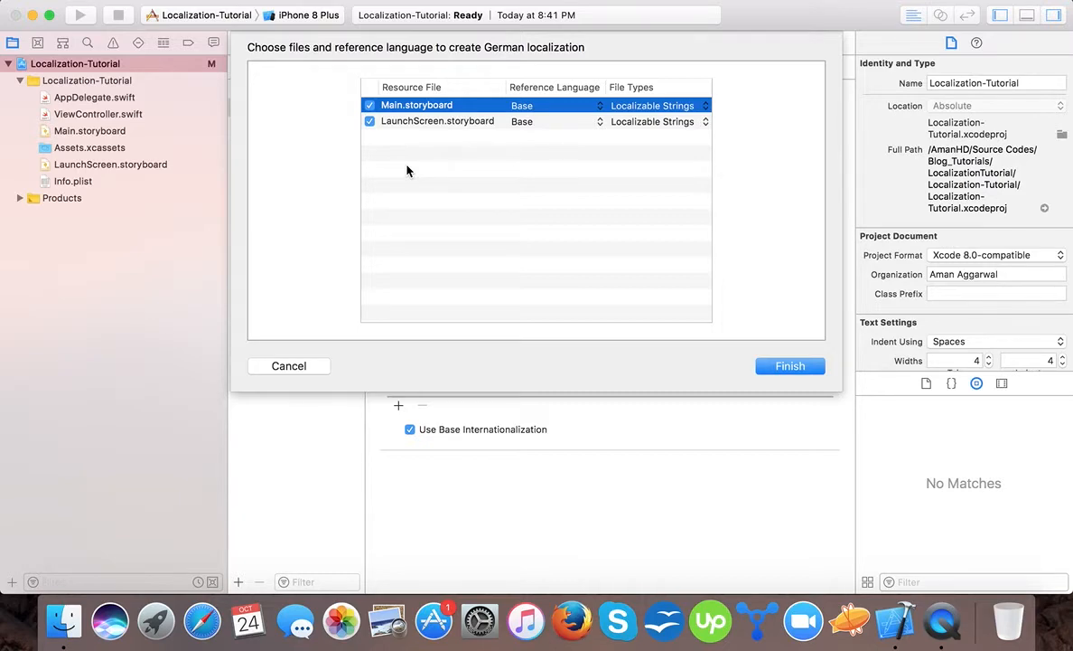
pyautogui.moveTo(380, 122)
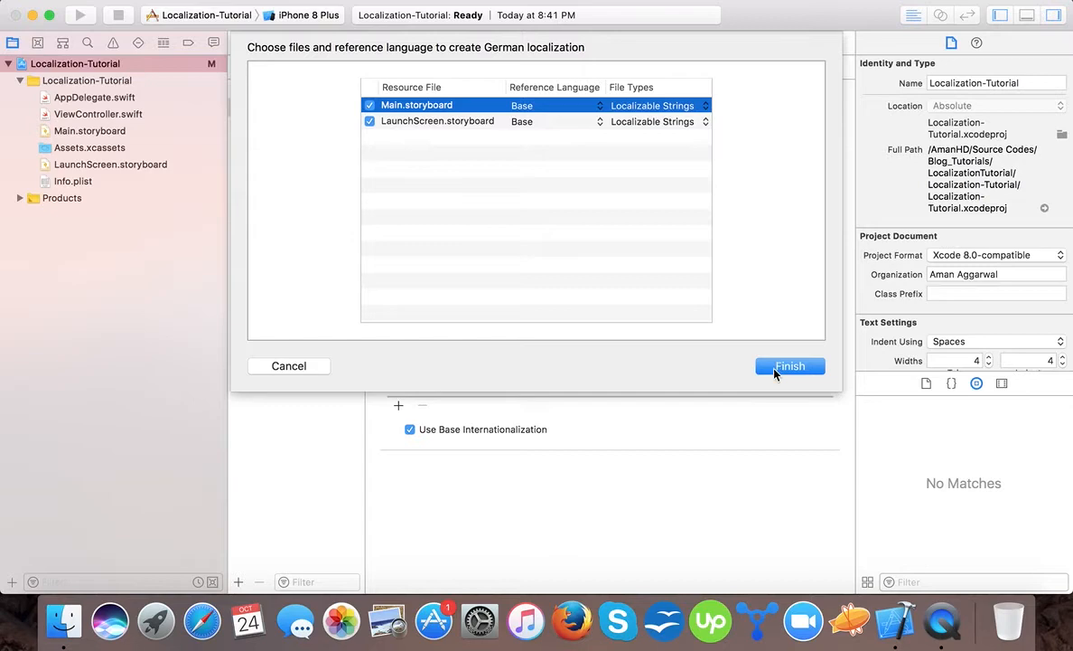
pyautogui.click(790, 366)
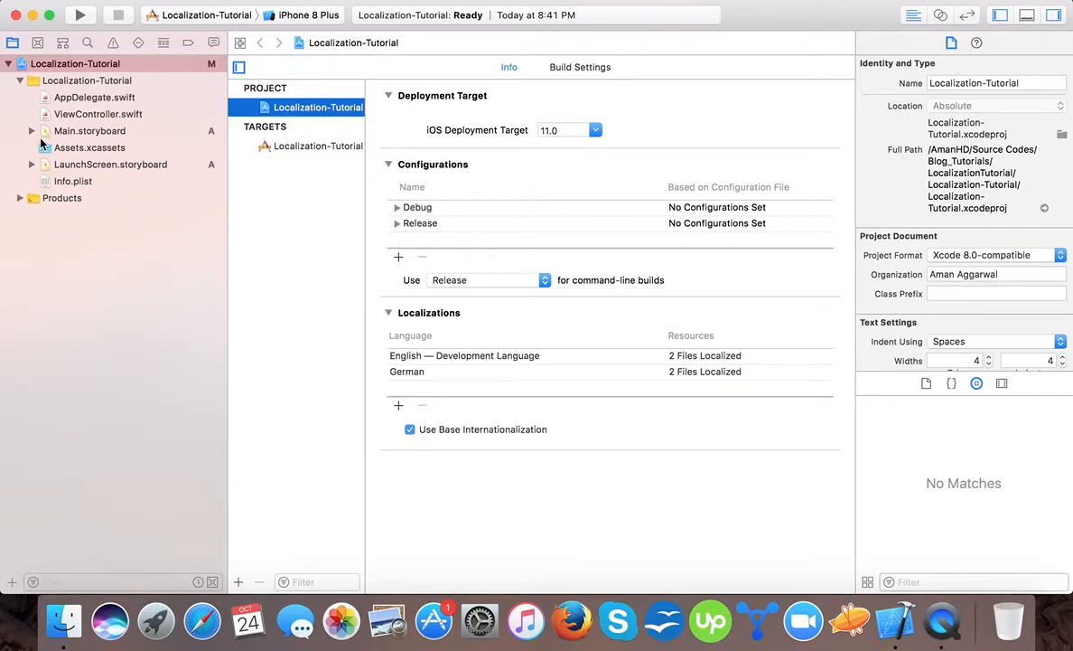
# Review Main.storyboard's German strings, then tick English in its File inspector Localization section
pyautogui.click(90, 131)
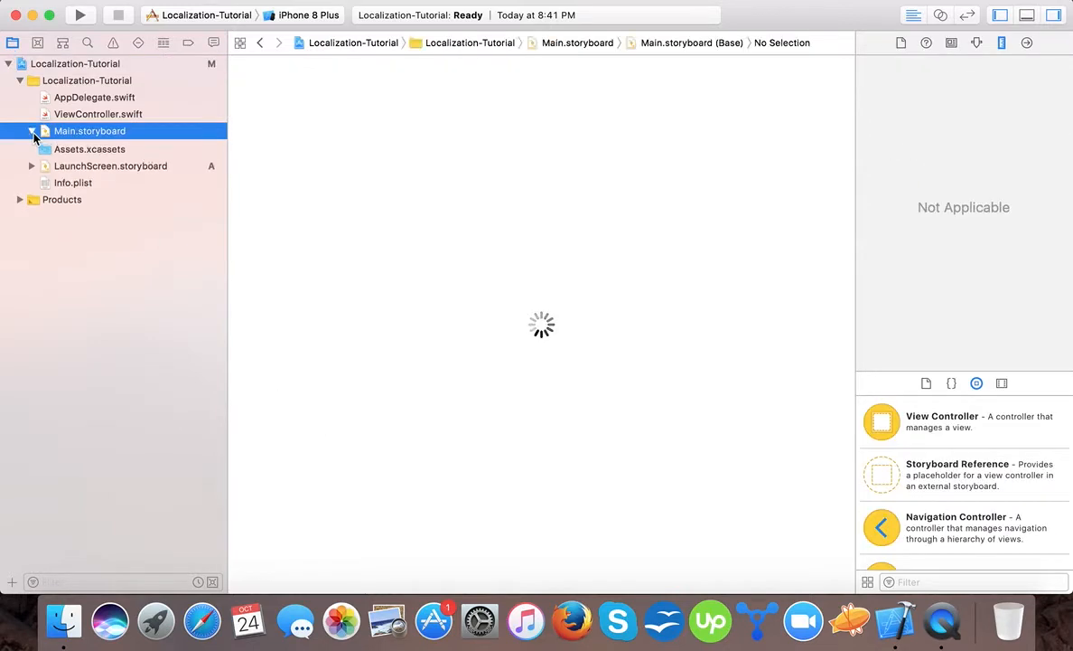
pyautogui.click(32, 131)
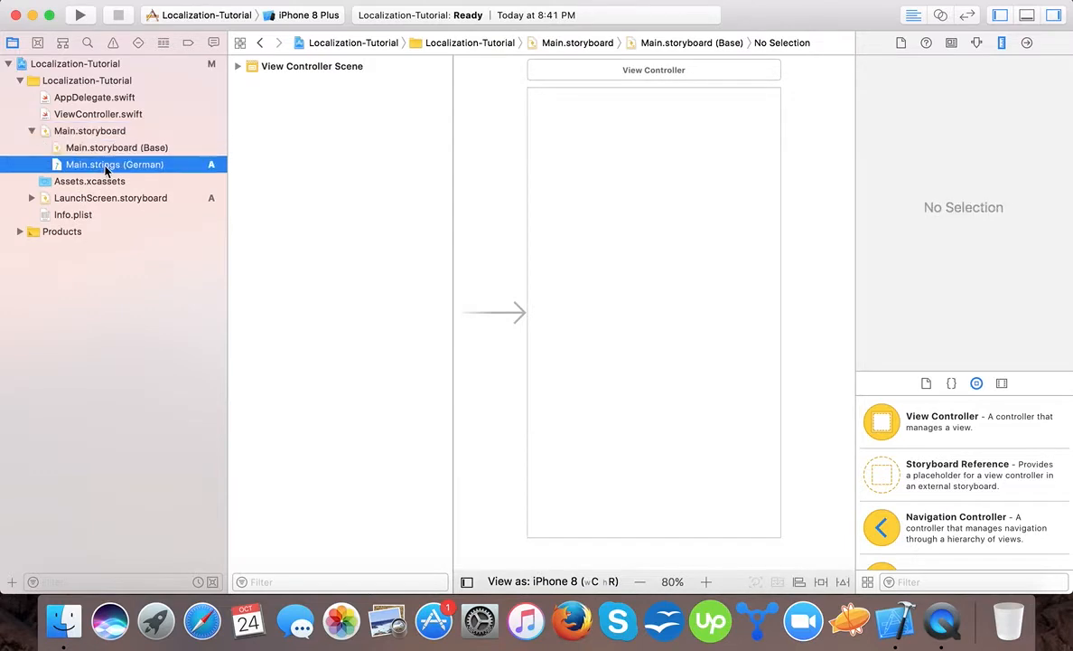
pyautogui.click(89, 131)
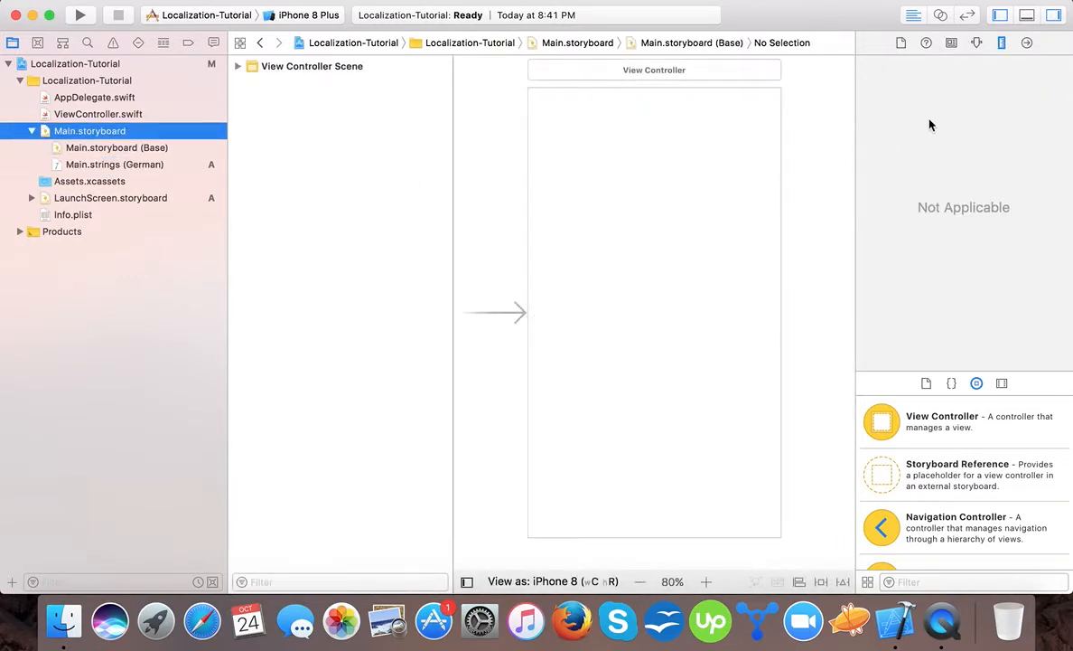
pyautogui.click(900, 42)
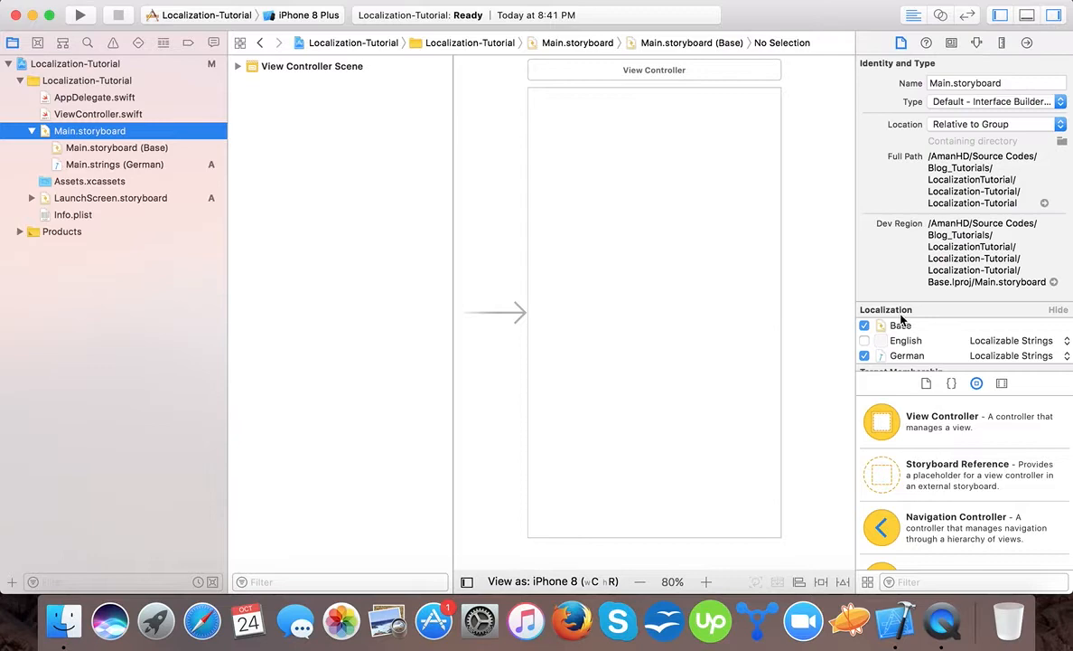
pyautogui.scroll(-3)
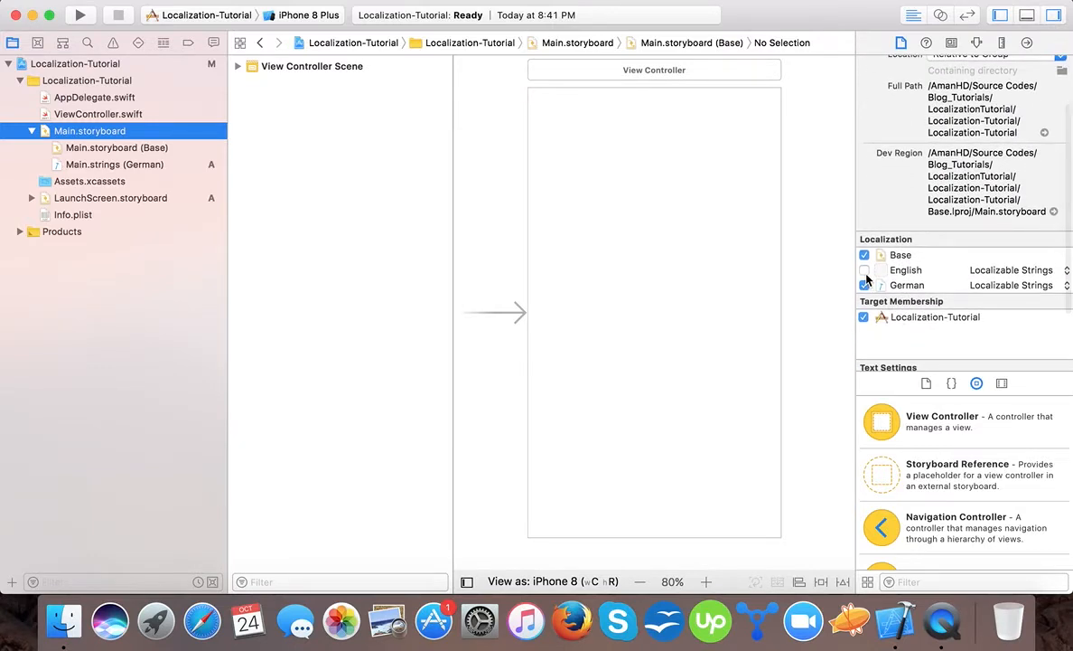
pyautogui.click(864, 271)
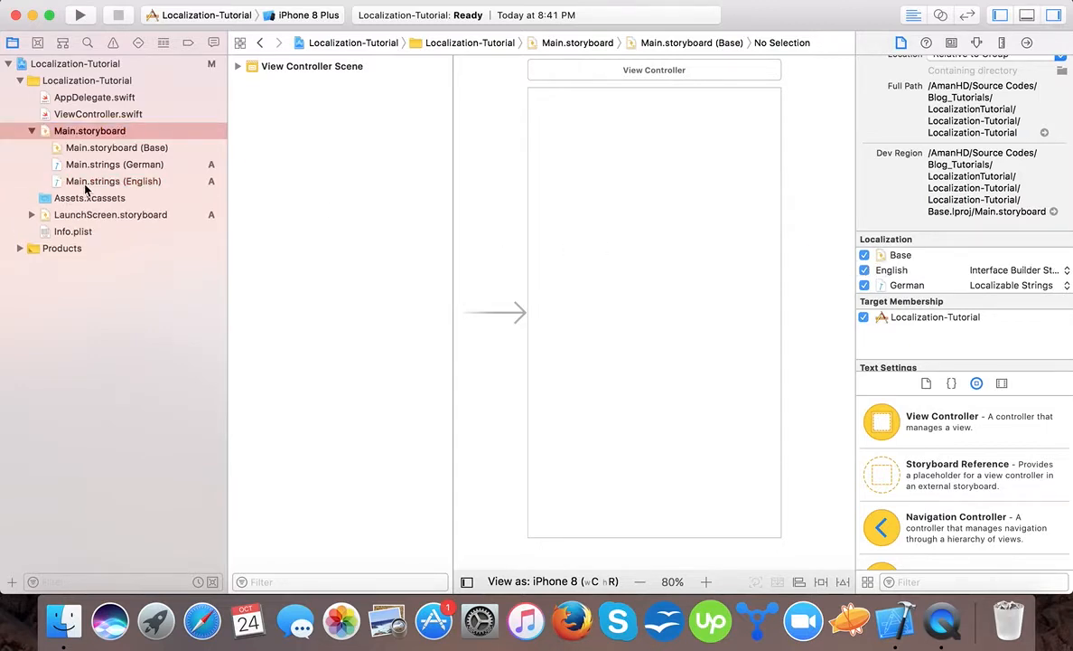
# Browse LaunchScreen.storyboard, German Main.strings and Base Main.storyboard, then open ViewController.swift
pyautogui.click(110, 214)
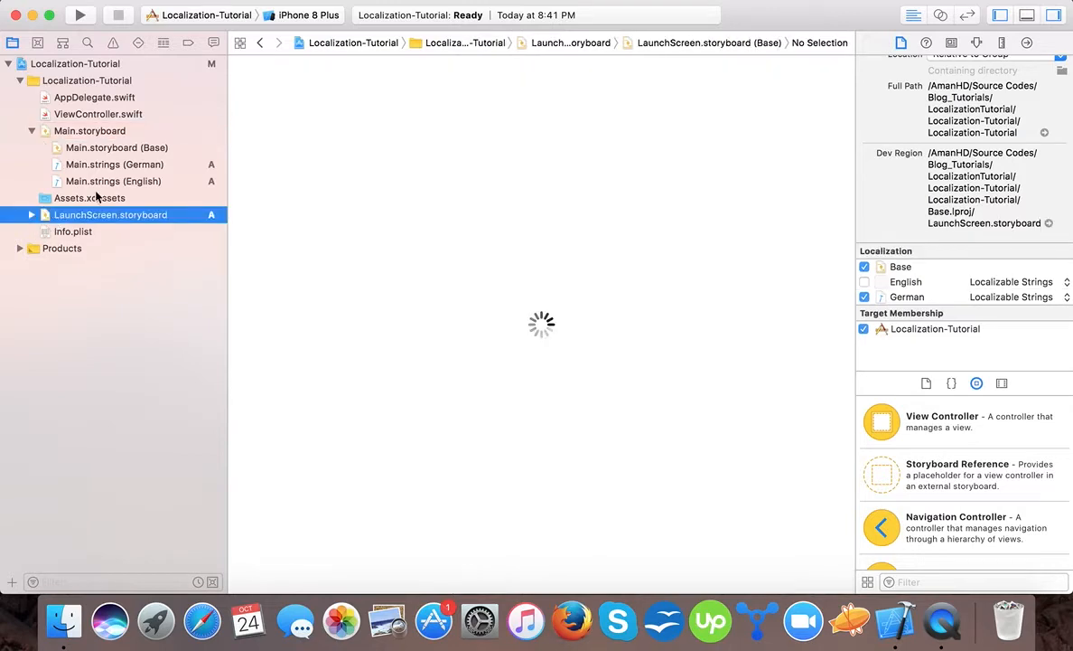
pyautogui.click(114, 163)
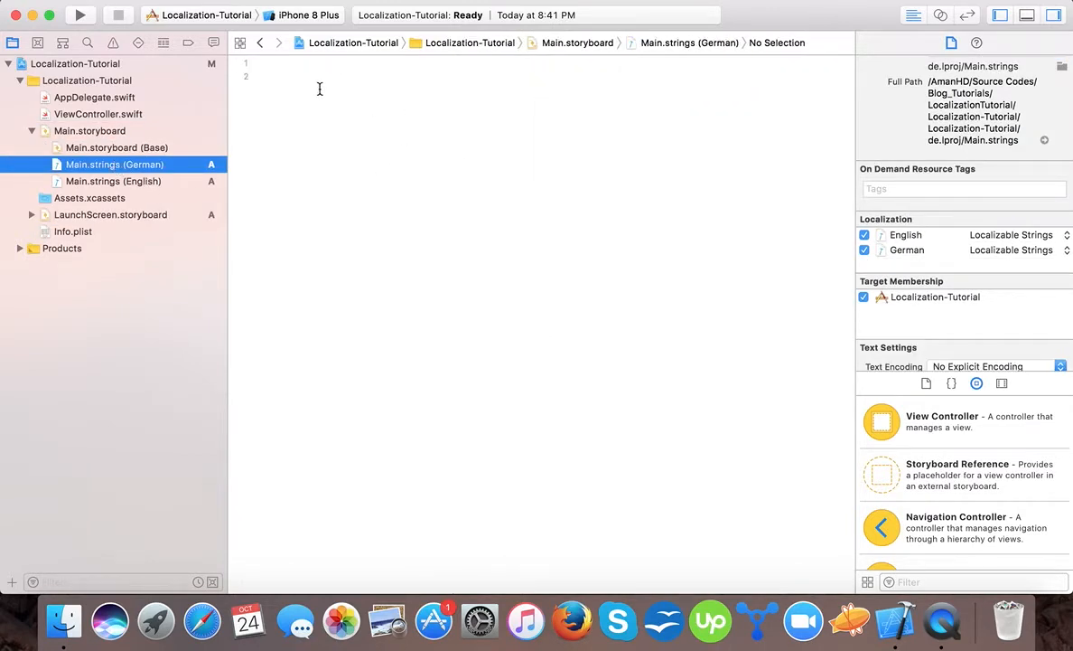
pyautogui.click(116, 147)
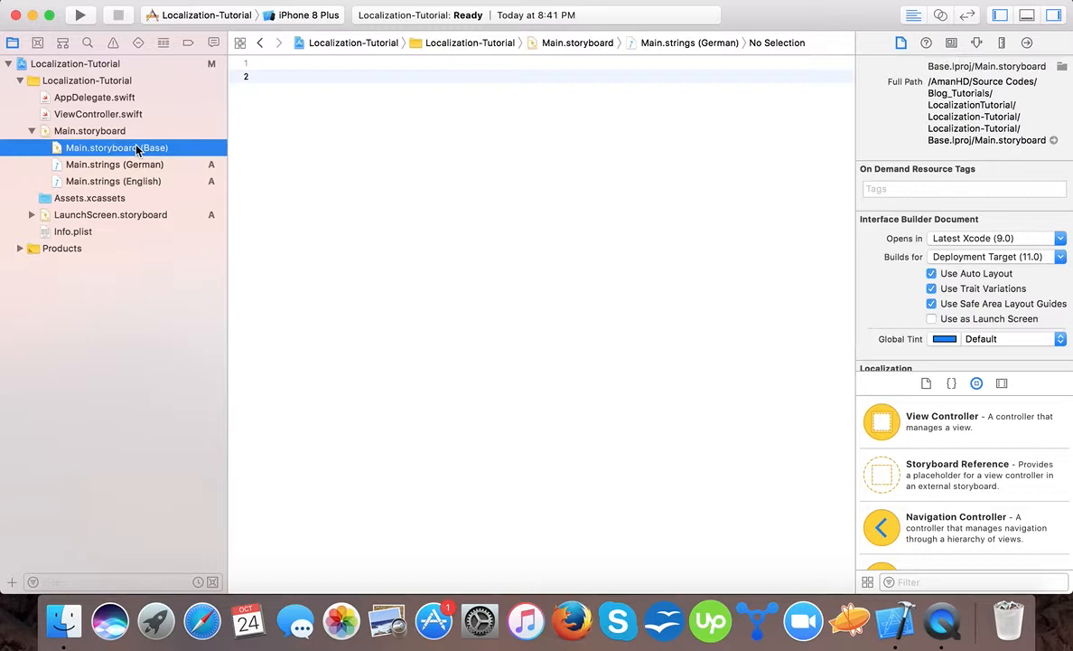
pyautogui.click(116, 147)
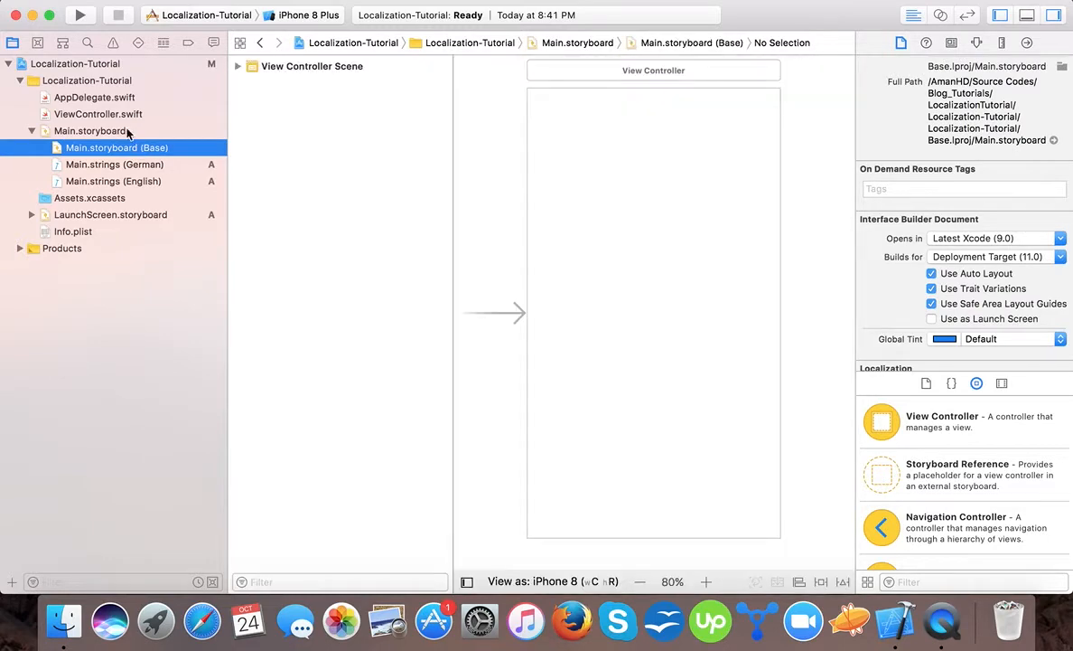
pyautogui.click(97, 114)
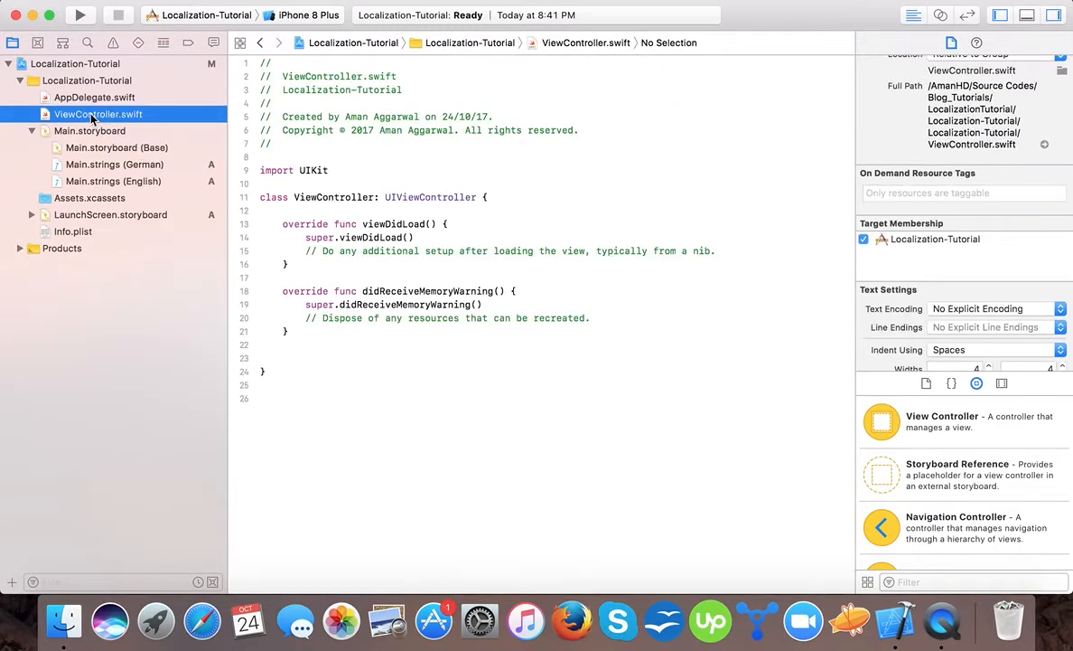
# Create a Strings File named 'Localizable' from the project folder's New File menu
pyautogui.rightClick(98, 113)
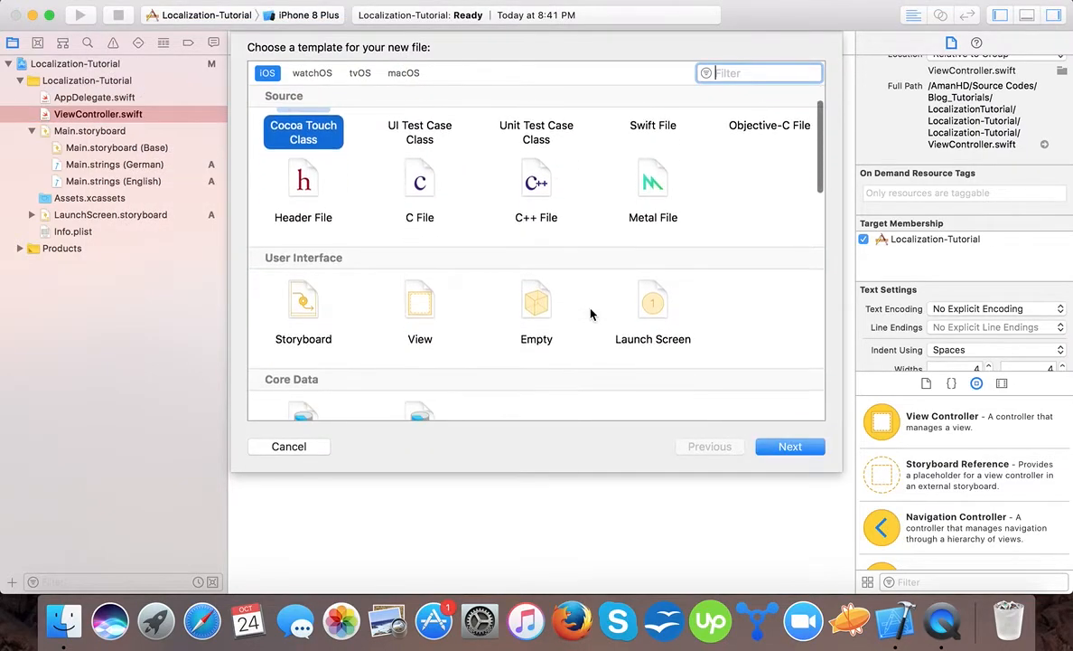
pyautogui.scroll(-3)
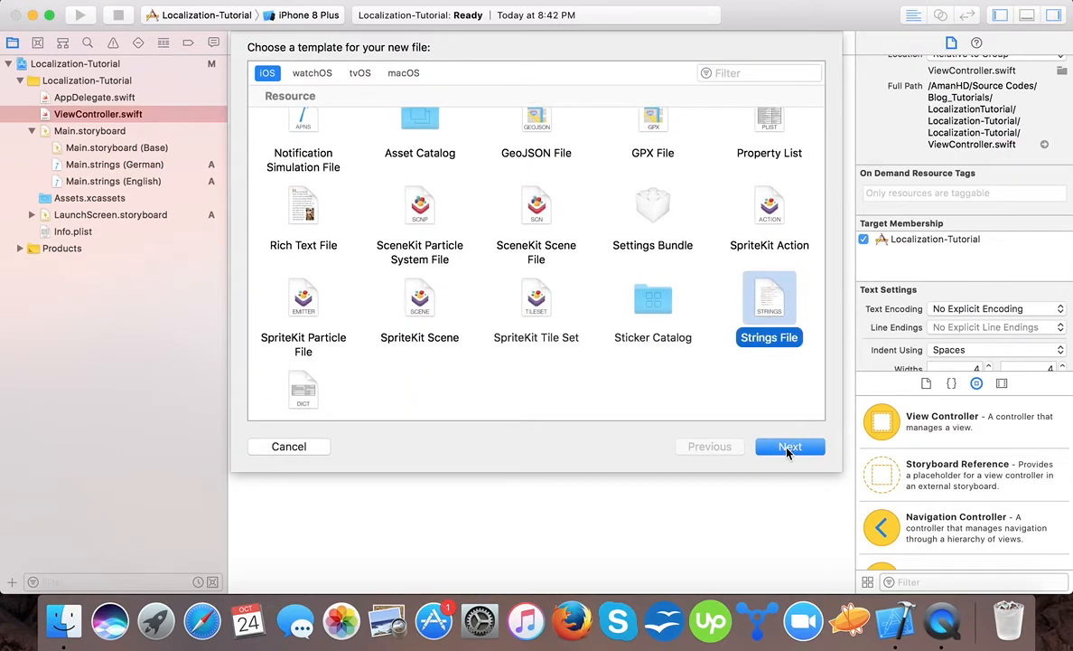
pyautogui.click(790, 447)
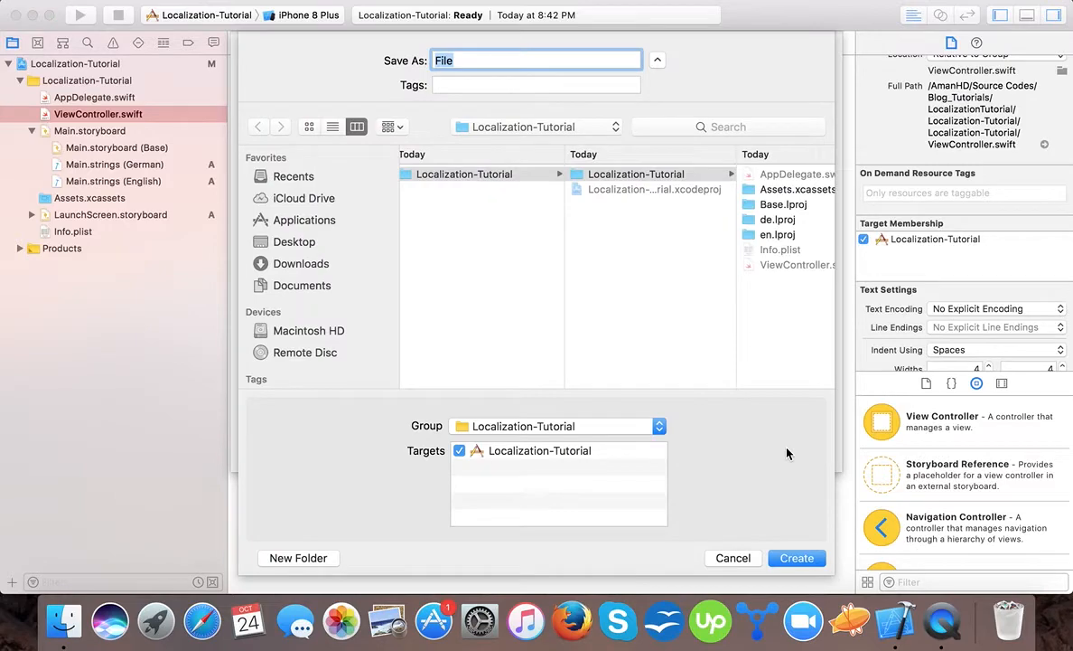
pyautogui.write('Localizab')
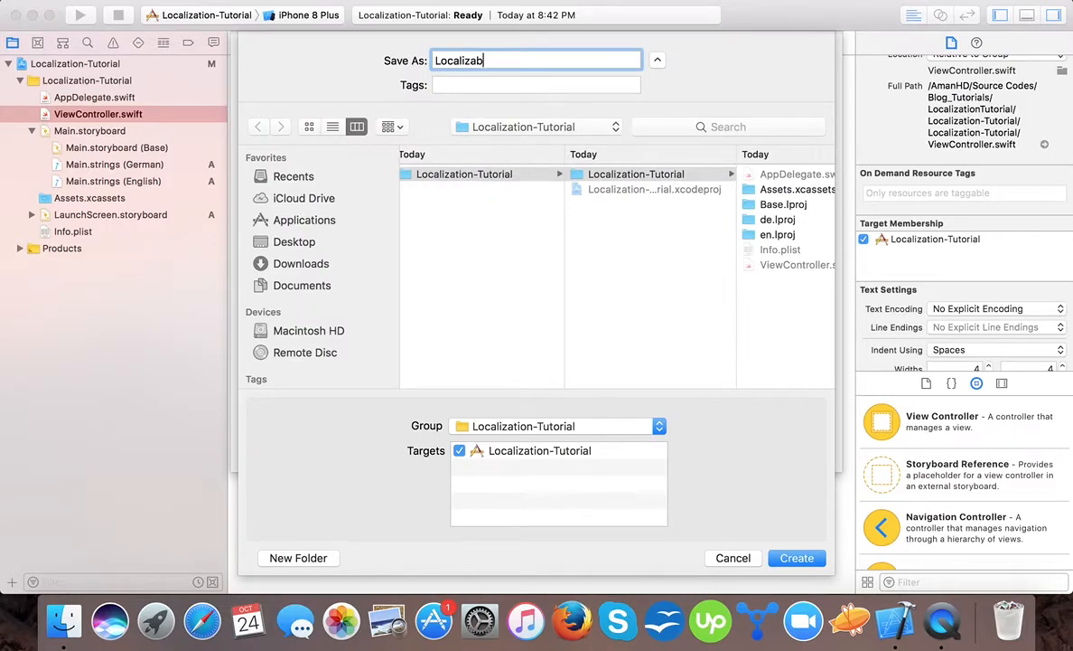
pyautogui.write('le')
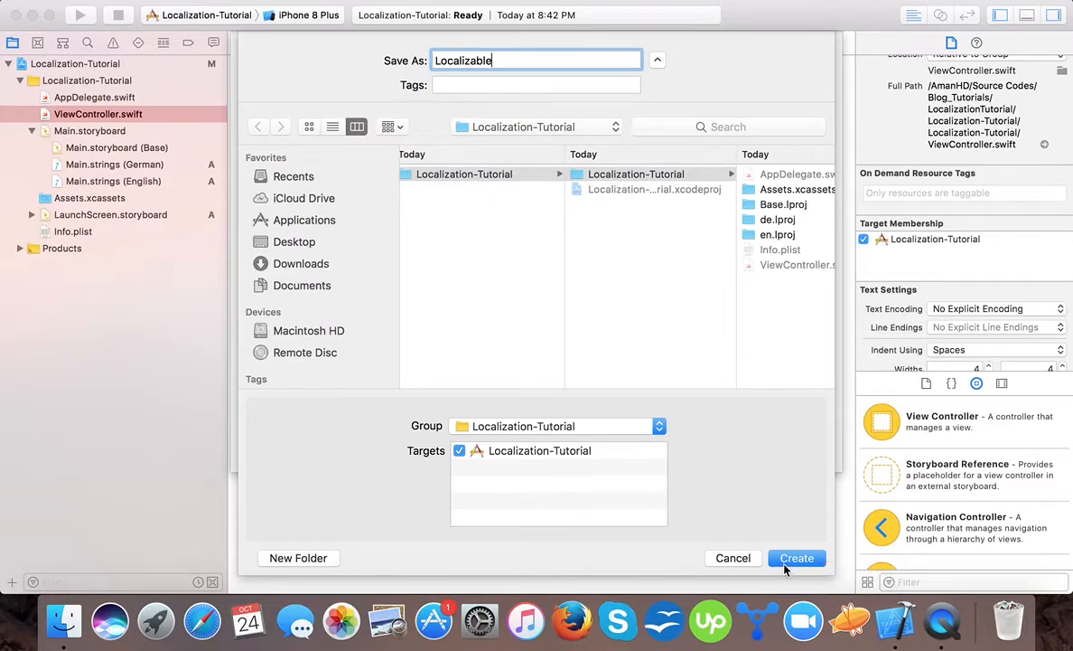
pyautogui.click(796, 557)
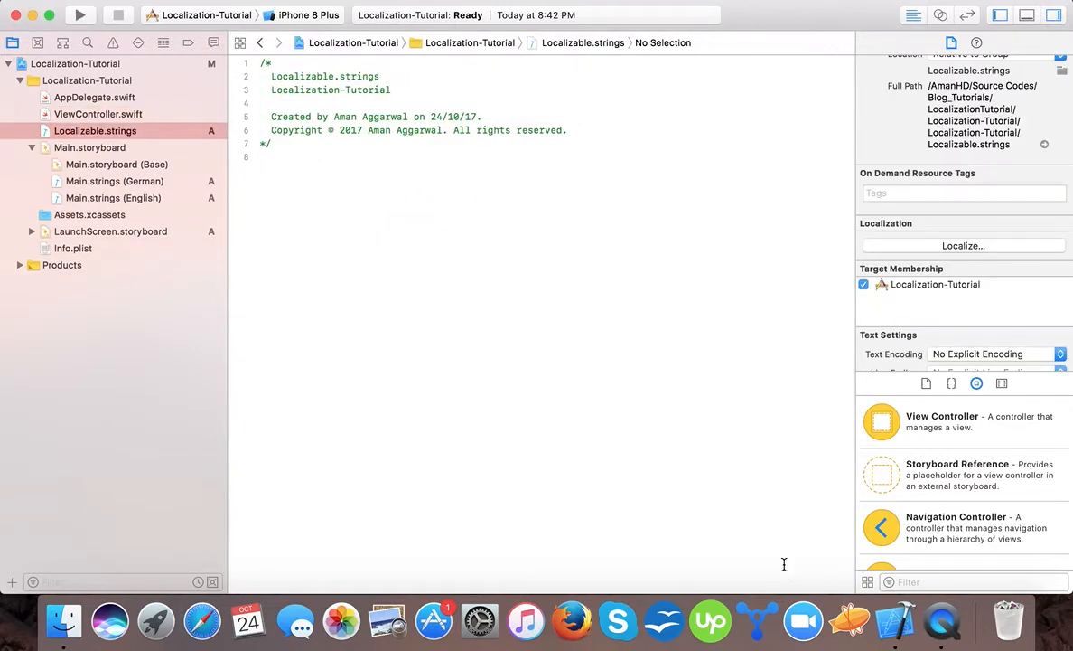
pyautogui.moveTo(964, 245)
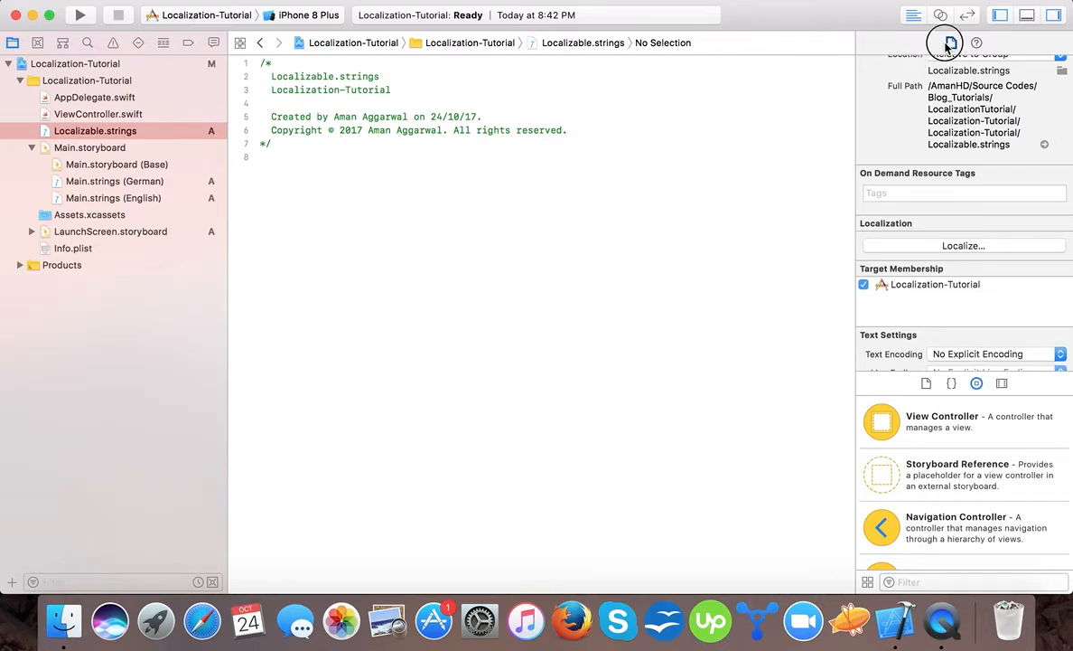
pyautogui.moveTo(908, 234)
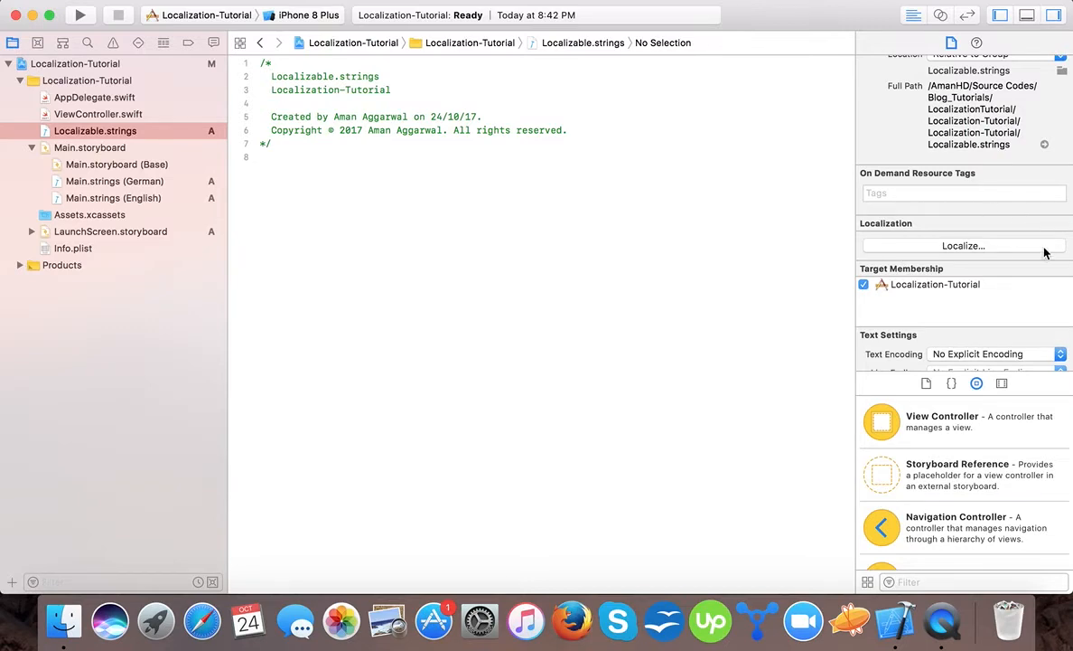
# Localize Localizable.strings for English and German, then view both versions
pyautogui.click(963, 245)
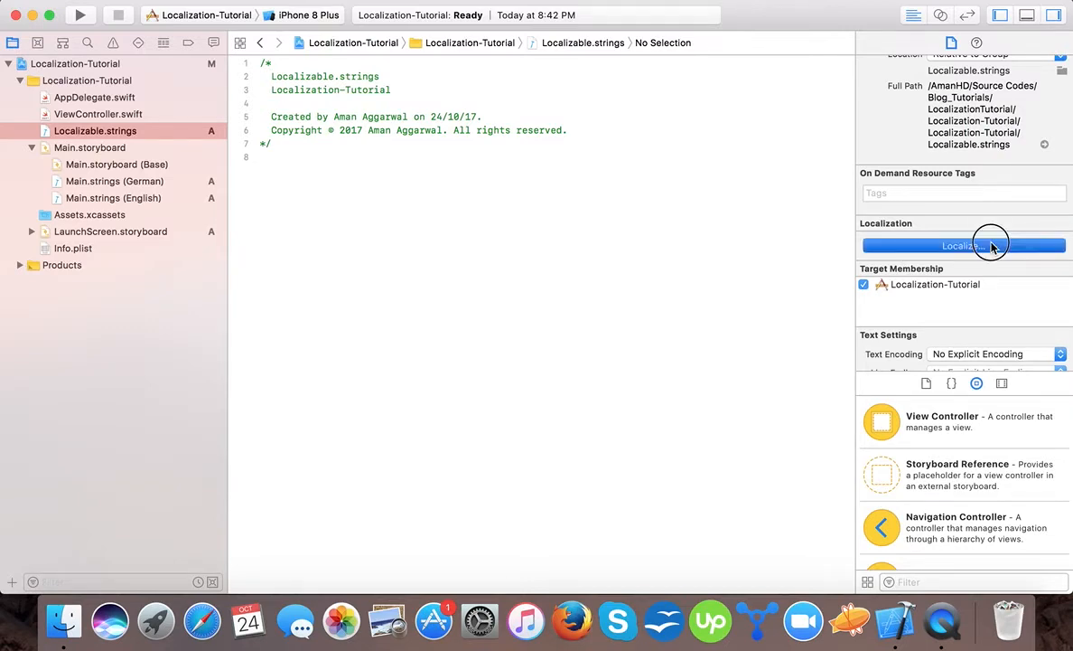
pyautogui.click(963, 246)
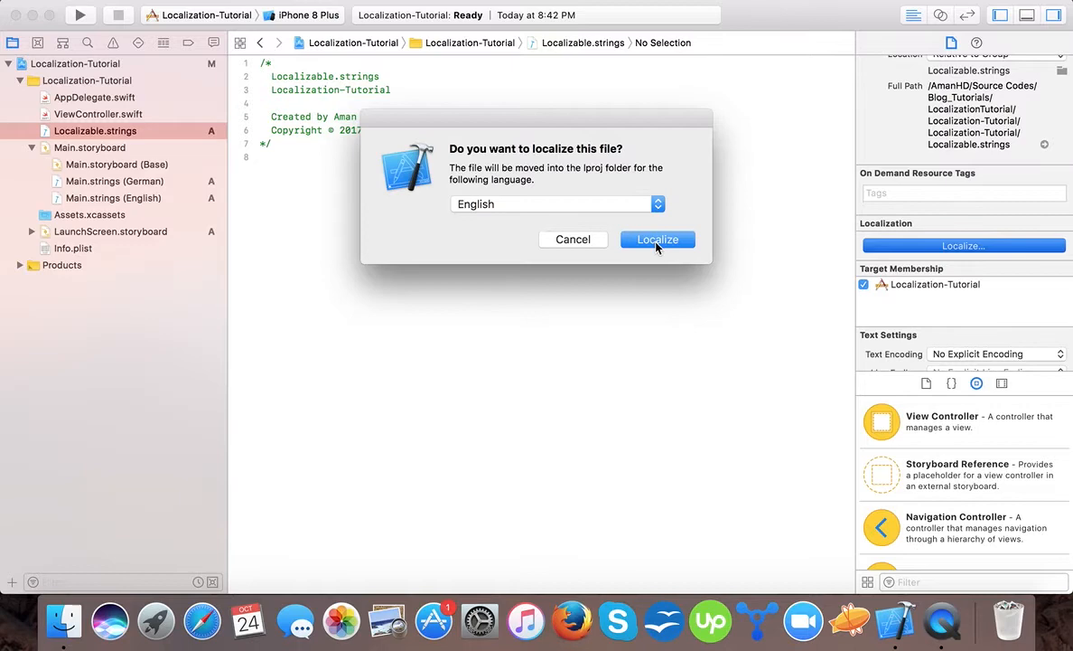
pyautogui.click(657, 240)
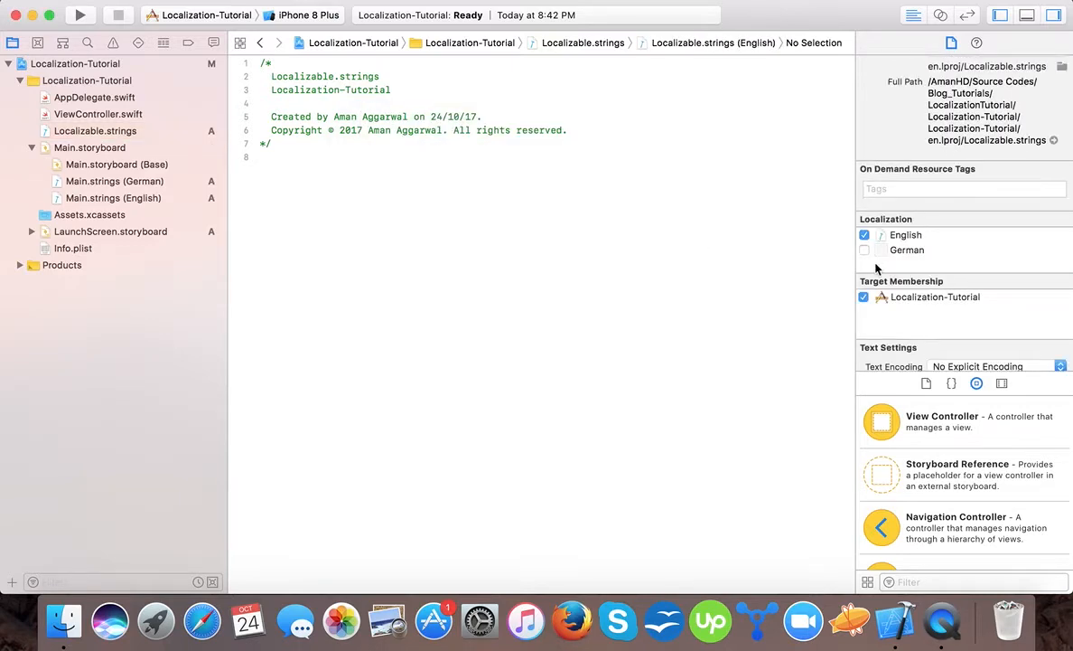
pyautogui.click(863, 249)
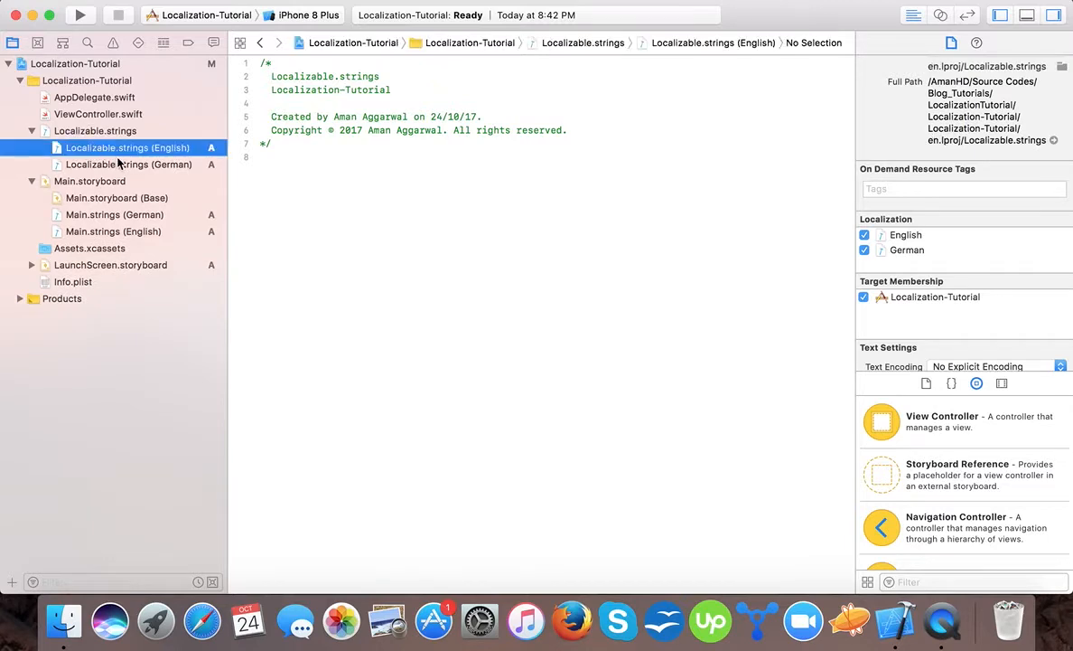
pyautogui.click(129, 163)
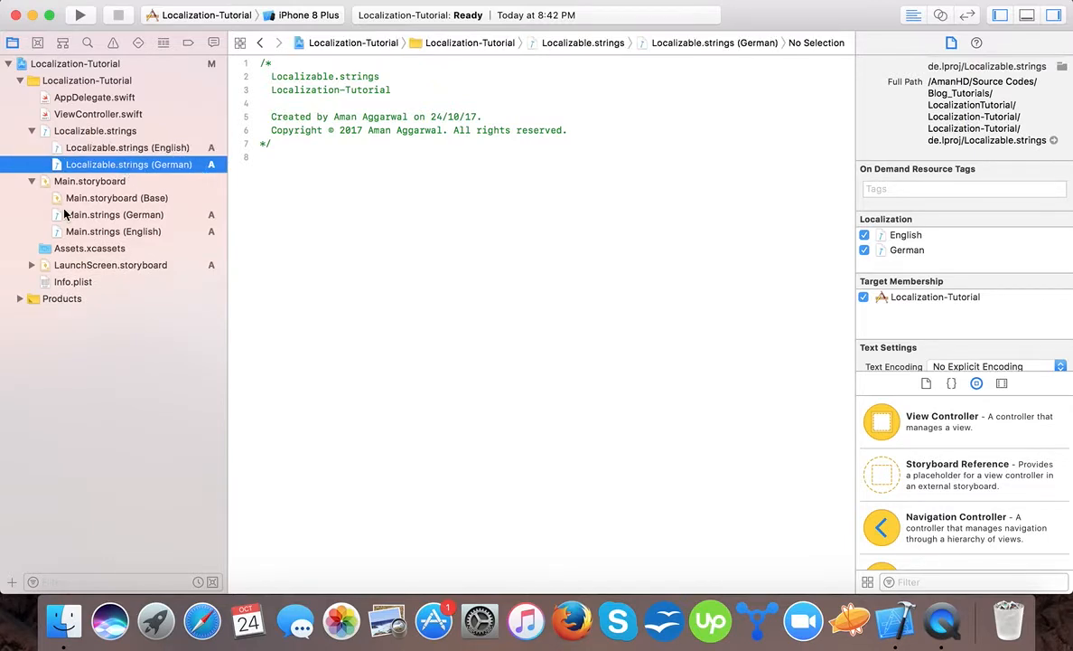
pyautogui.moveTo(113, 159)
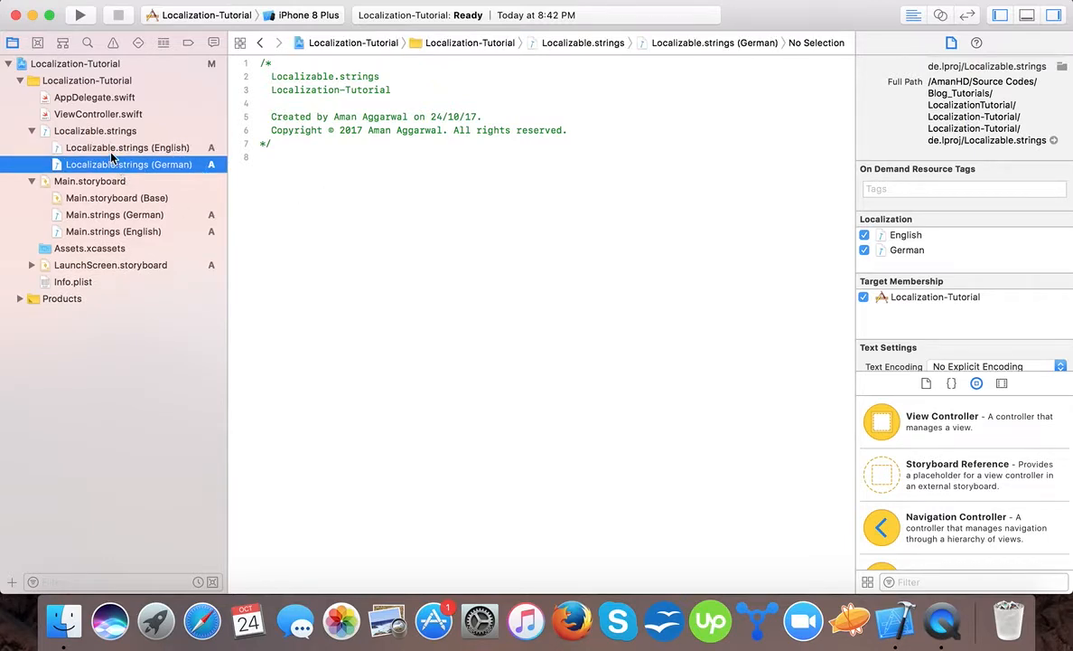
pyautogui.click(128, 147)
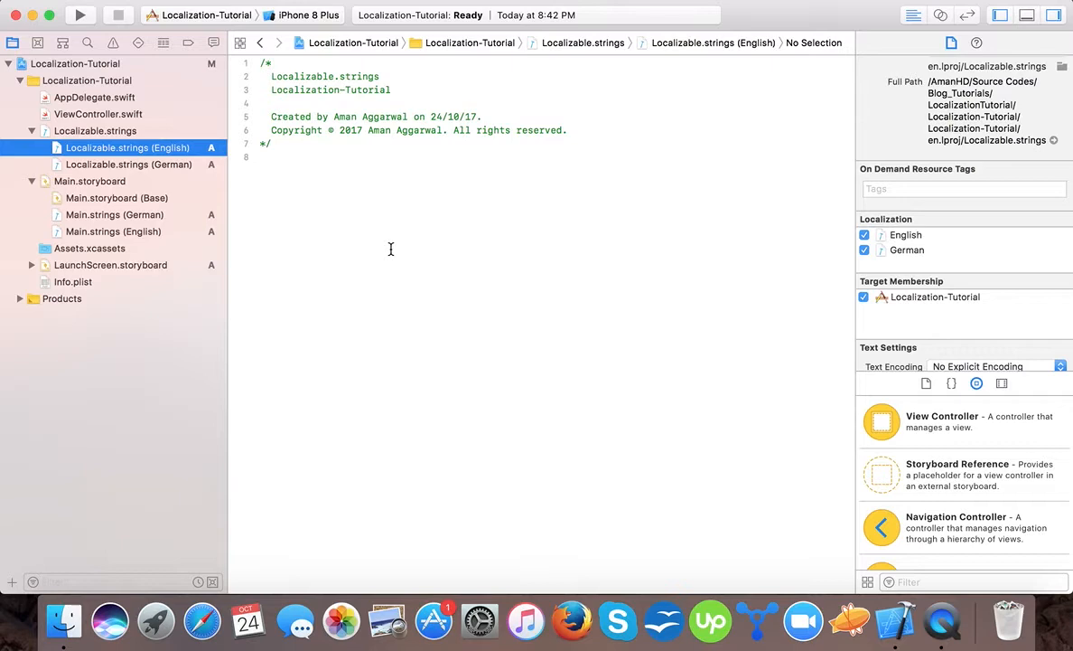
# Type "title_text" = "English Lnaguage Selected"; into the English Localizable.strings
pyautogui.write('""')
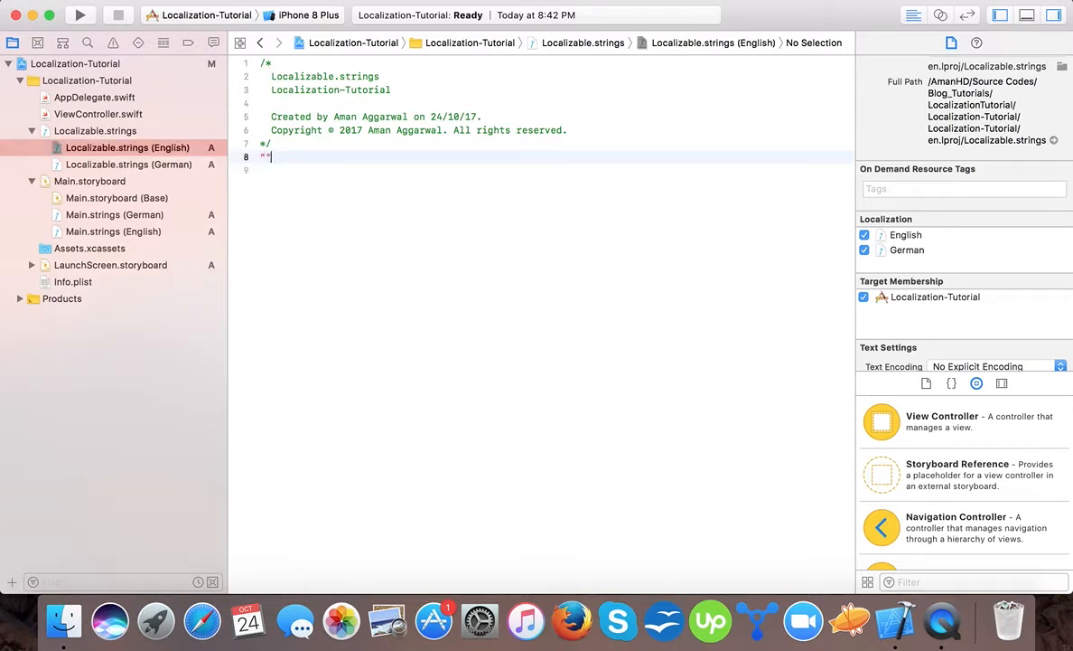
pyautogui.write('T')
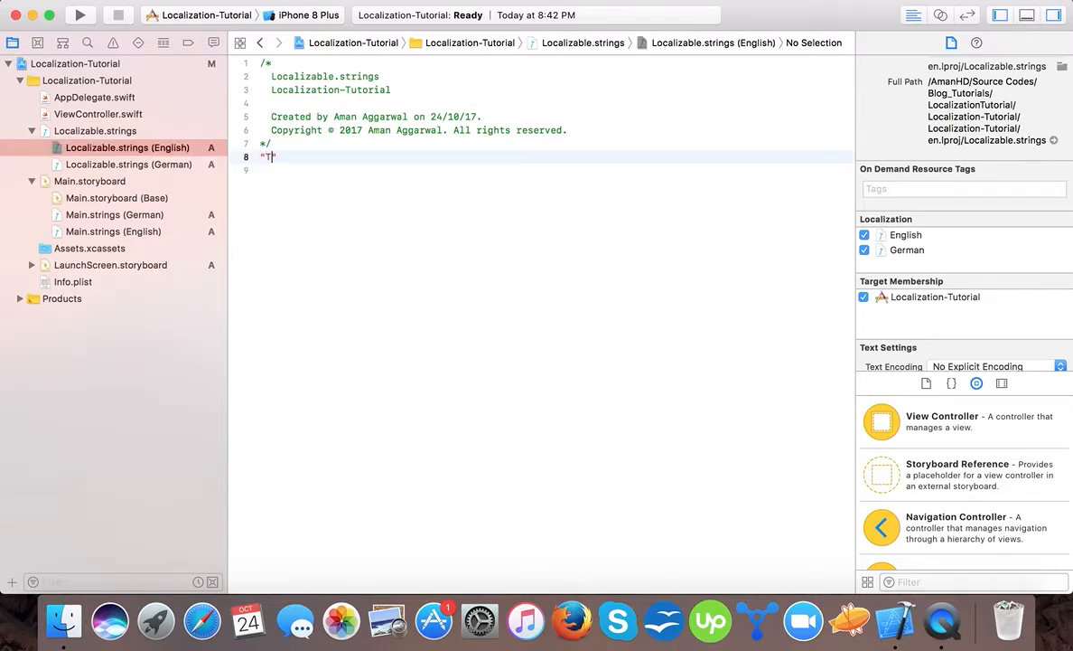
pyautogui.write('itle"')
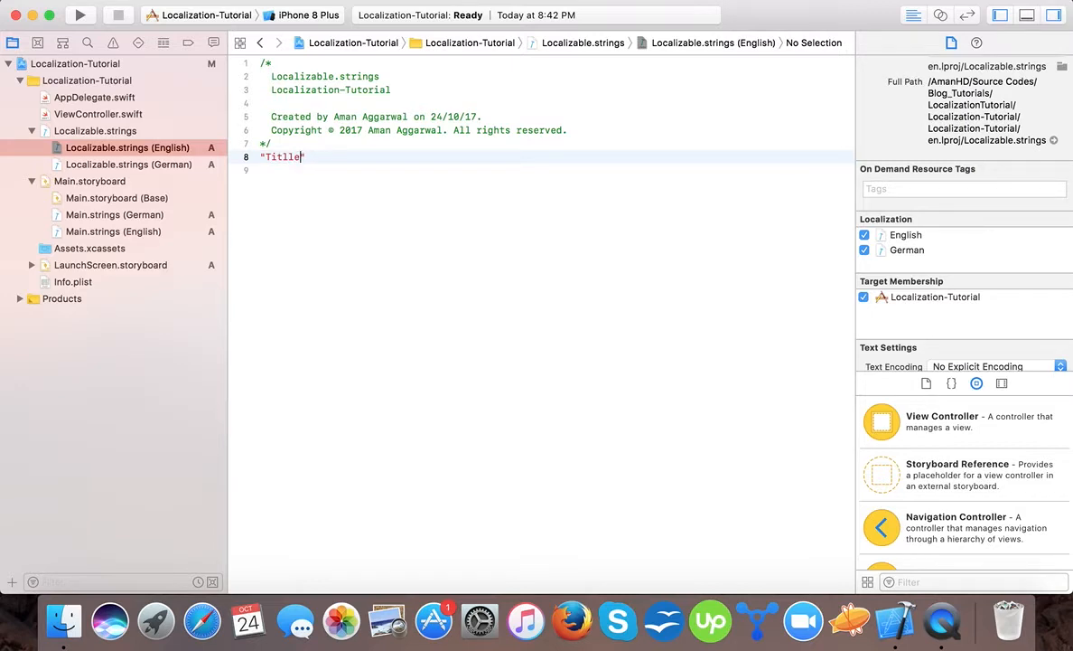
pyautogui.write('titlle')
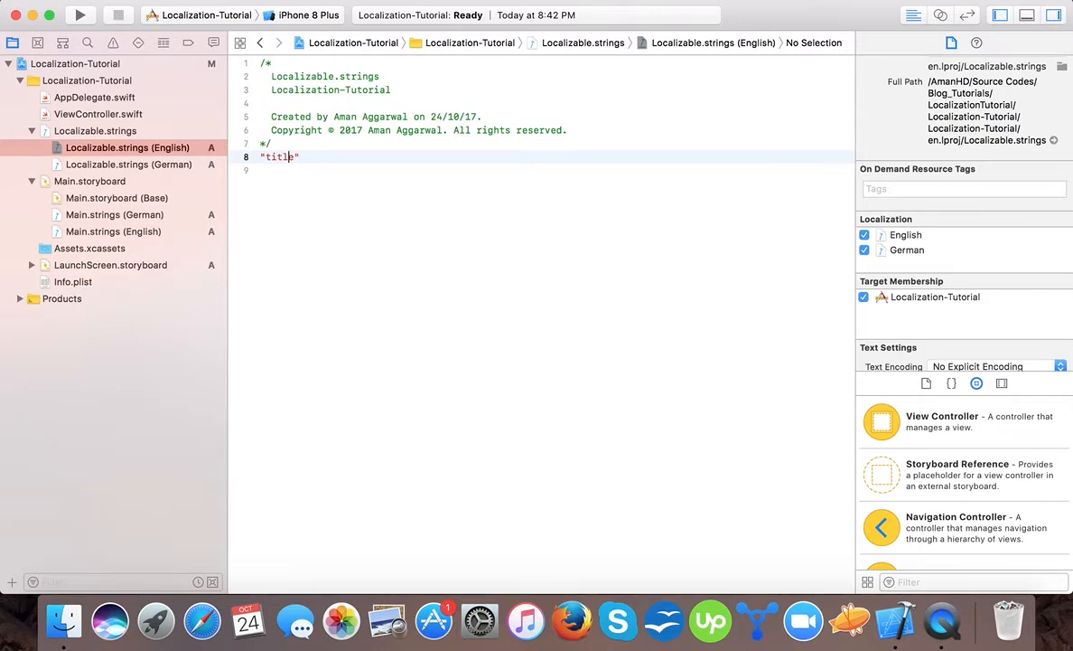
pyautogui.write('_text')
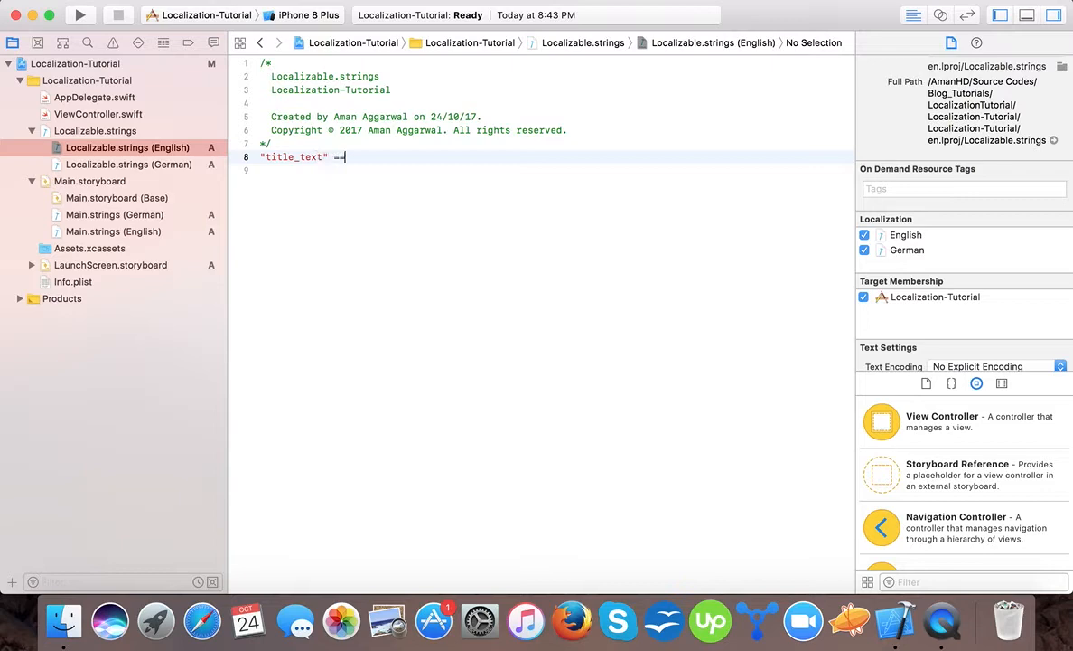
pyautogui.write('= "')
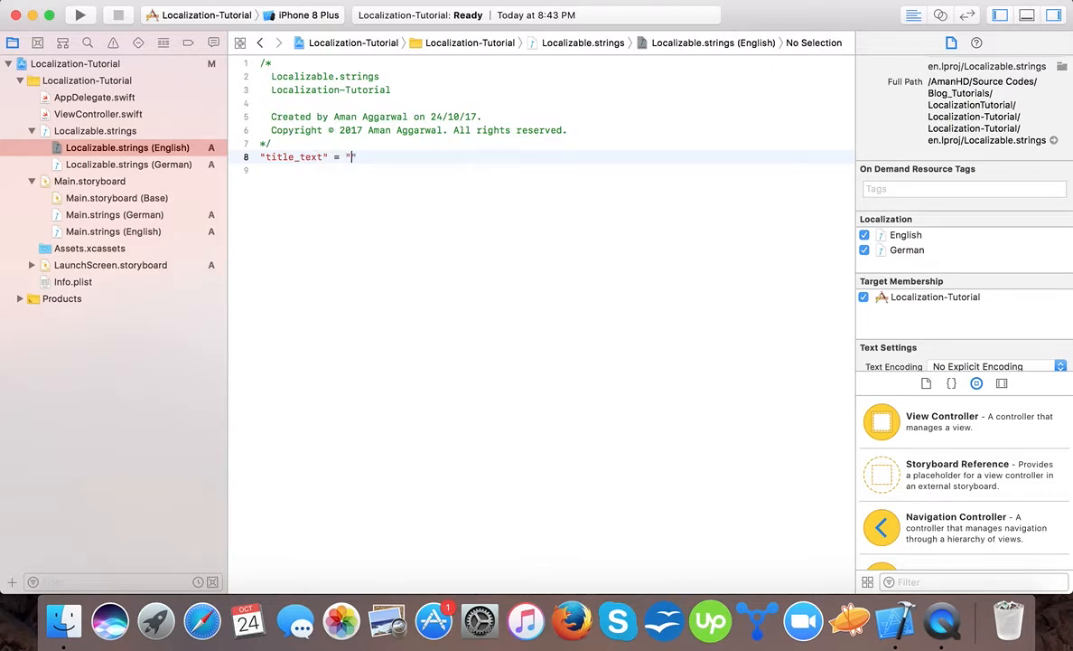
pyautogui.write('English Lnagugae Sele')
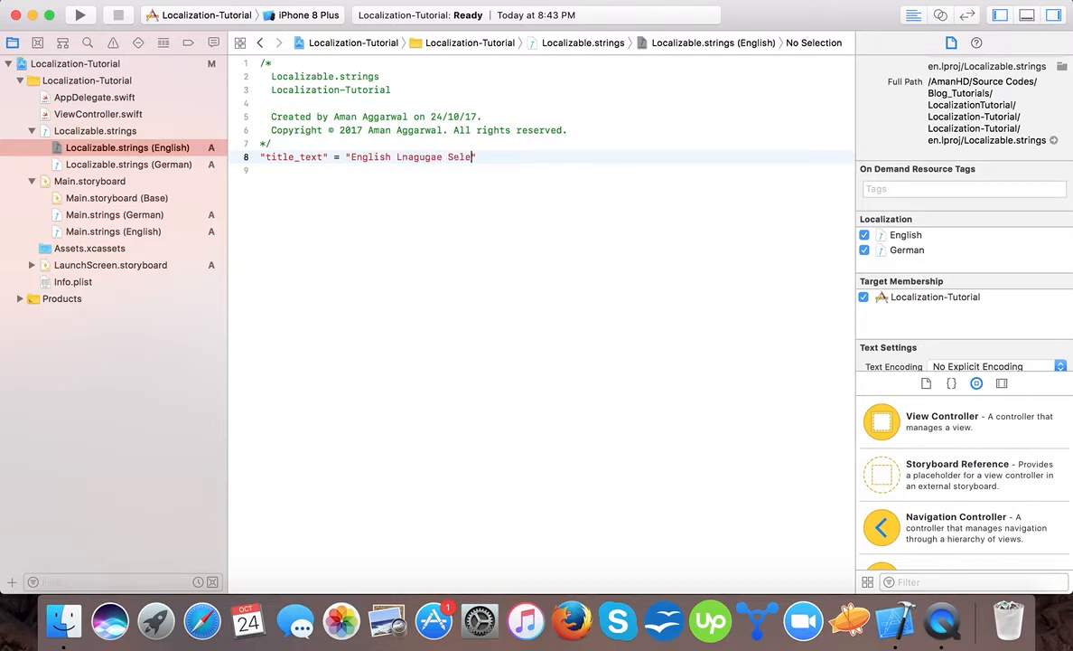
pyautogui.press('backspace')
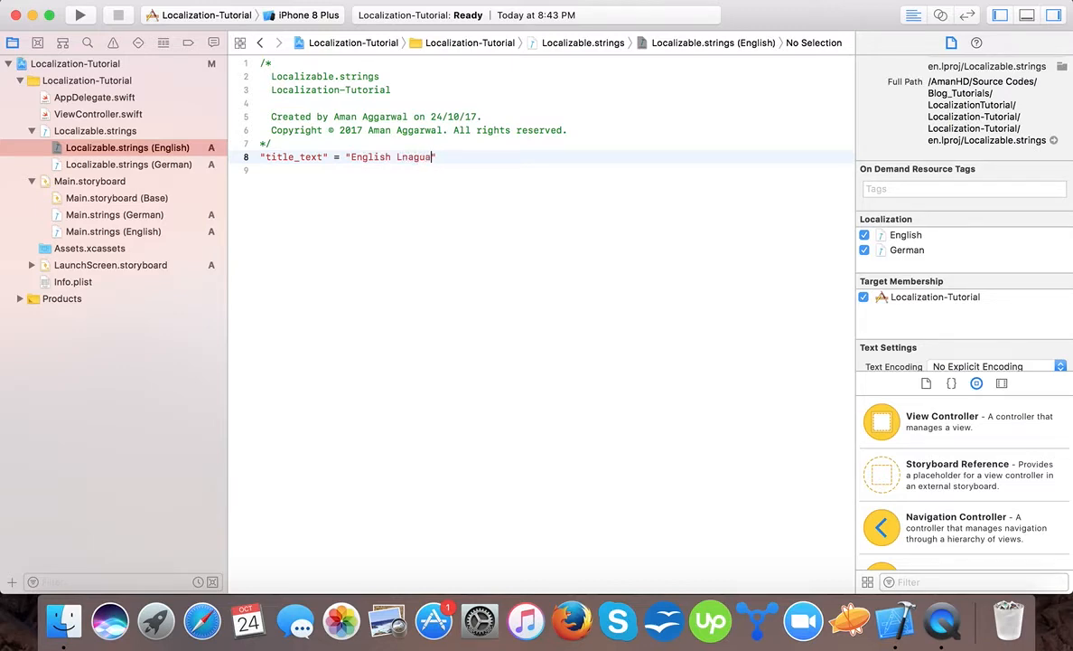
pyautogui.write('ge See')
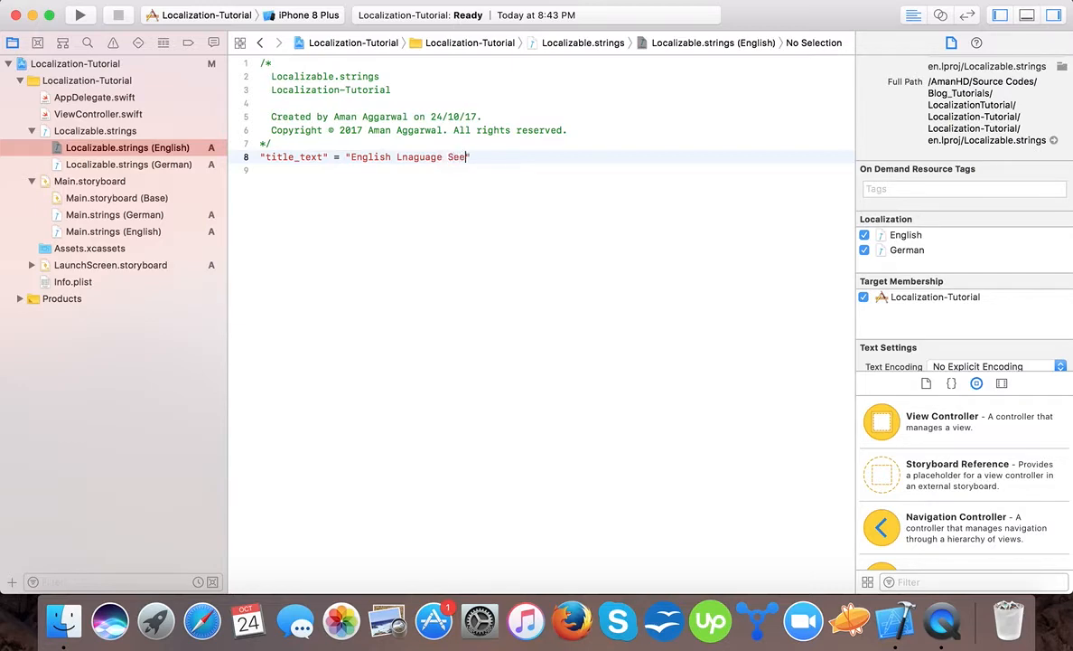
pyautogui.write('lected')
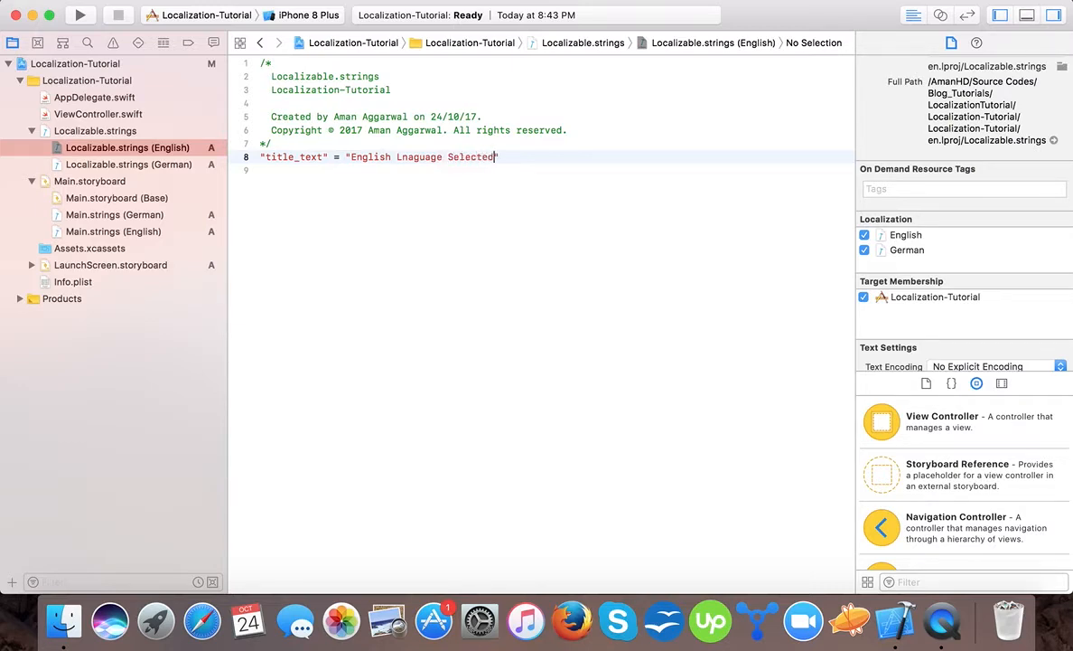
pyautogui.write('"')
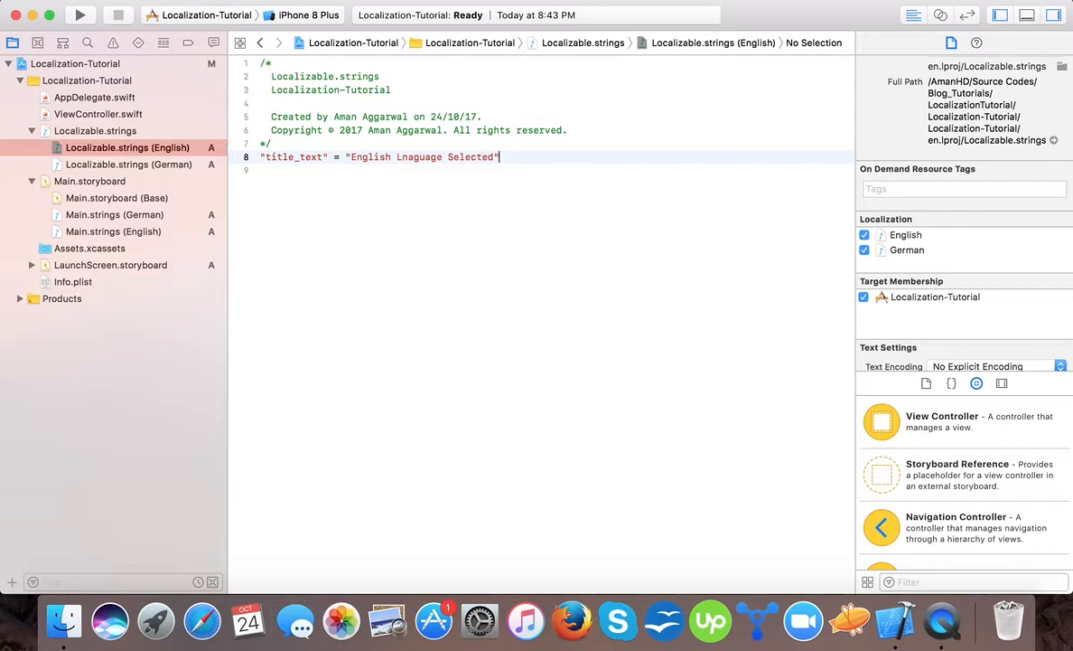
pyautogui.write(';')
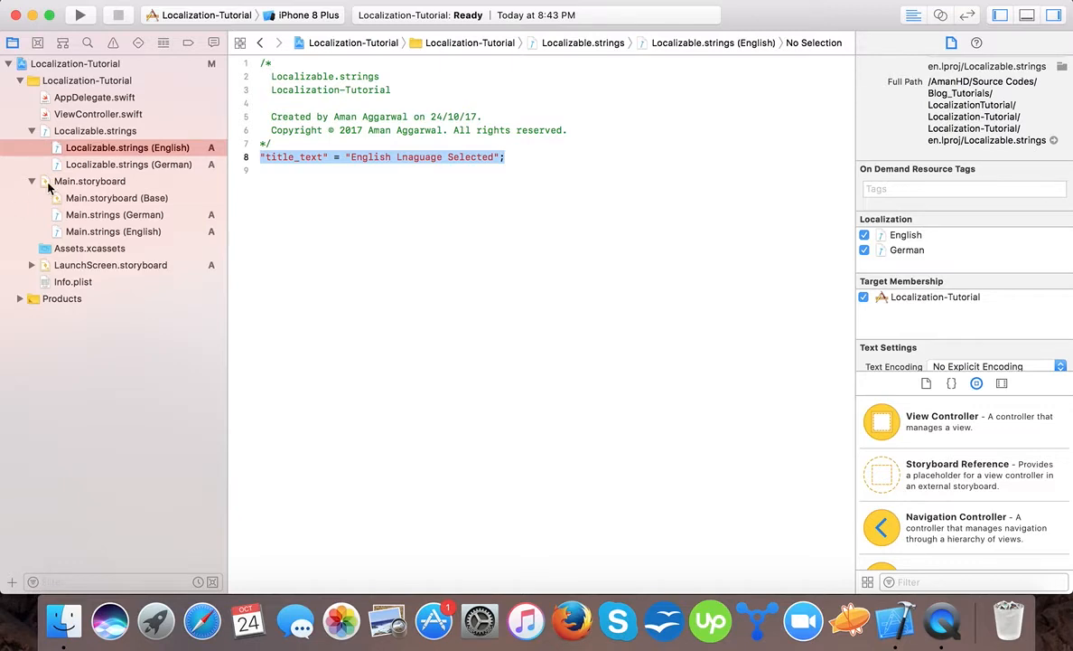
# Add "title_text" = "German Lnaguage Selected"; to the German Localizable.strings file
pyautogui.click(129, 164)
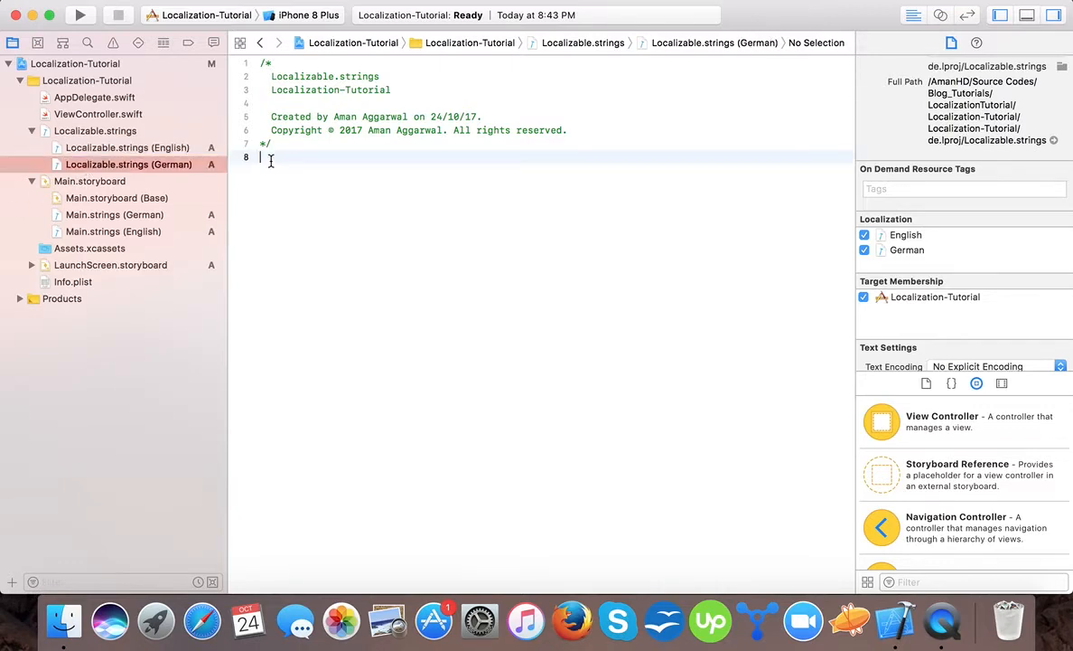
pyautogui.write('"title_text" = "English Lnaguage Selected";')
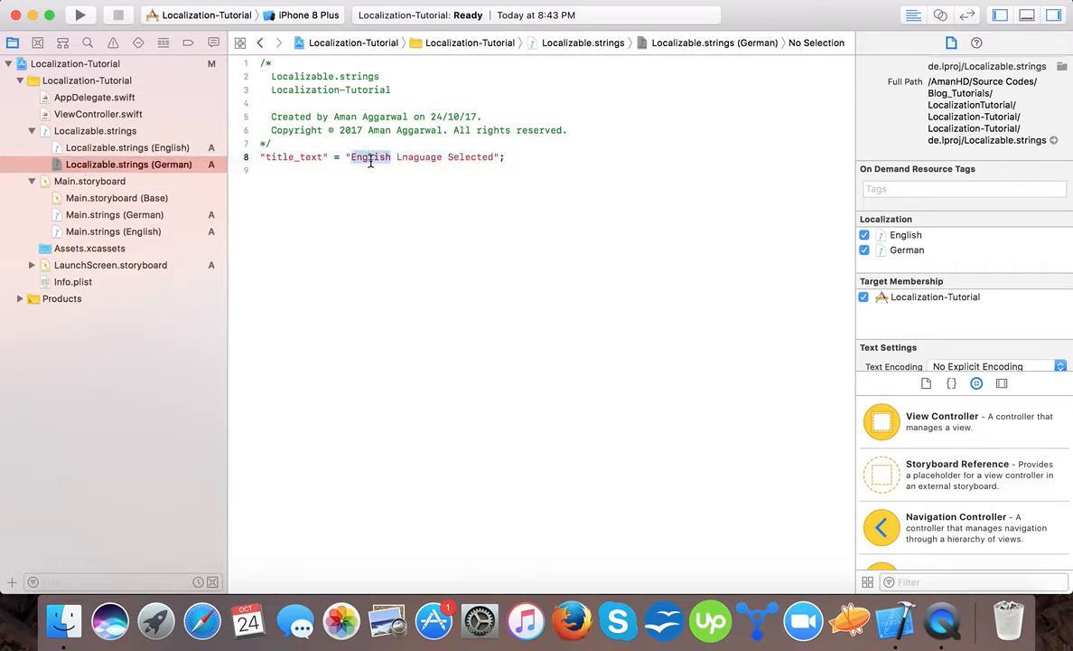
pyautogui.write('German')
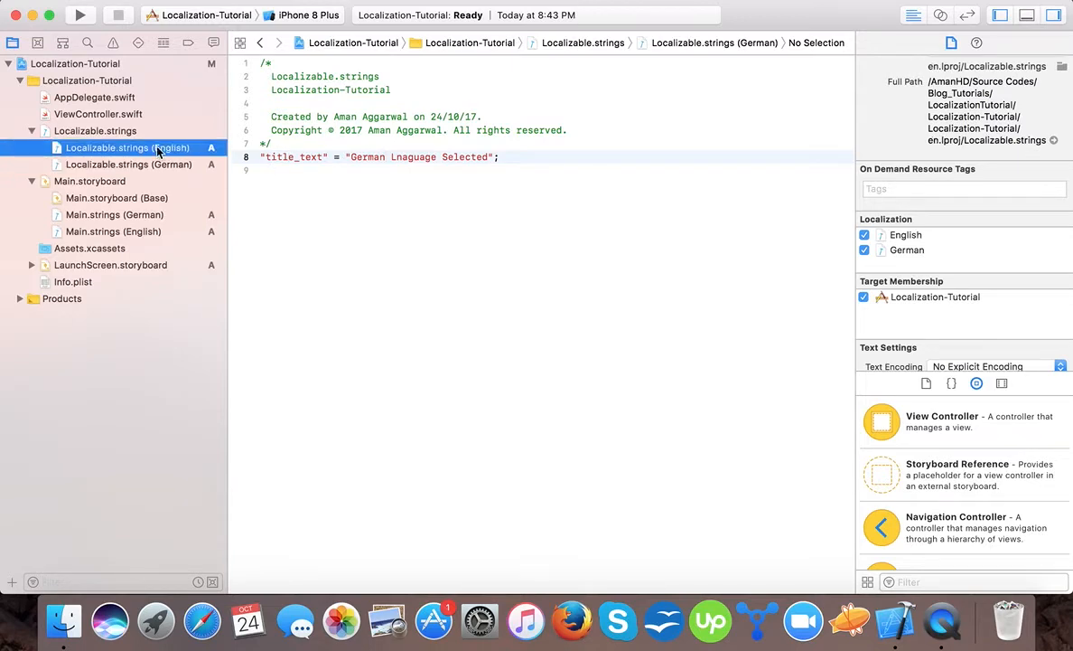
pyautogui.click(129, 164)
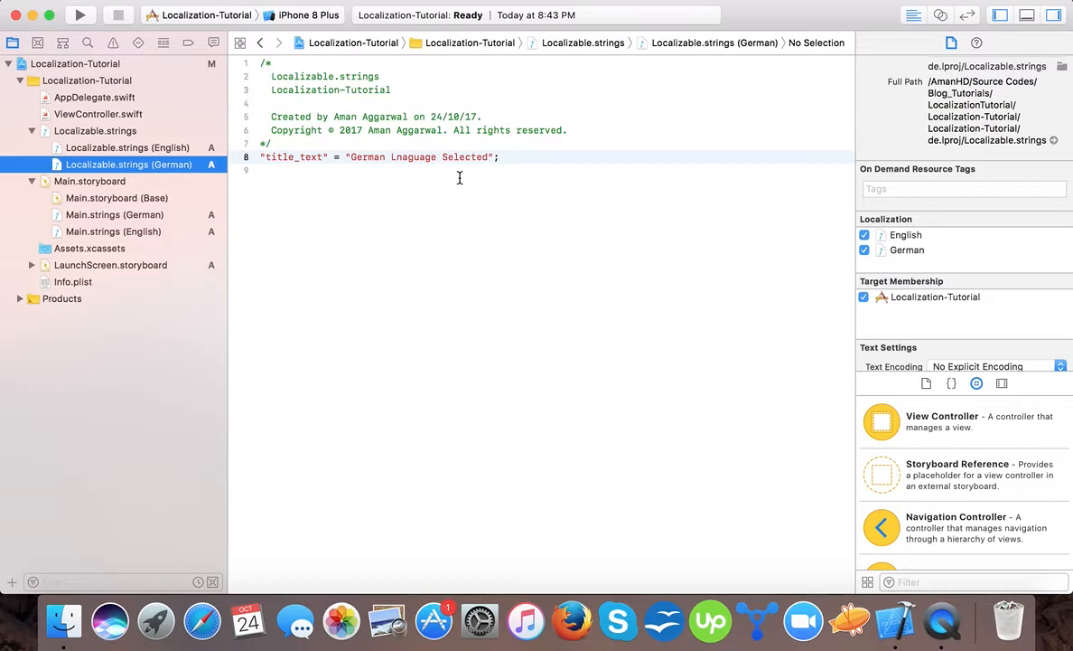
pyautogui.click(98, 114)
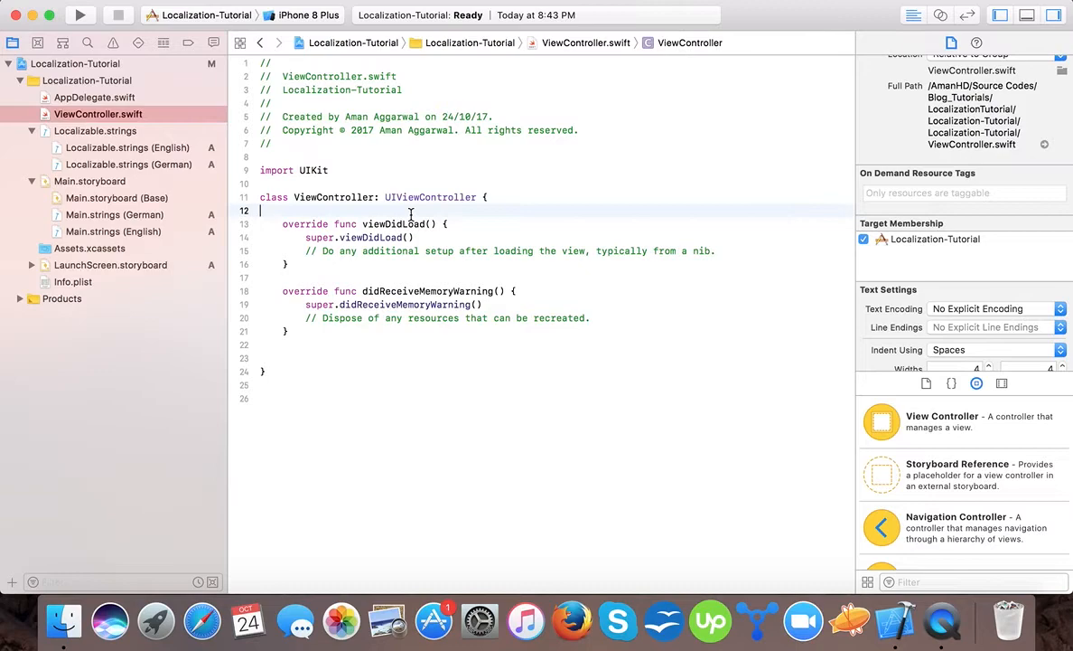
pyautogui.write('@ibo')
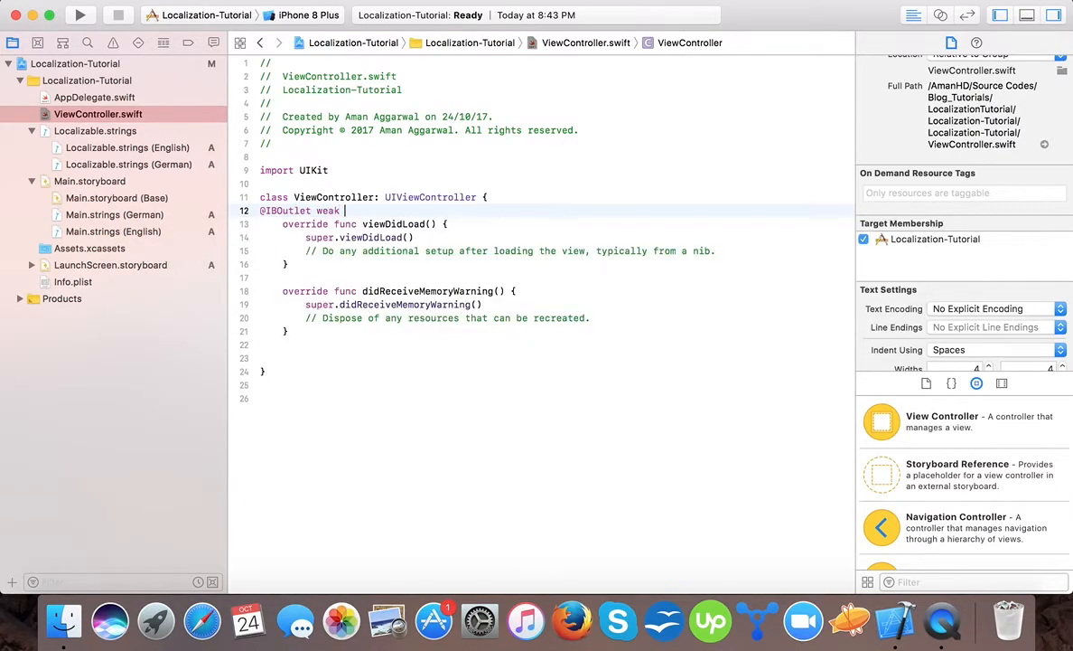
pyautogui.write('var l')
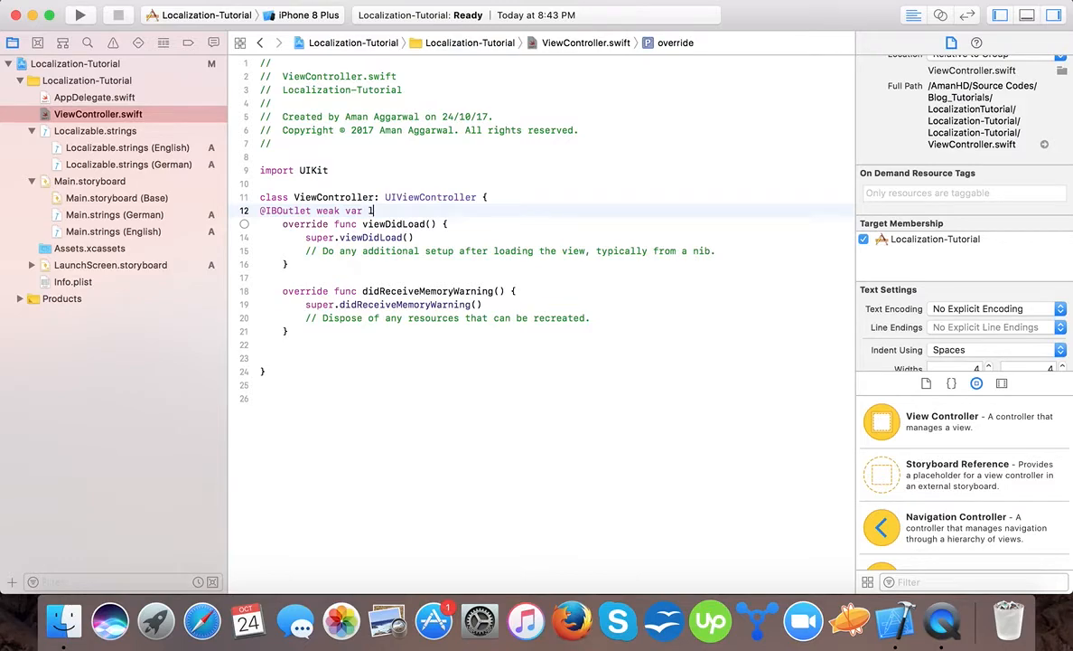
pyautogui.write('blTitle :')
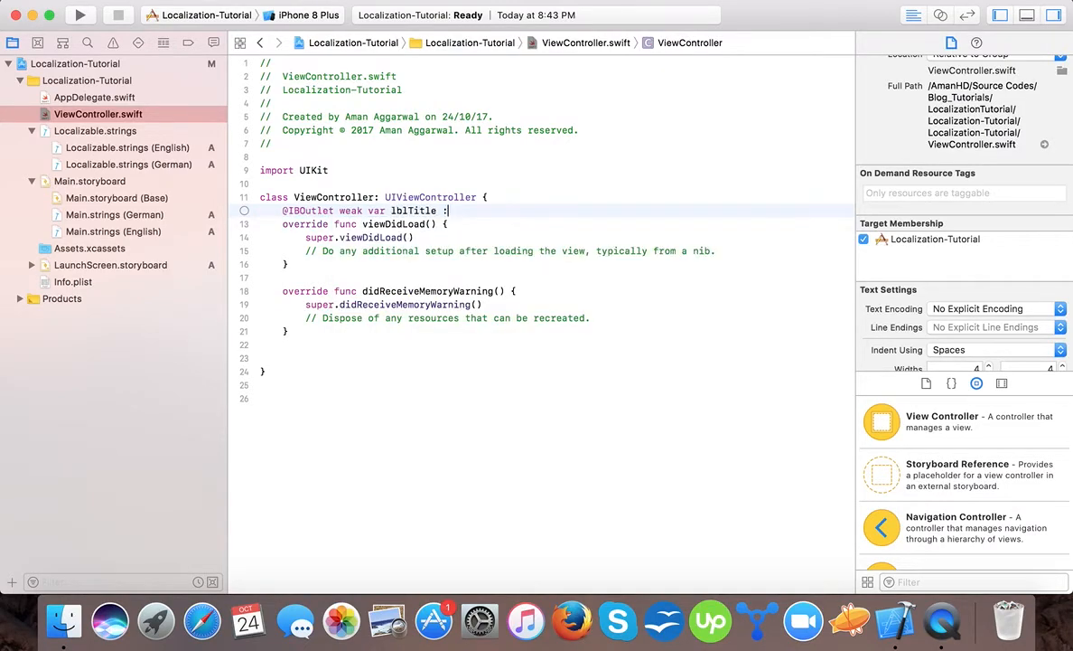
pyautogui.write('Uila')
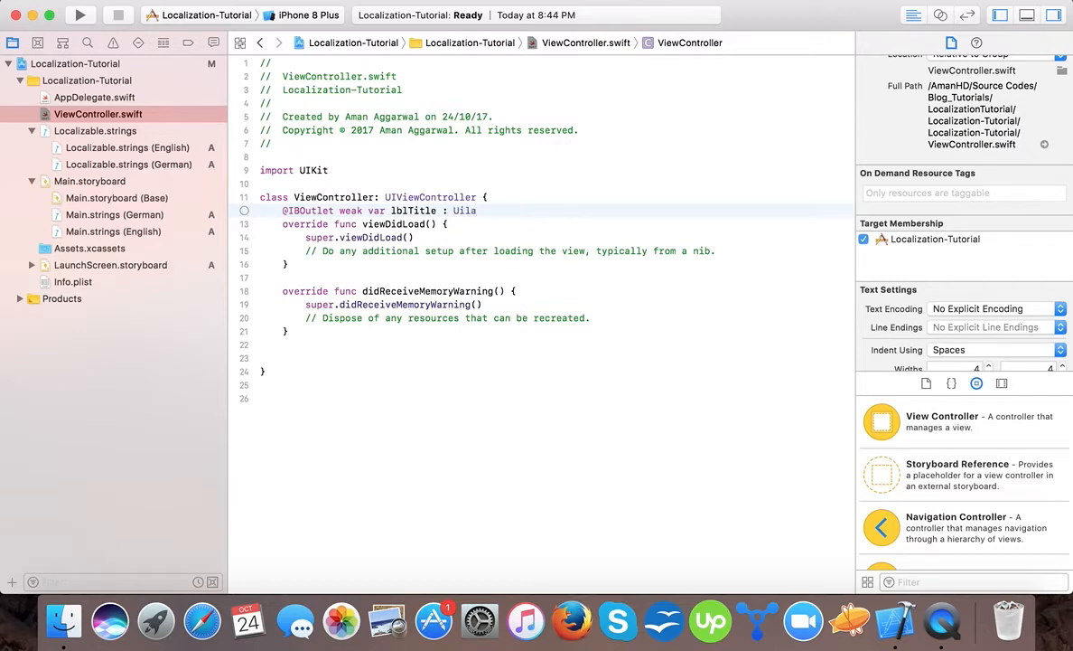
pyautogui.write('UILabel!')
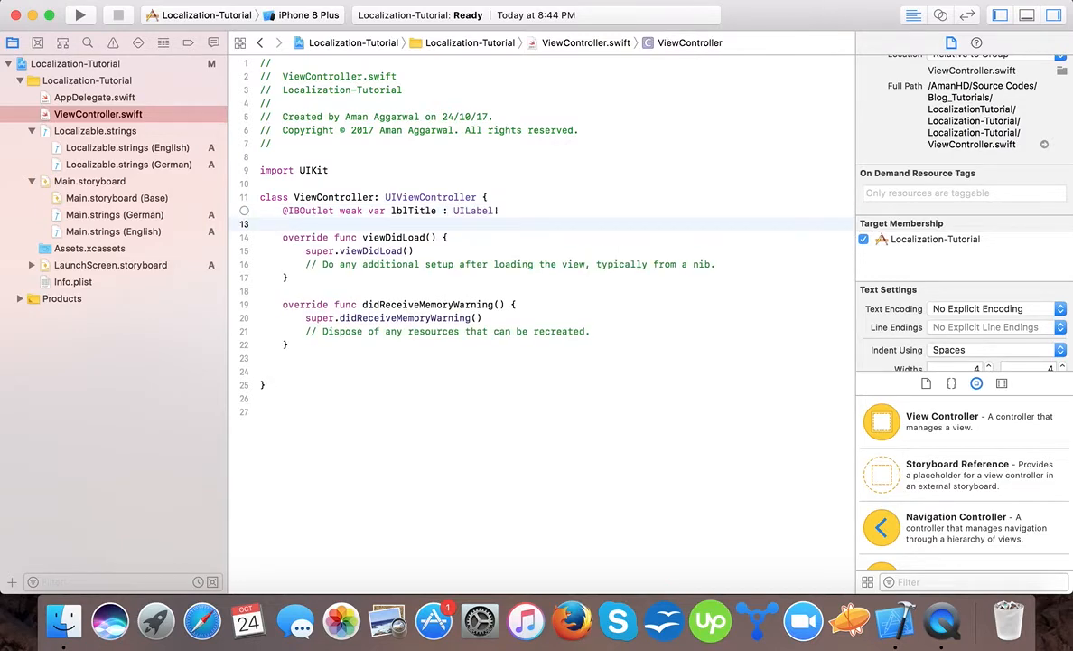
# In viewDidLoad, set lblTitle.text = NSLocalizedString("", comment: "")
pyautogui.click(745, 276)
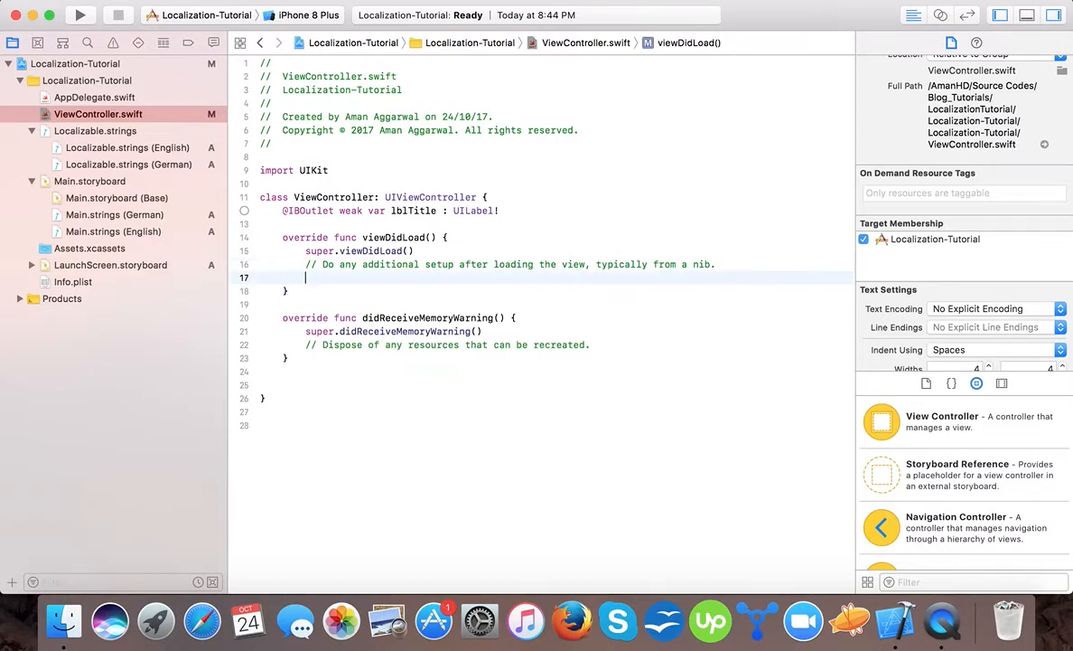
pyautogui.write('lblTitle.text')
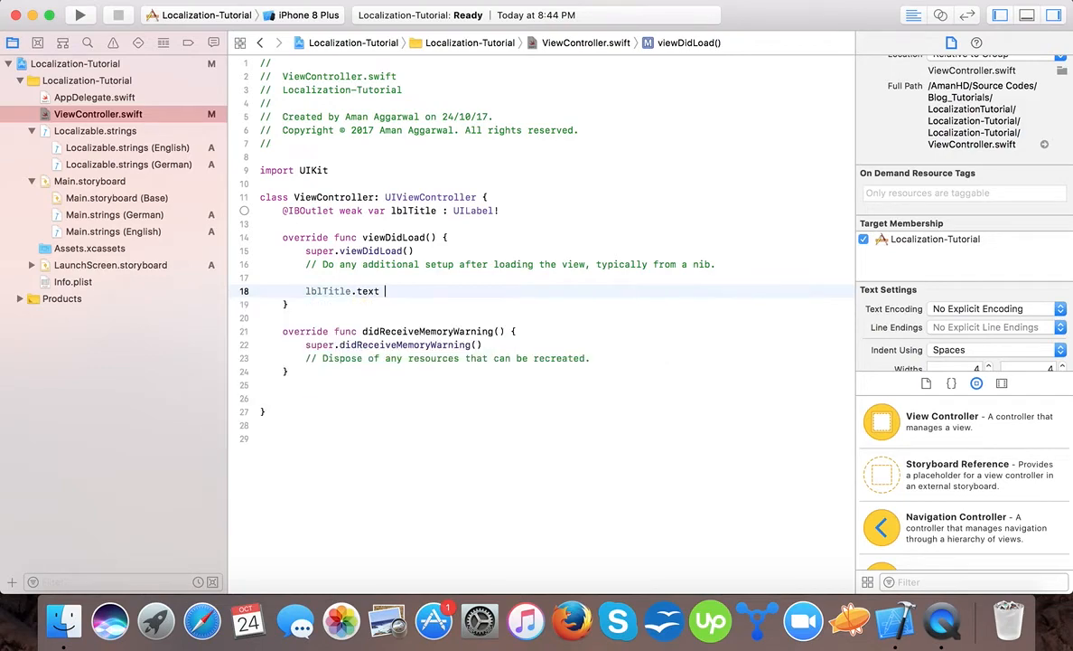
pyautogui.write('= nslo')
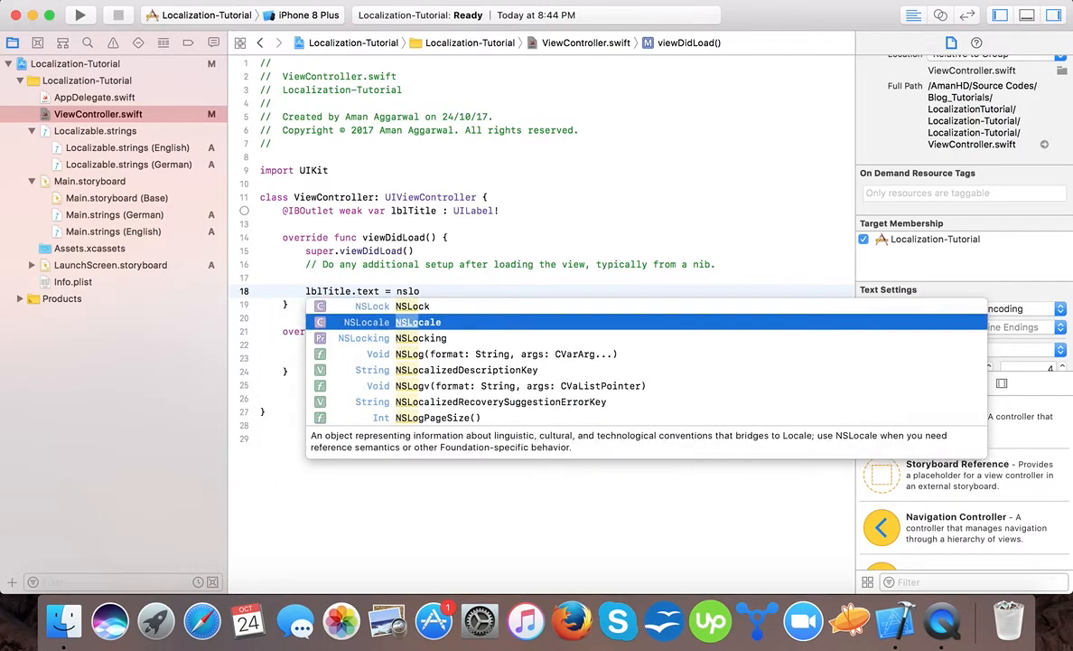
pyautogui.scroll(-3)
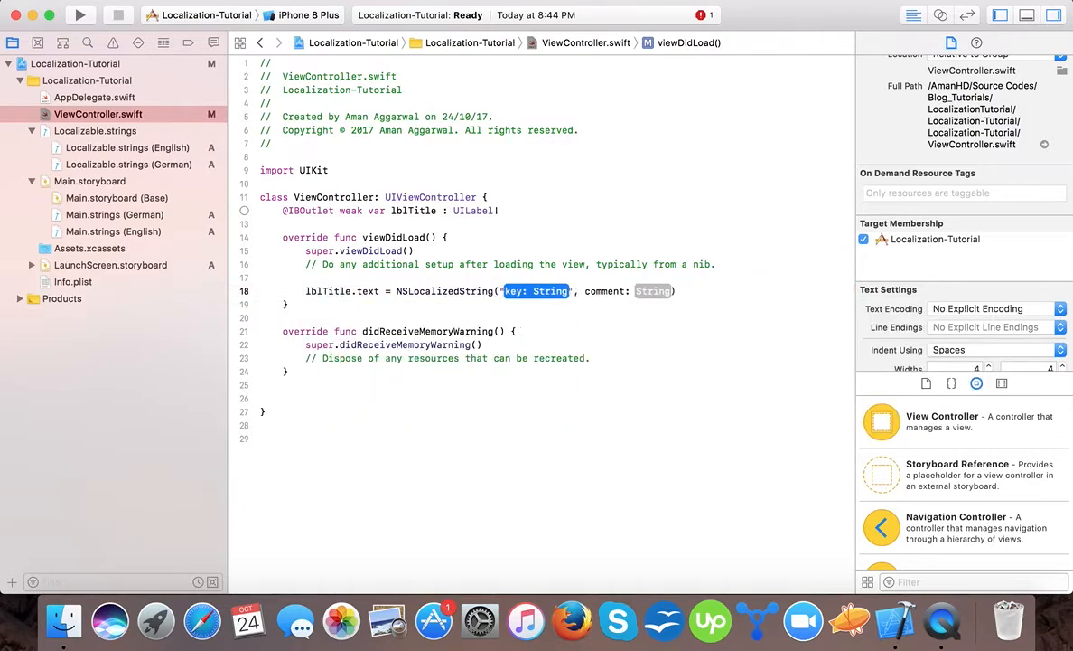
pyautogui.press('Delete')
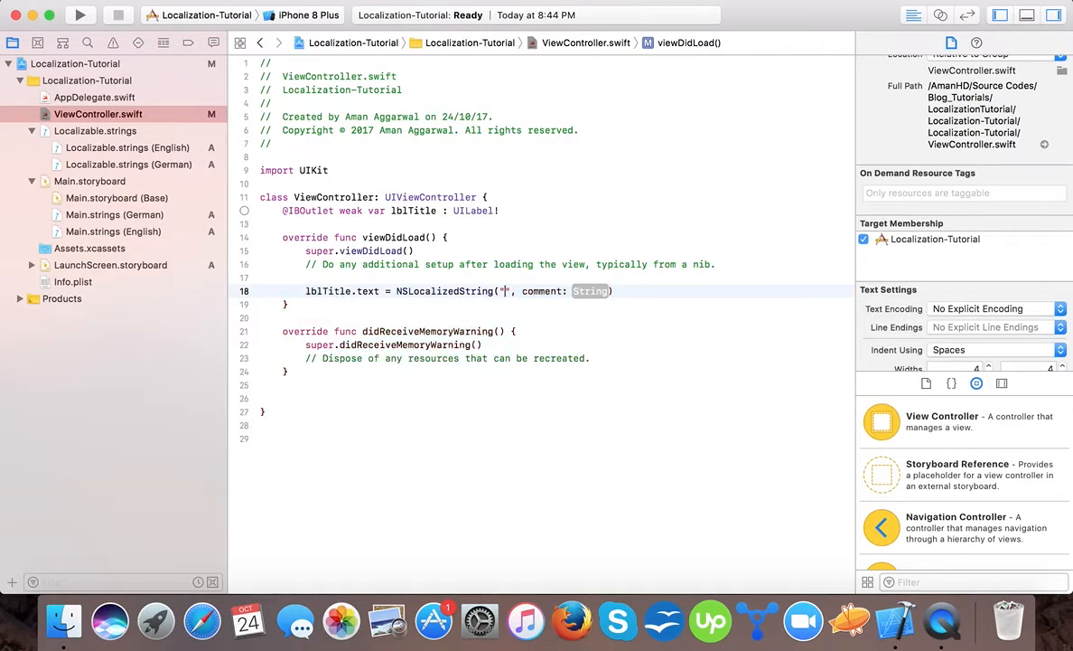
pyautogui.doubleClick(590, 290)
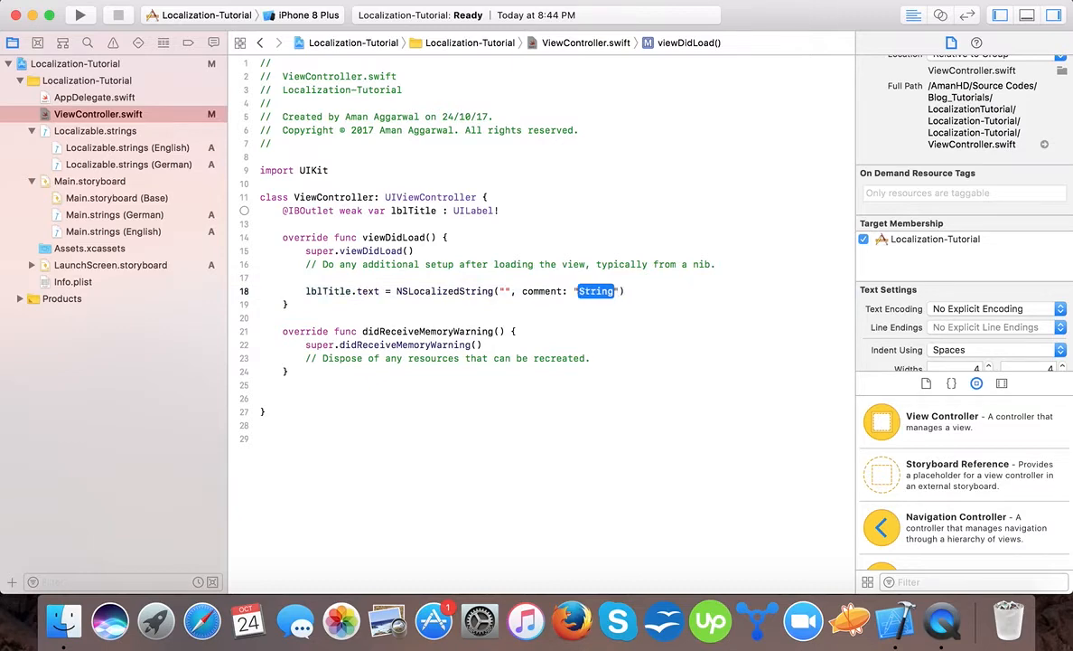
pyautogui.press('Delete')
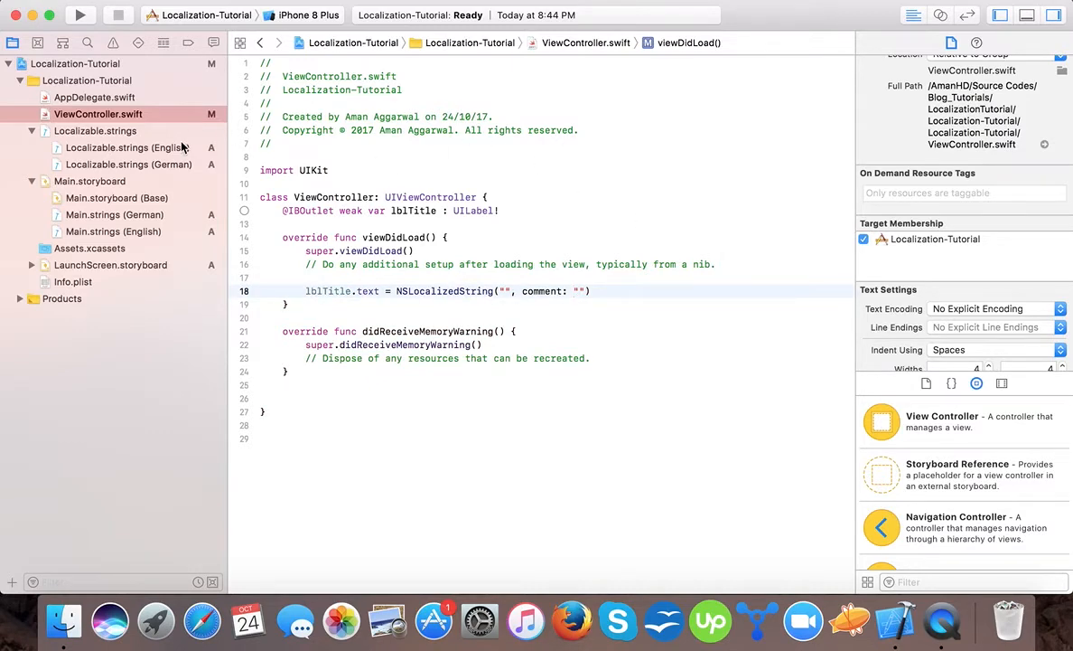
pyautogui.click(127, 147)
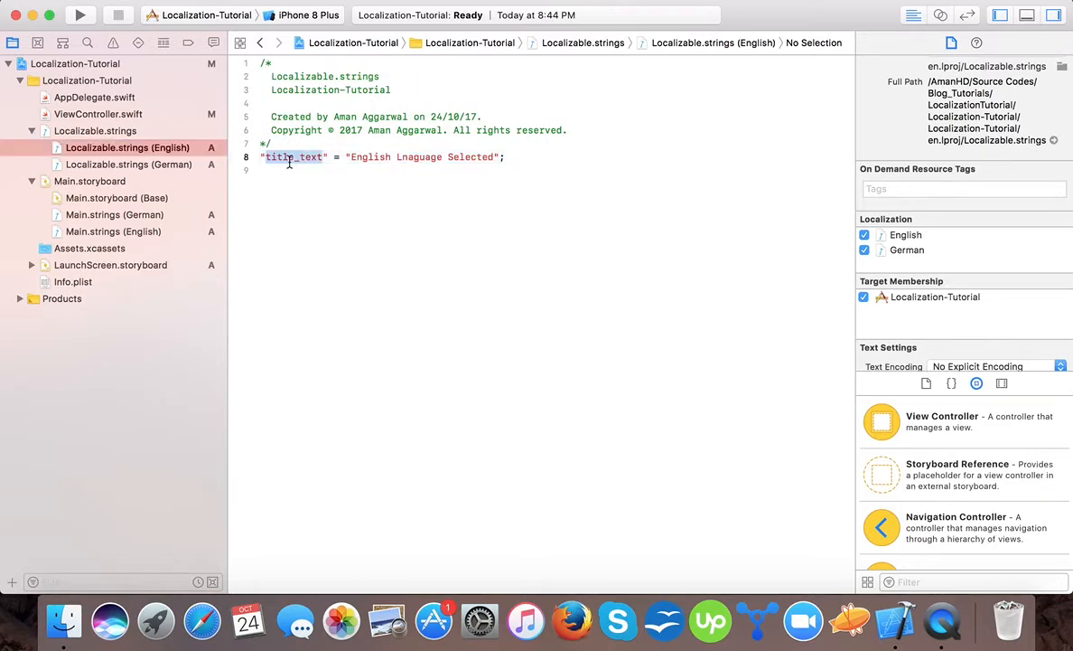
# Pass the "title_text" key to NSLocalizedString in viewDidLoad
pyautogui.click(97, 114)
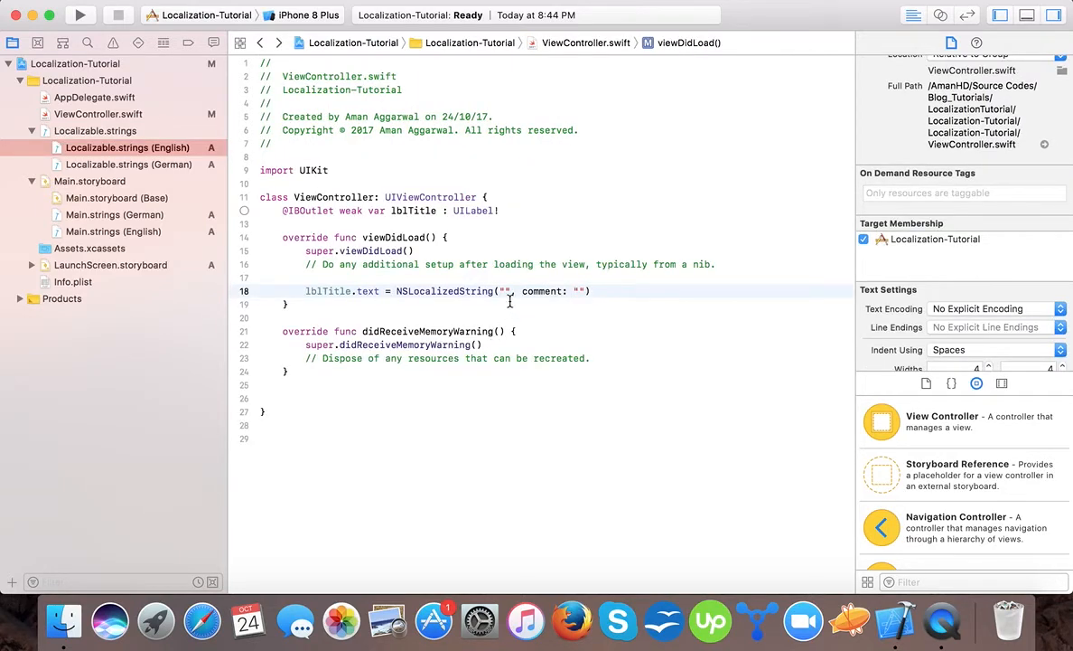
pyautogui.write('title_text')
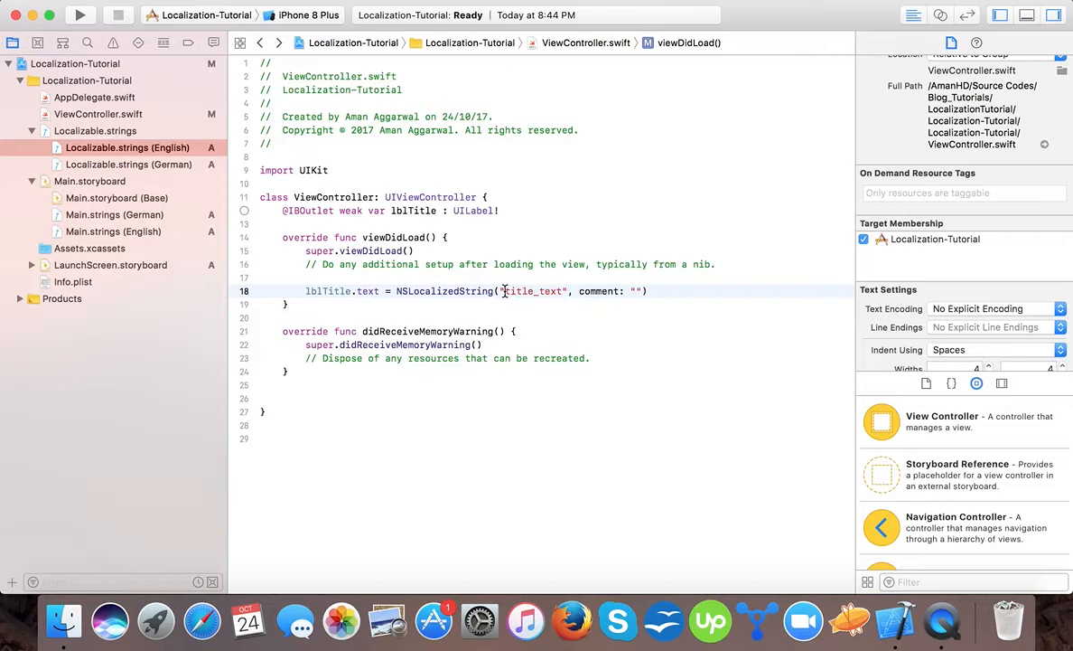
pyautogui.click(288, 304)
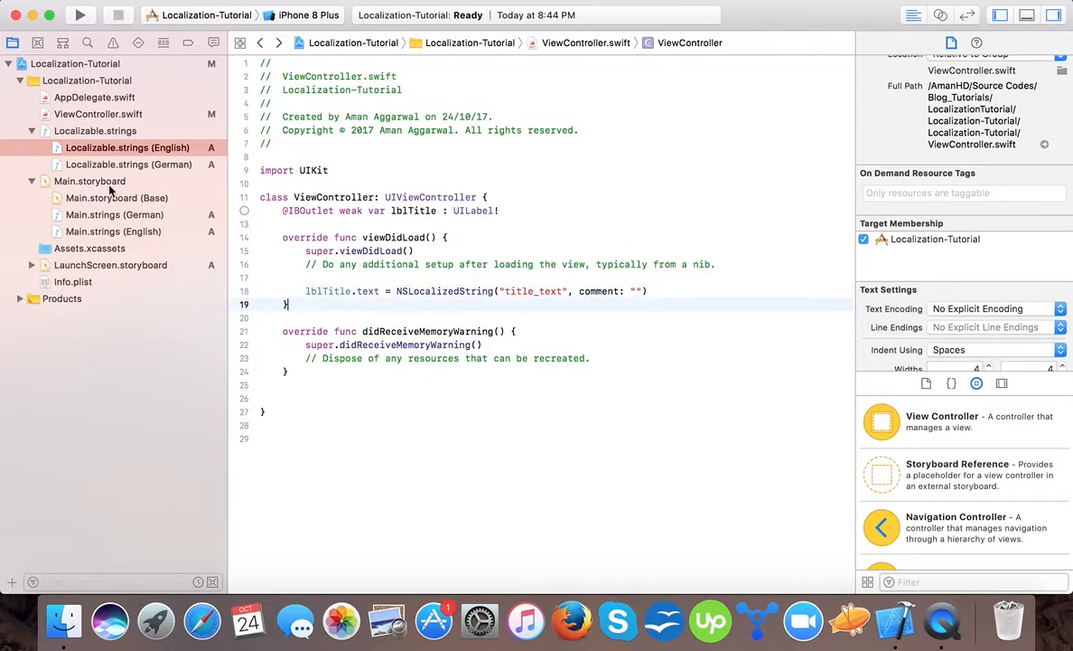
pyautogui.click(116, 197)
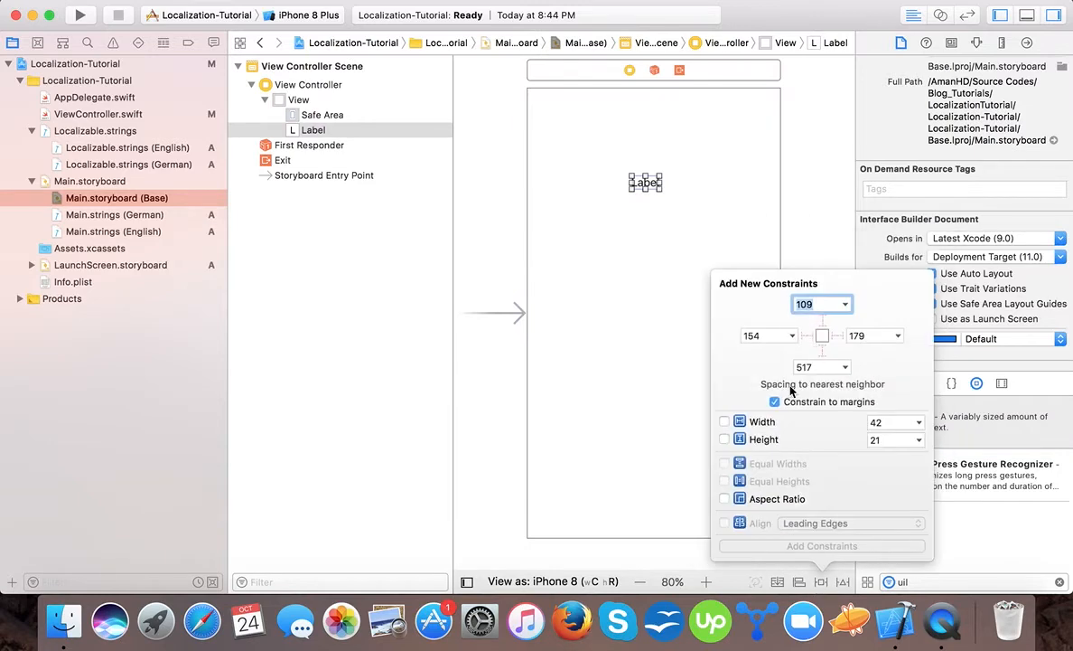
# Give the label a top-spacing constraint without margins and centre it horizontally in the container
pyautogui.click(774, 401)
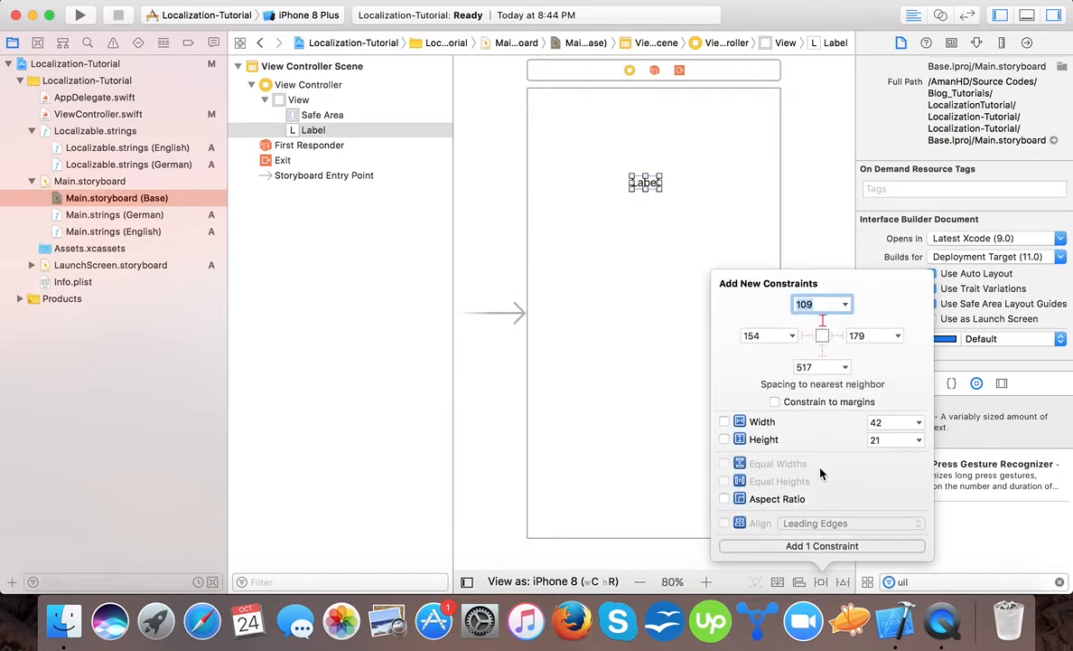
pyautogui.click(822, 545)
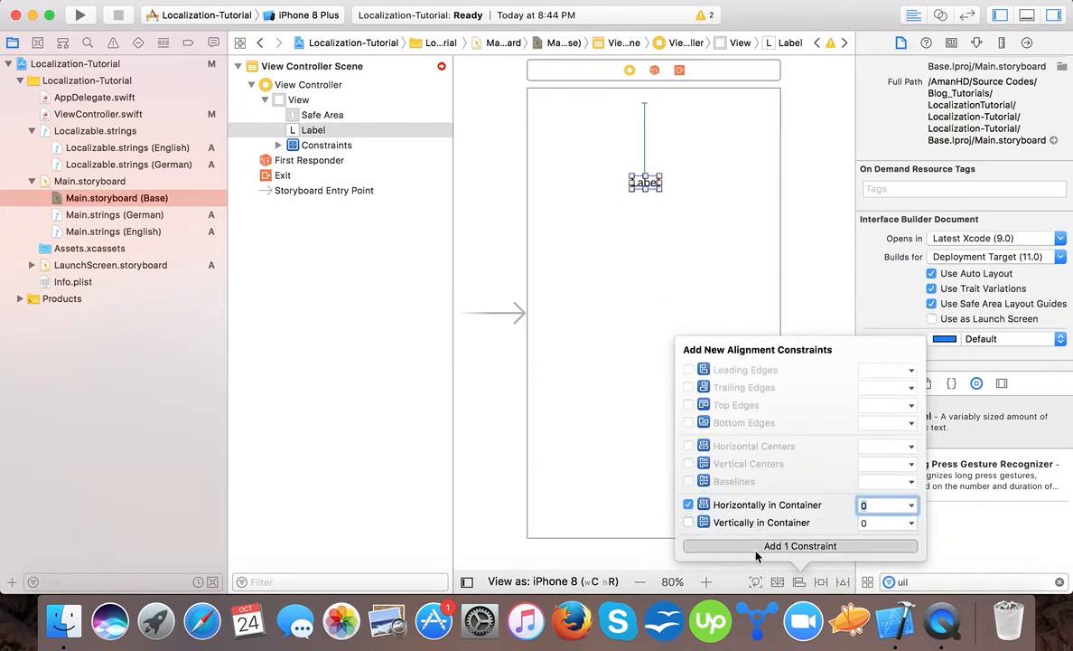
pyautogui.click(799, 546)
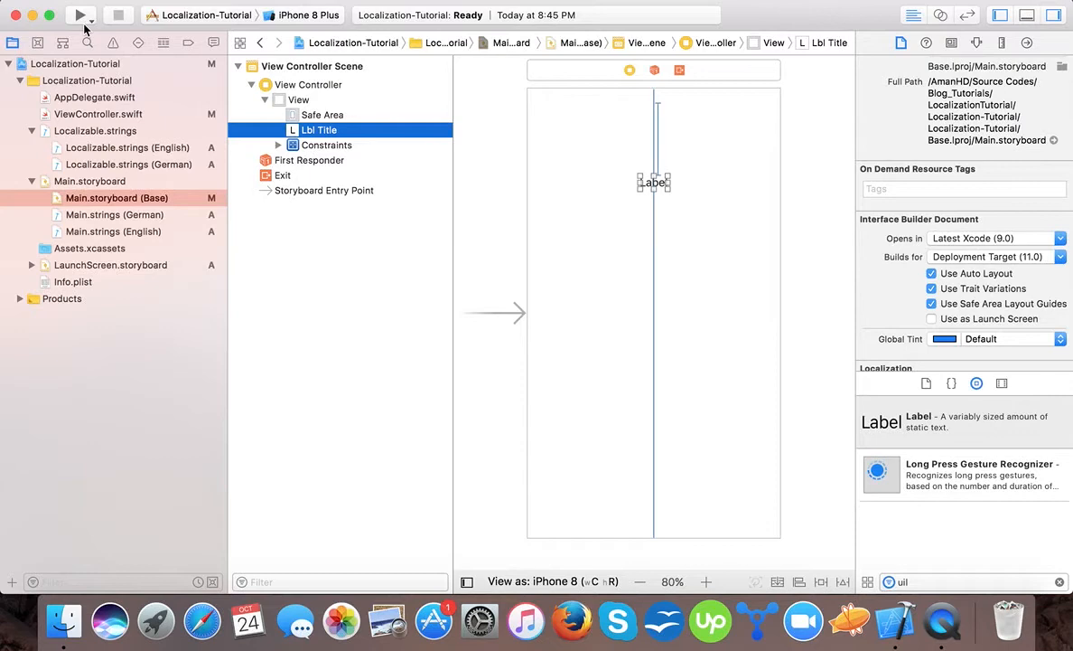
# Run the app on the iPhone 8 Plus simulator, showing "English Lnaguage Selected"
pyautogui.click(79, 16)
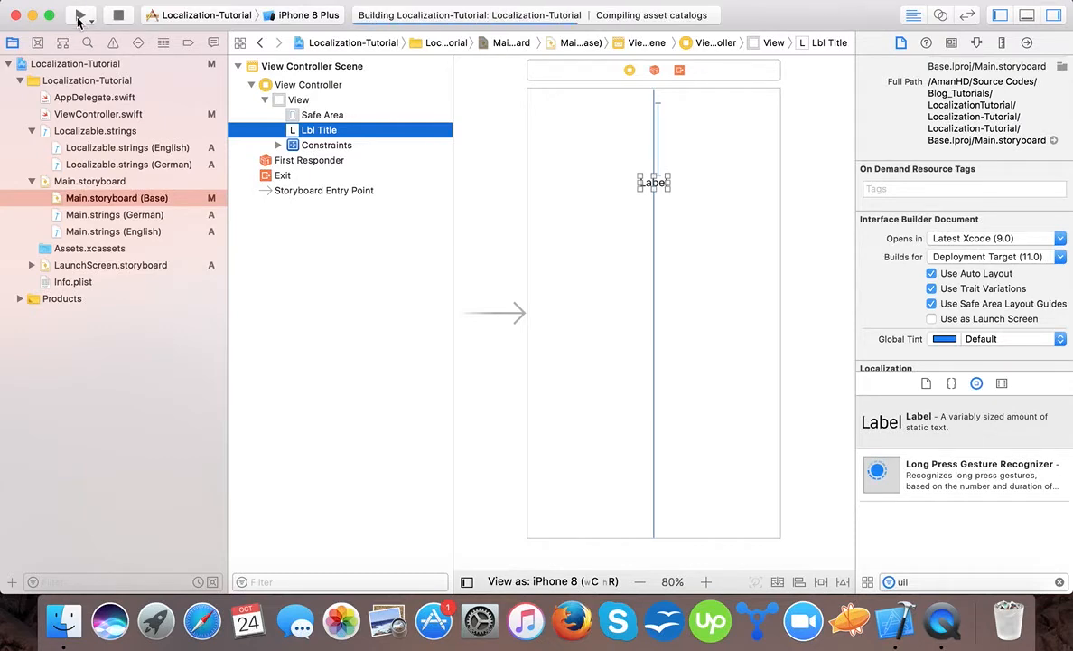
pyautogui.click(81, 15)
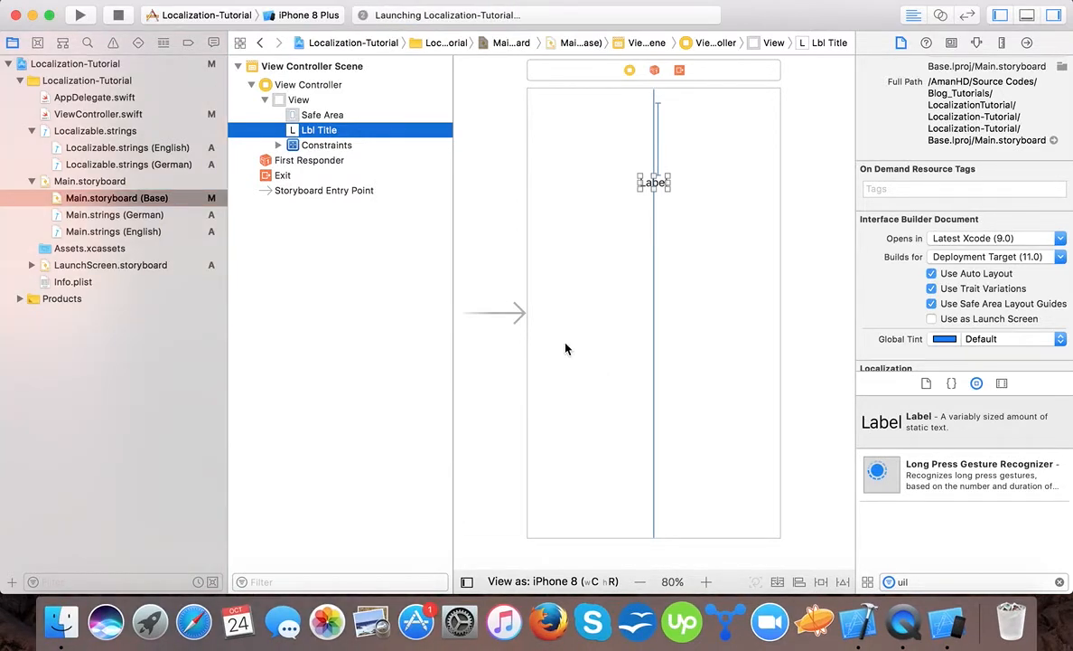
pyautogui.moveTo(947, 621)
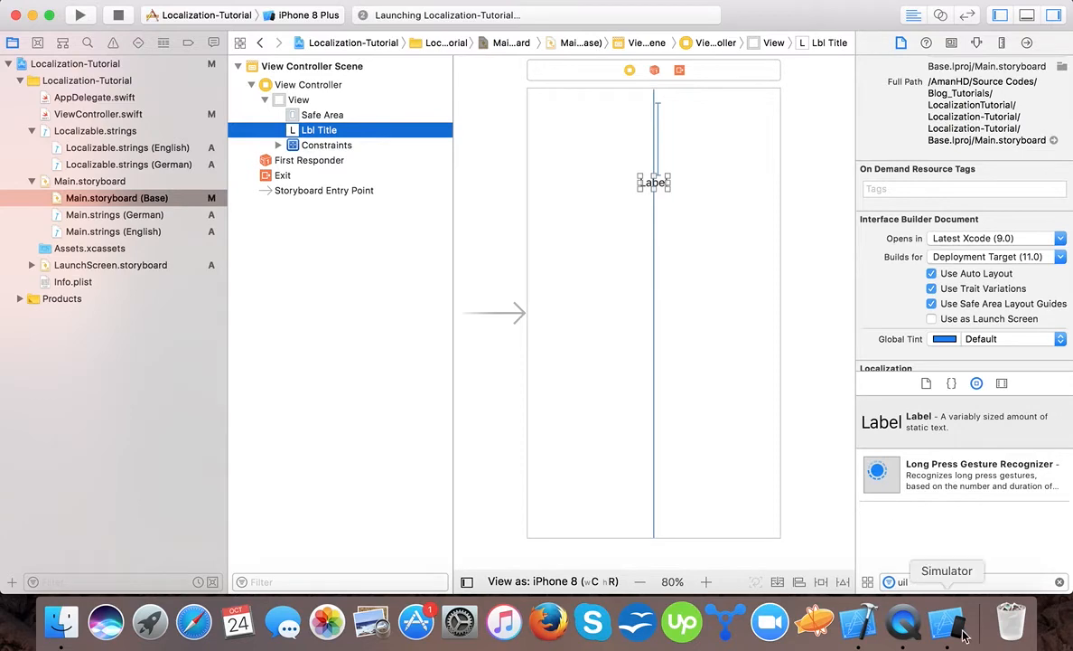
pyautogui.click(80, 15)
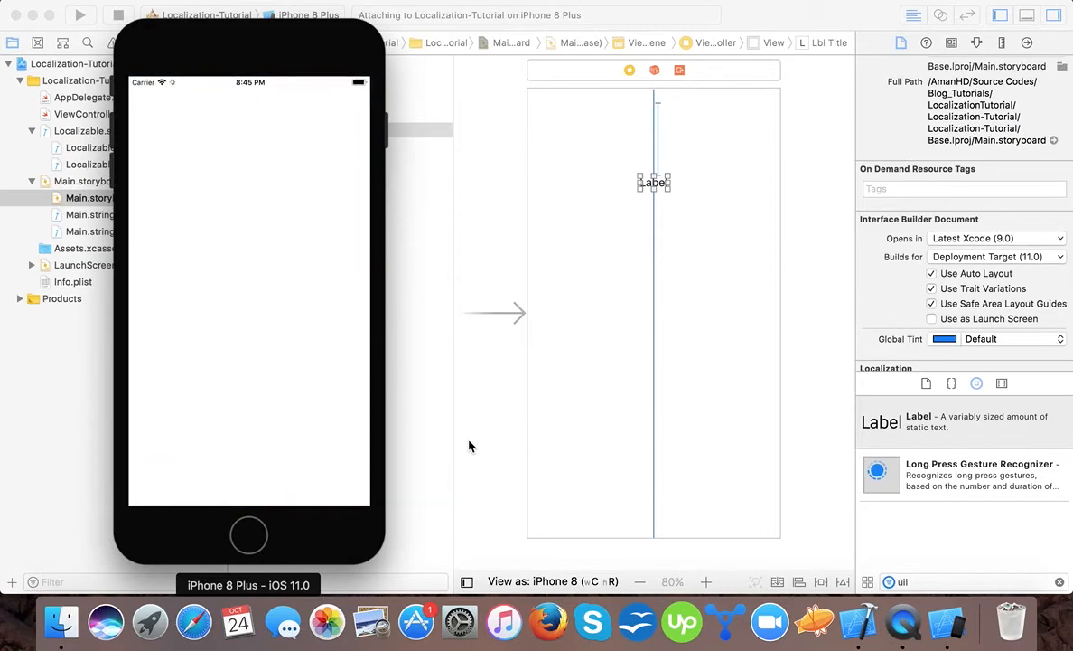
pyautogui.click(81, 16)
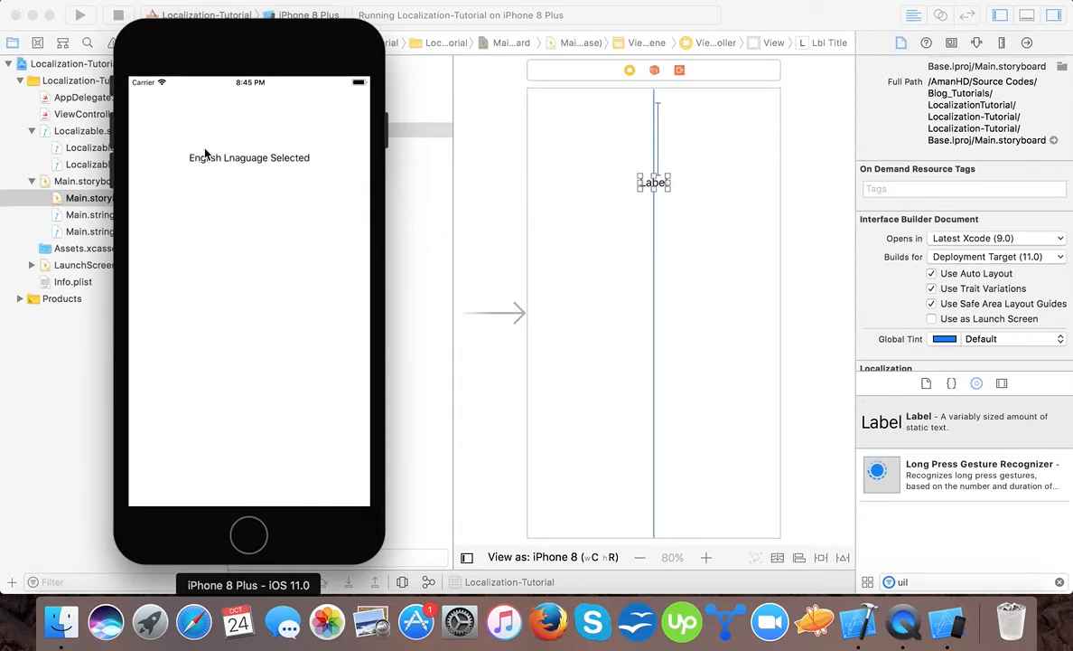
pyautogui.moveTo(285, 296)
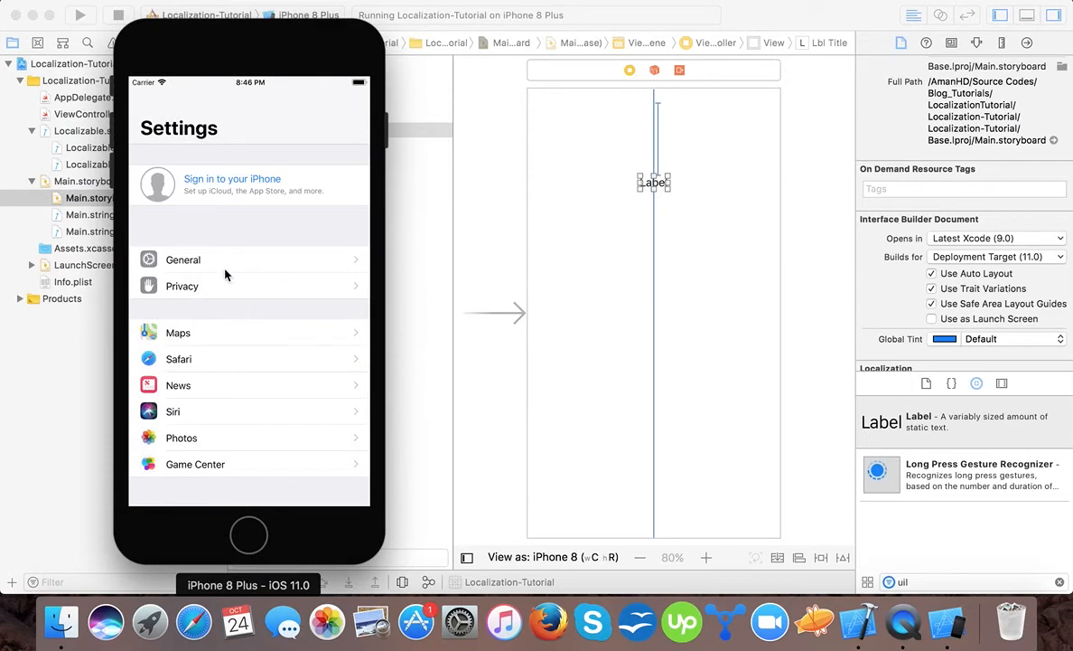
# Change the iPhone language to German (Deutsch) under General > Language & Region
pyautogui.click(183, 259)
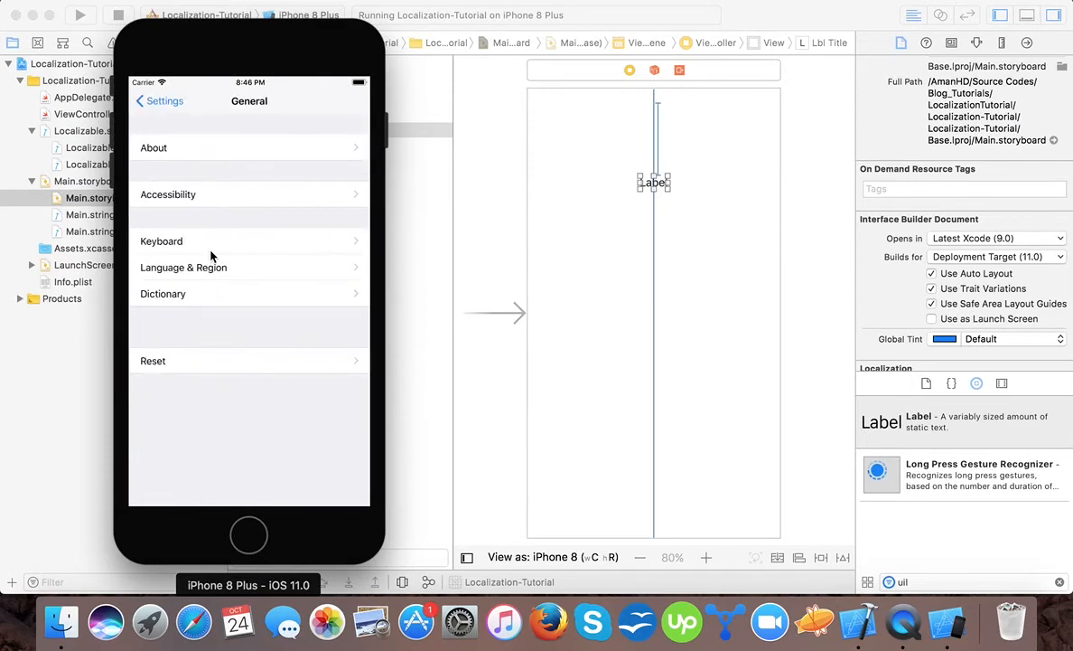
pyautogui.click(184, 267)
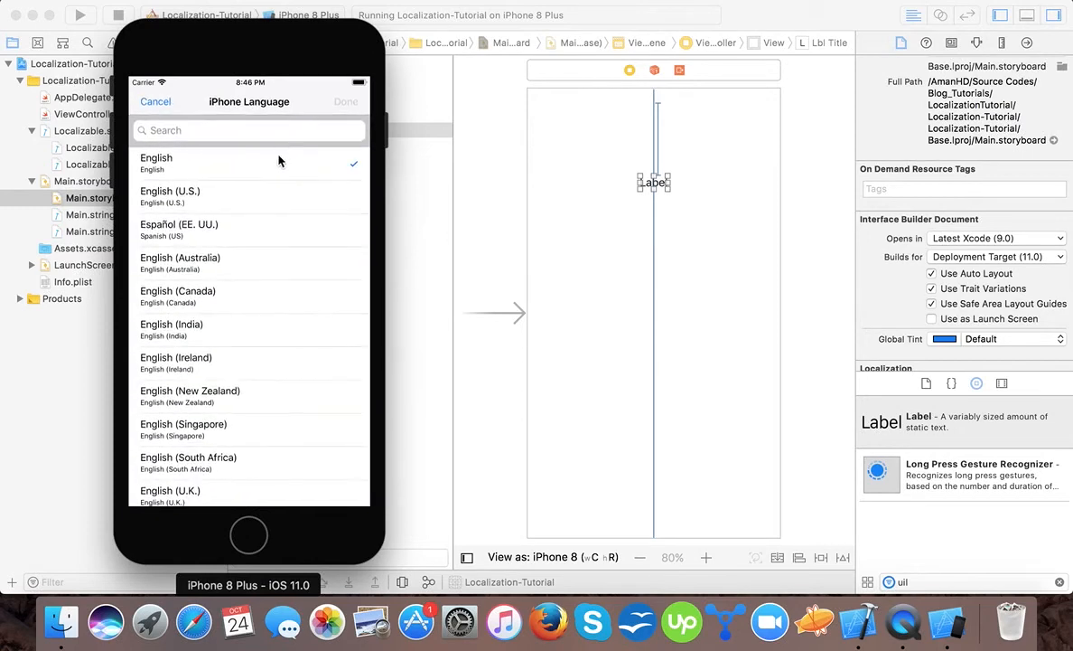
pyautogui.write('Ge')
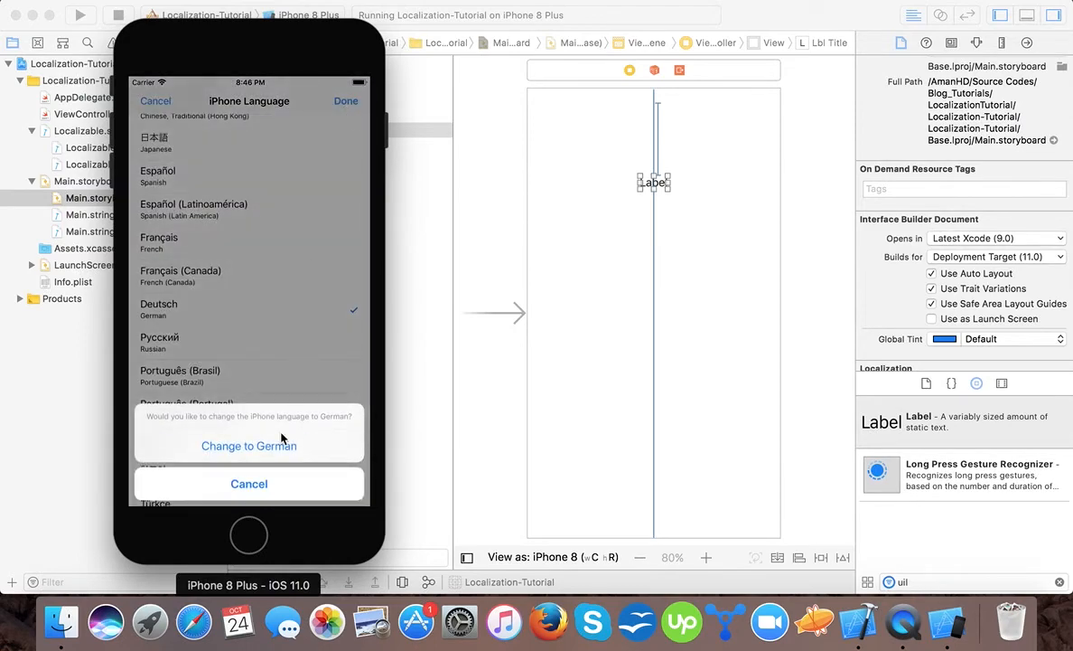
pyautogui.click(248, 445)
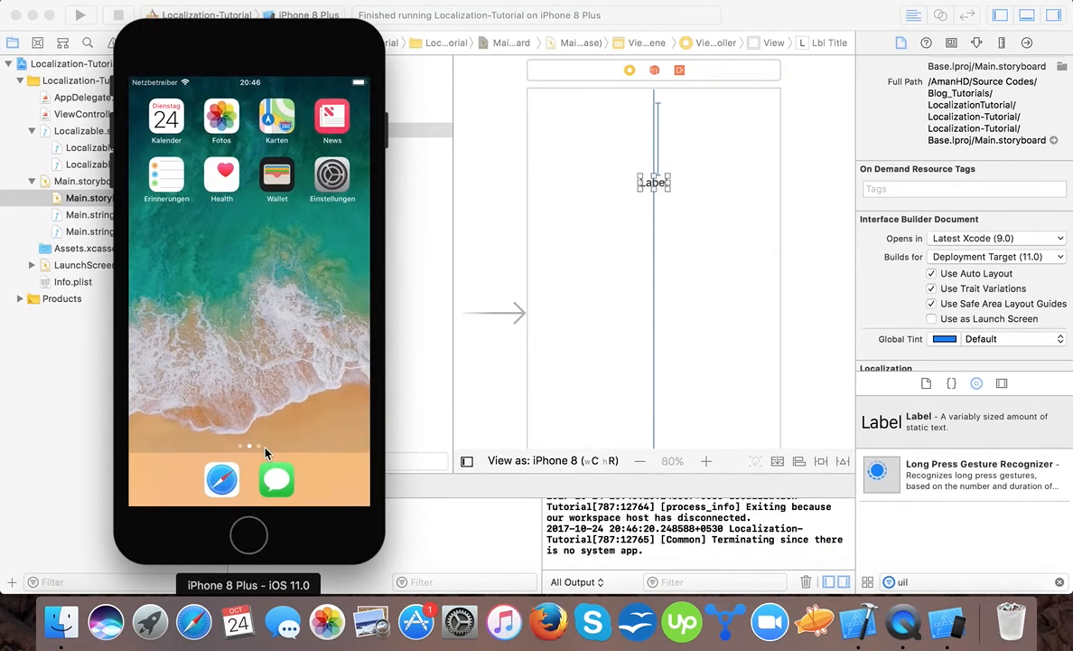
# Launch the Localization-Tutorial app, now reading "German Lnaguage Selected"
pyautogui.click(332, 177)
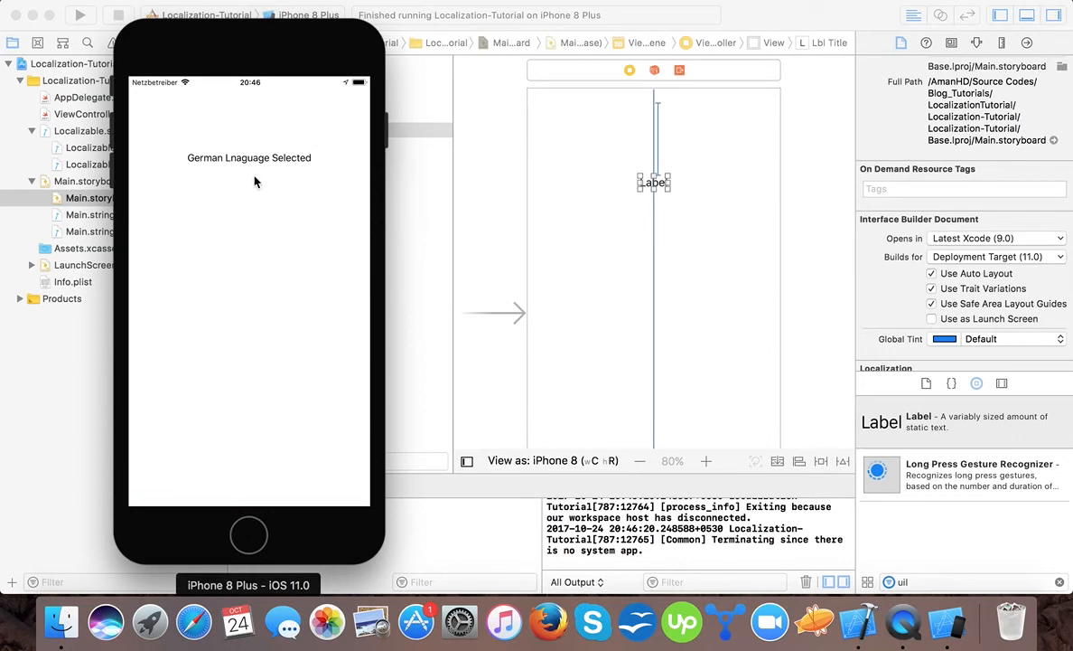
pyautogui.moveTo(267, 181)
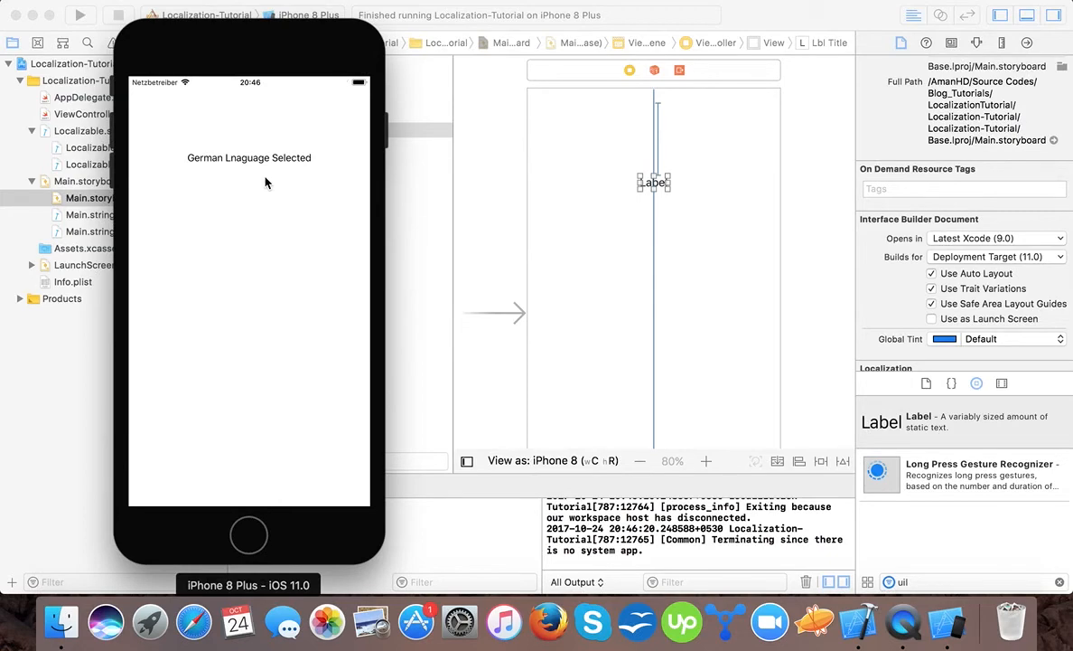
# Return to Xcode and reopen the German Localizable.strings file
pyautogui.click(128, 165)
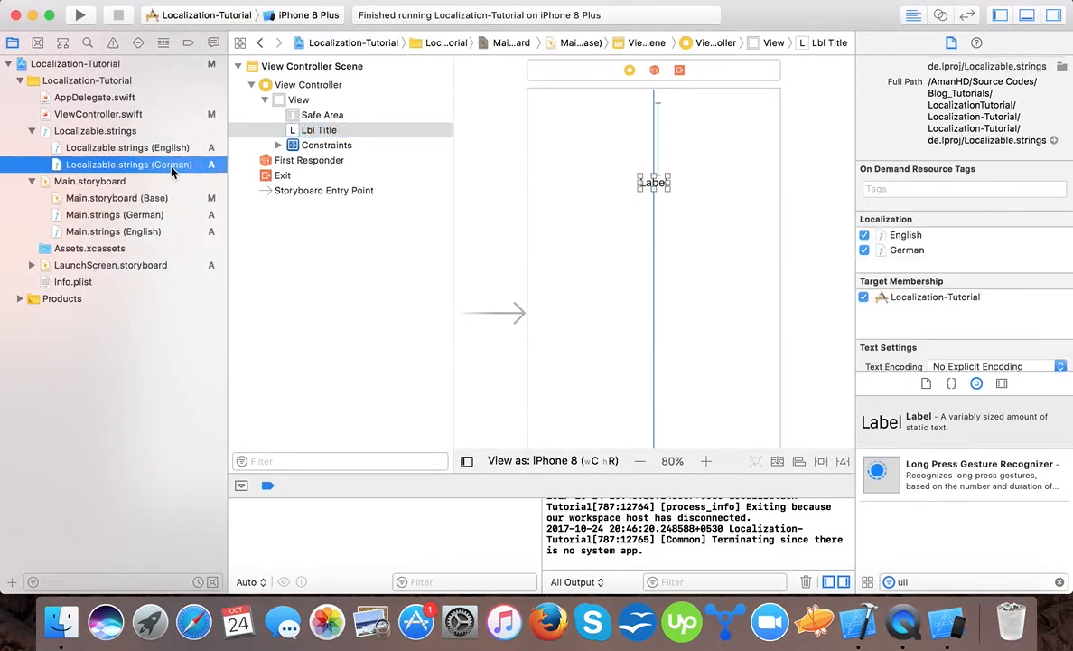
pyautogui.click(128, 165)
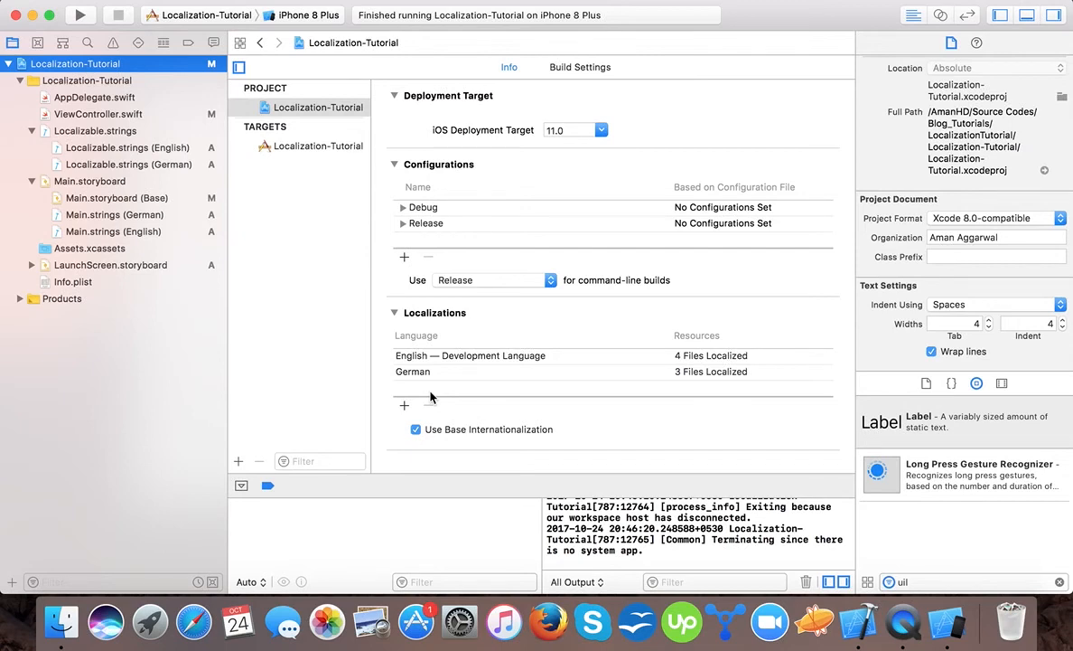
pyautogui.moveTo(283, 291)
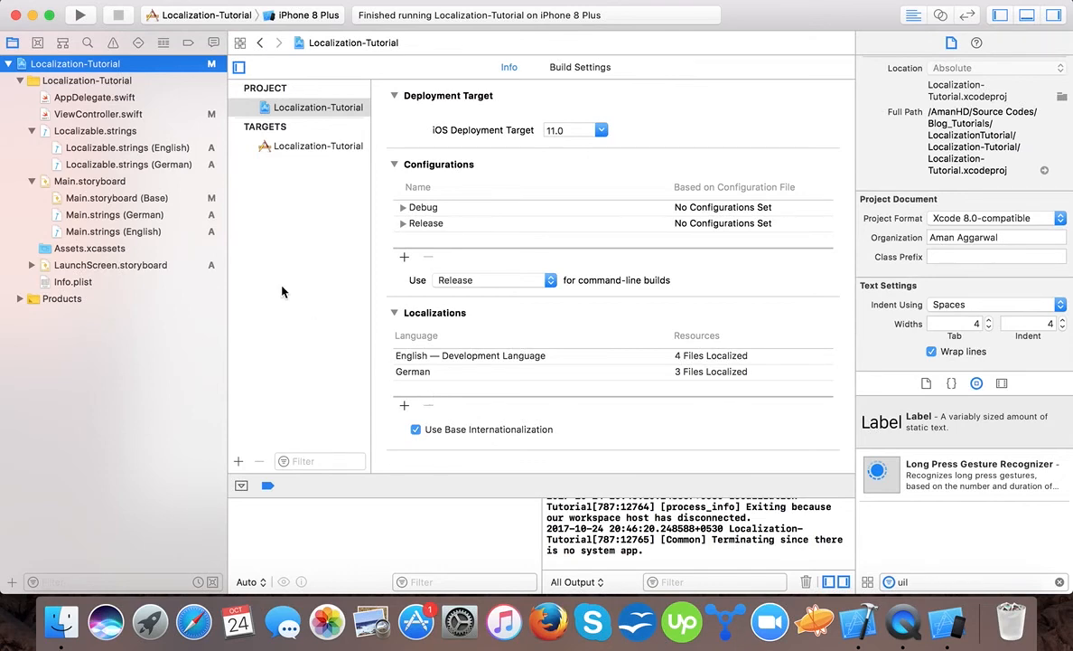
pyautogui.click(129, 164)
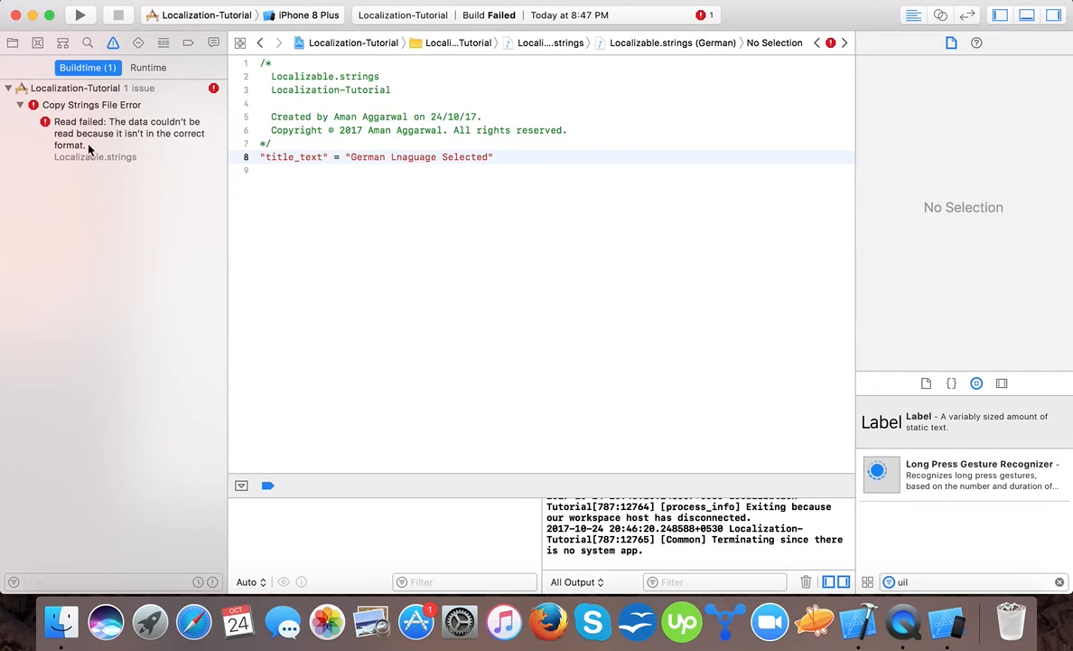
pyautogui.moveTo(90, 165)
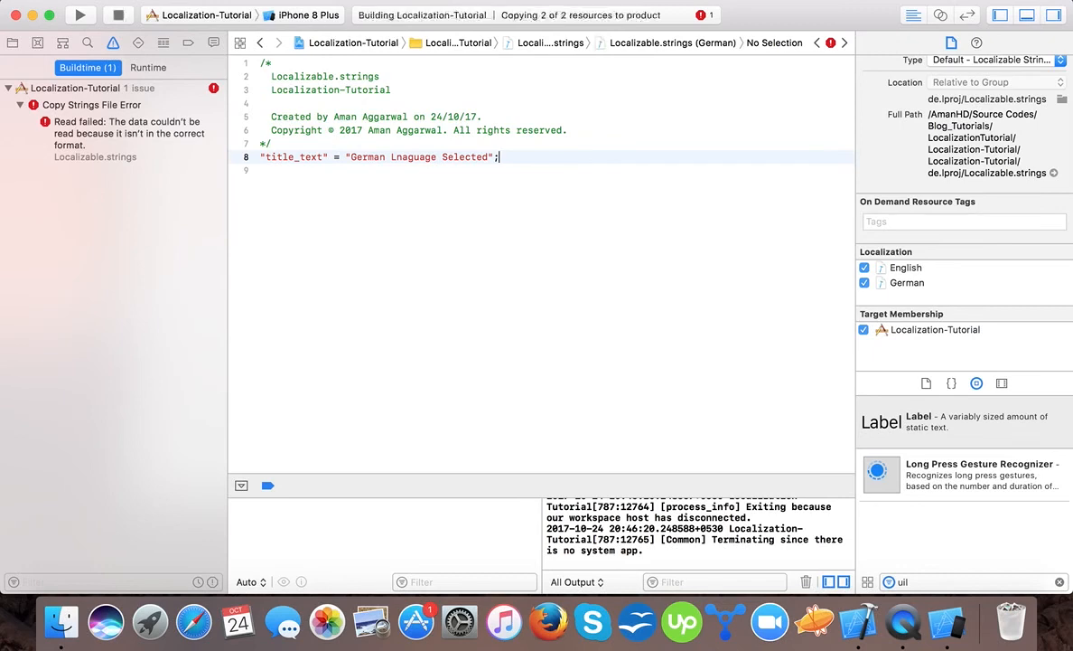
# Rerun the app after adding the missing semicolon to the German title_text entry
pyautogui.click(79, 16)
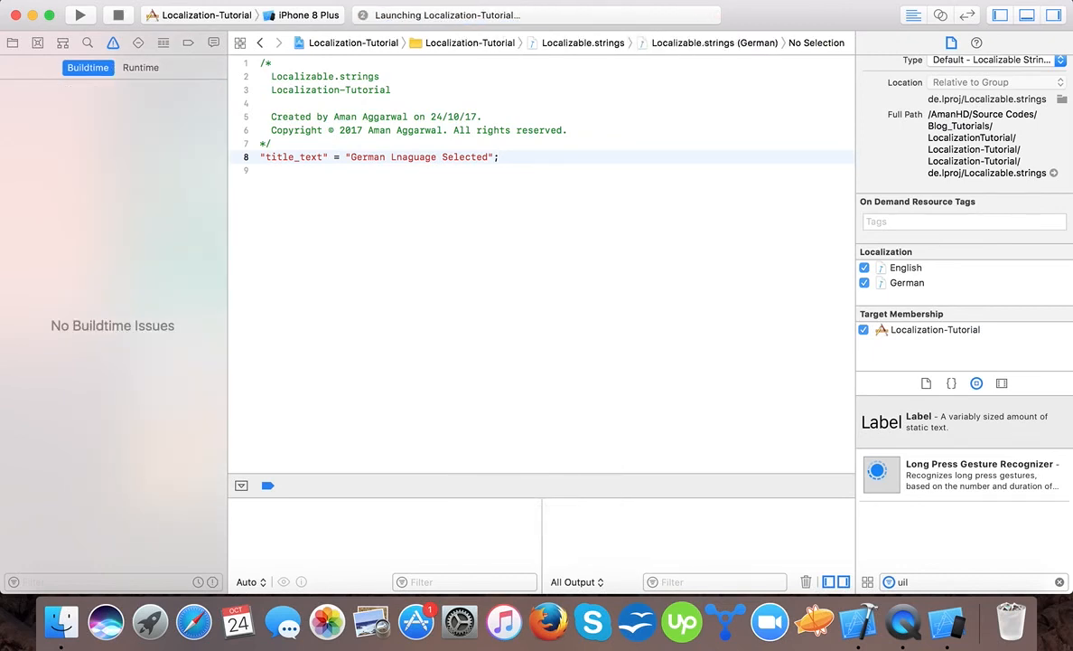
pyautogui.click(80, 14)
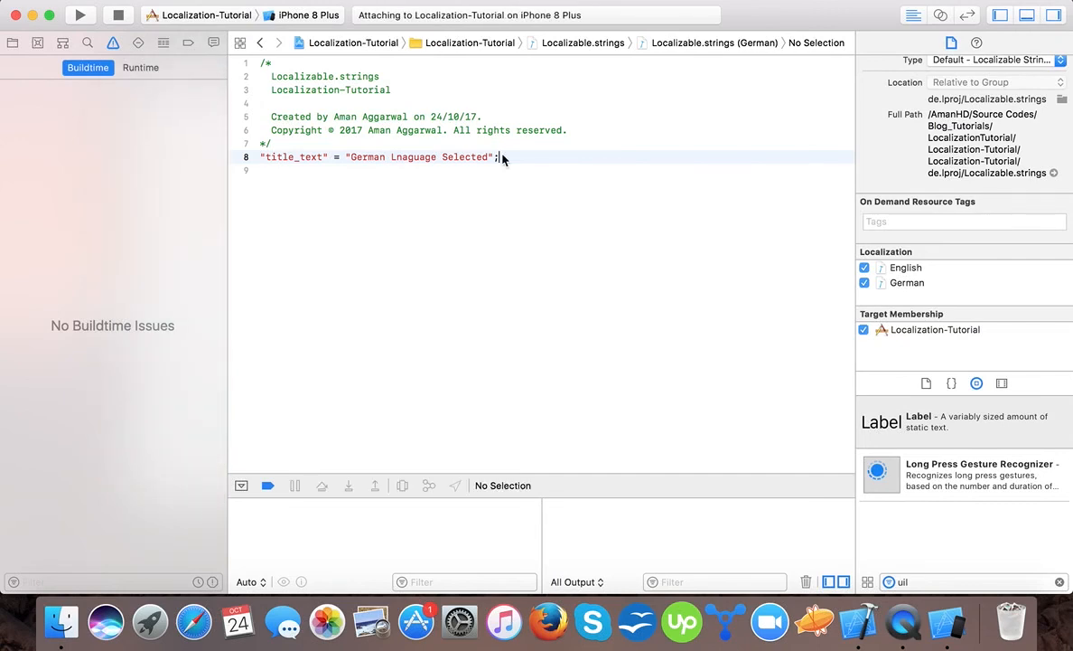
pyautogui.click(80, 14)
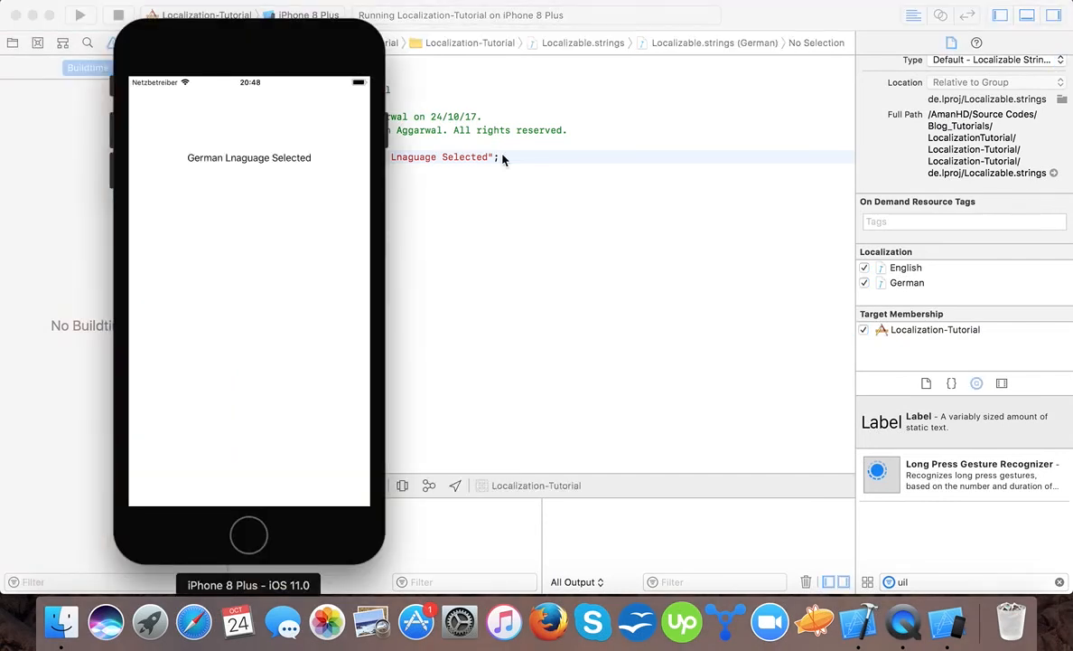